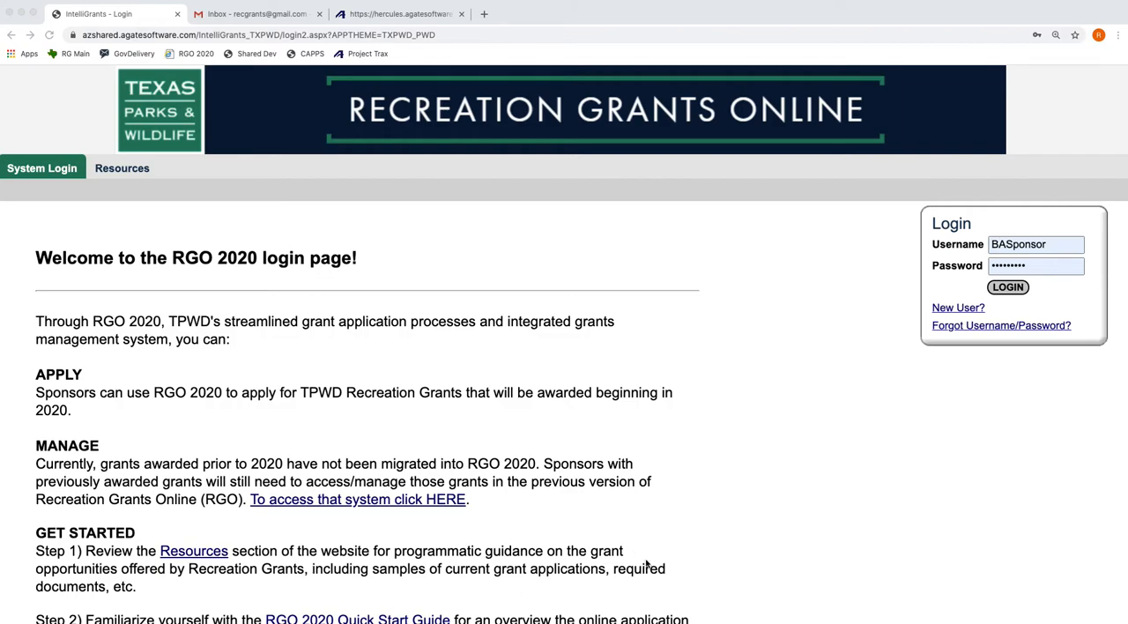
{"action": "mouse_move", "coordinate": [555, 436]}
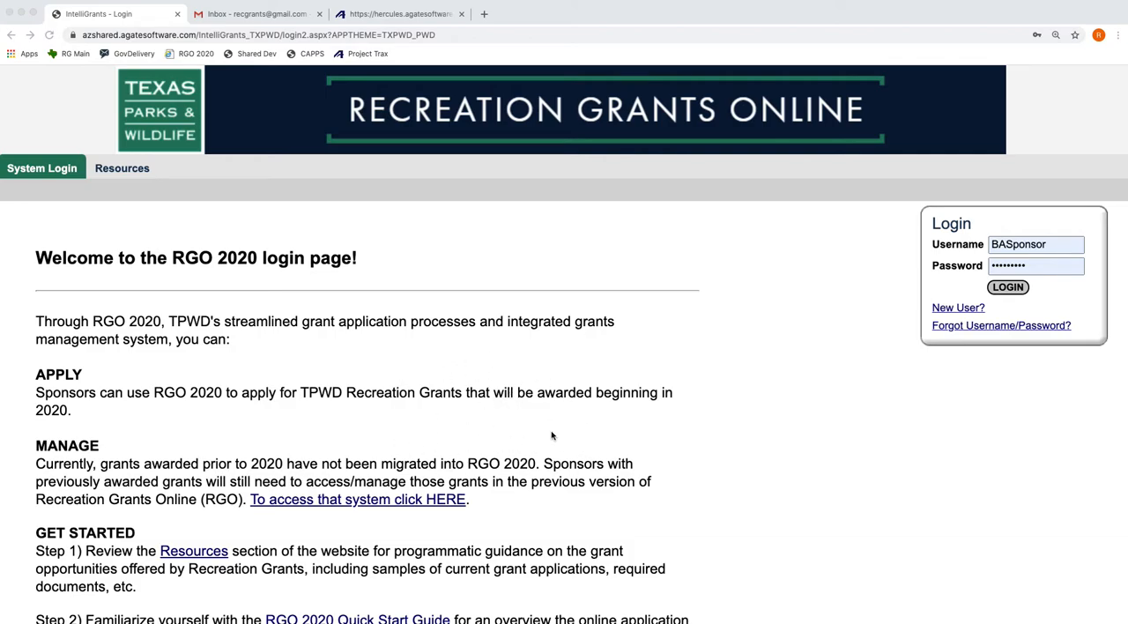
{"action": "mouse_move", "coordinate": [567, 494]}
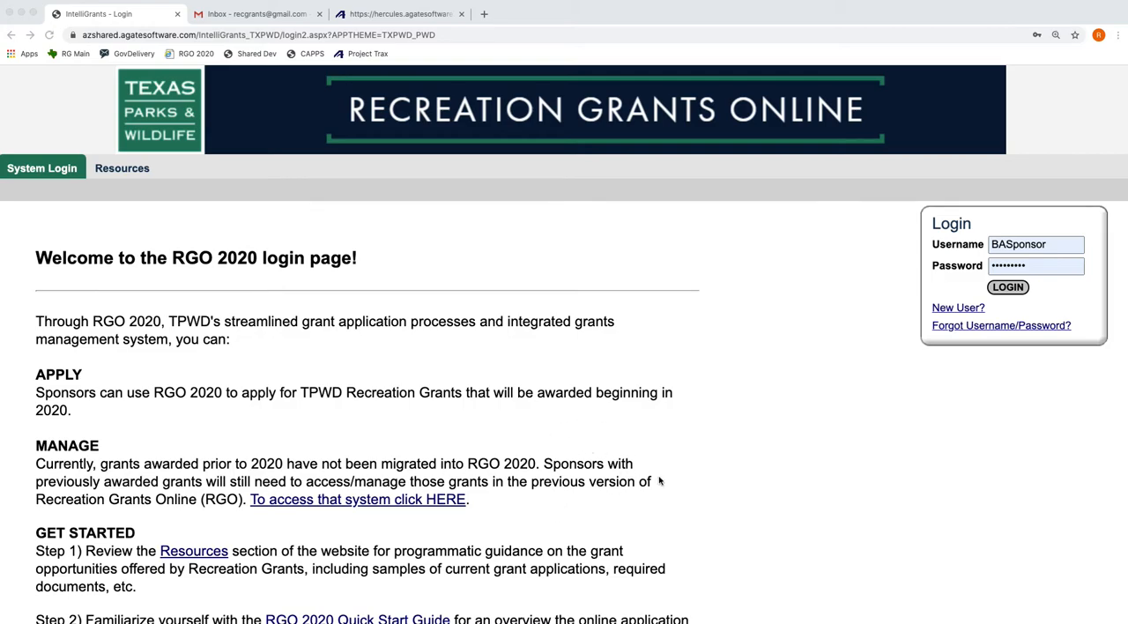
{"action": "mouse_move", "coordinate": [600, 451]}
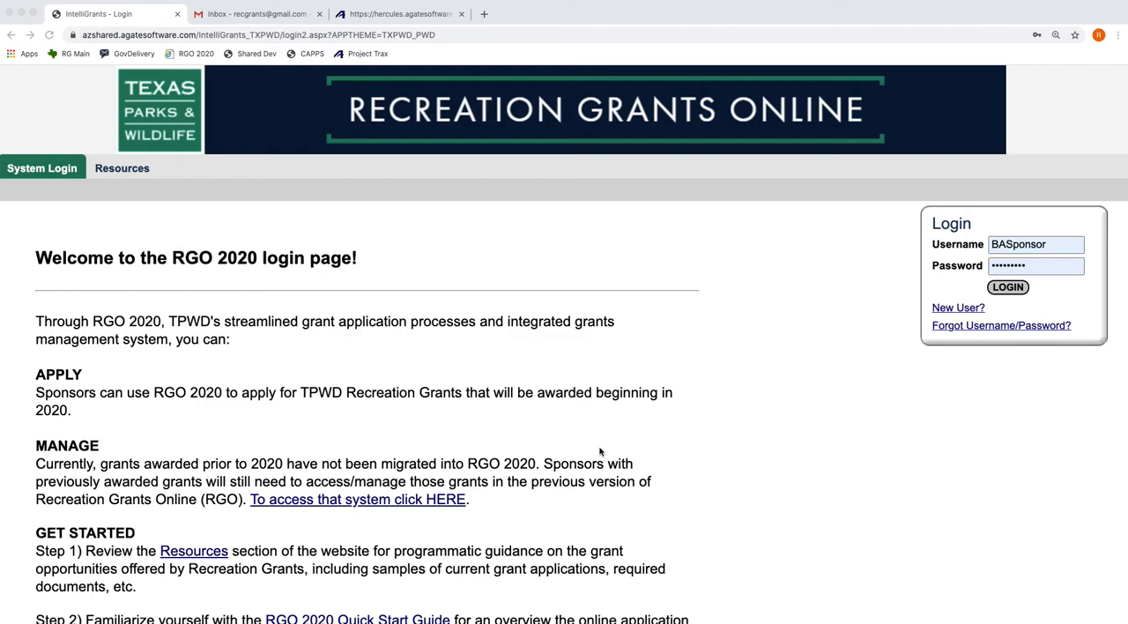
Sign in to RGO 2020 with the pre-filled sponsor username and password
{"action": "left_click", "coordinate": [1007, 286]}
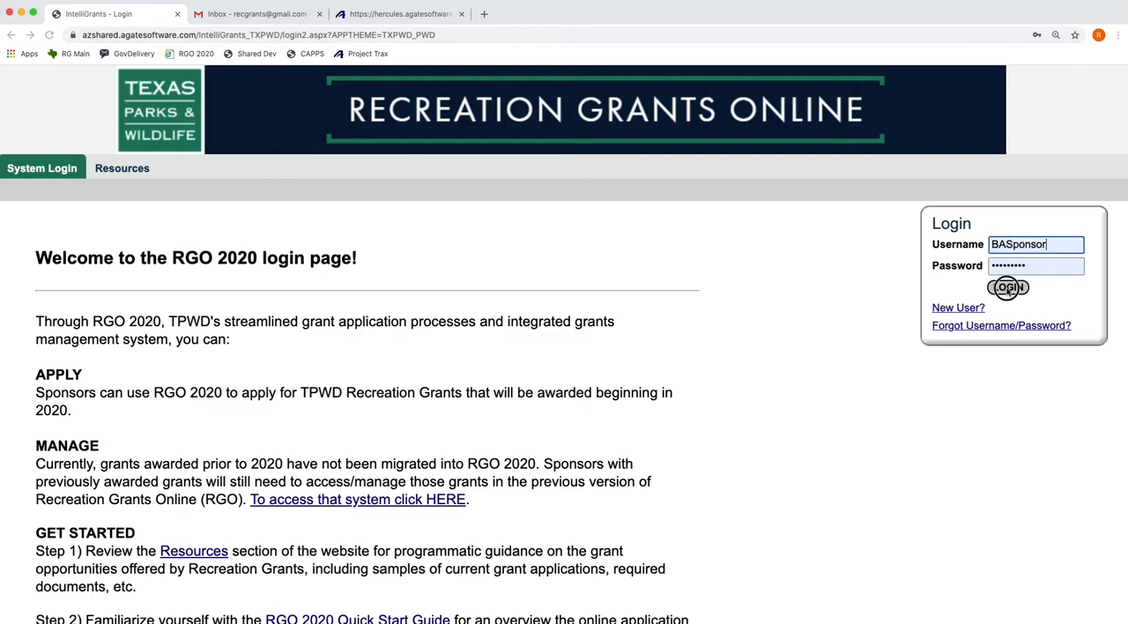
{"action": "left_click", "coordinate": [1007, 286]}
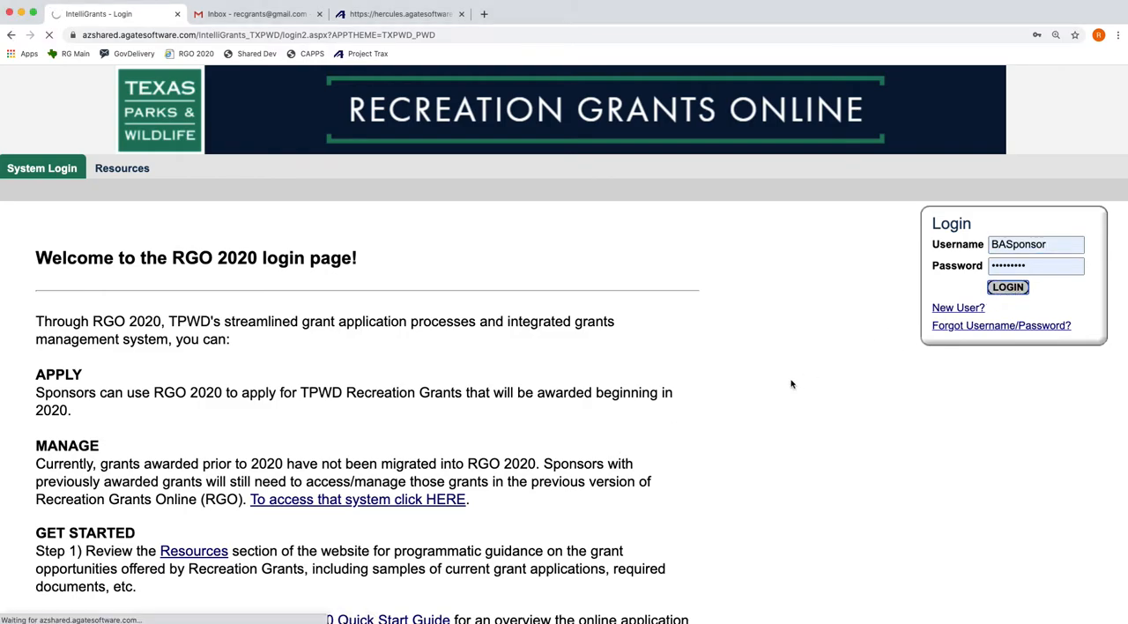
Scroll through the home page with 10 opportunities and an empty inbox, then return to top
{"action": "left_click", "coordinate": [1007, 286]}
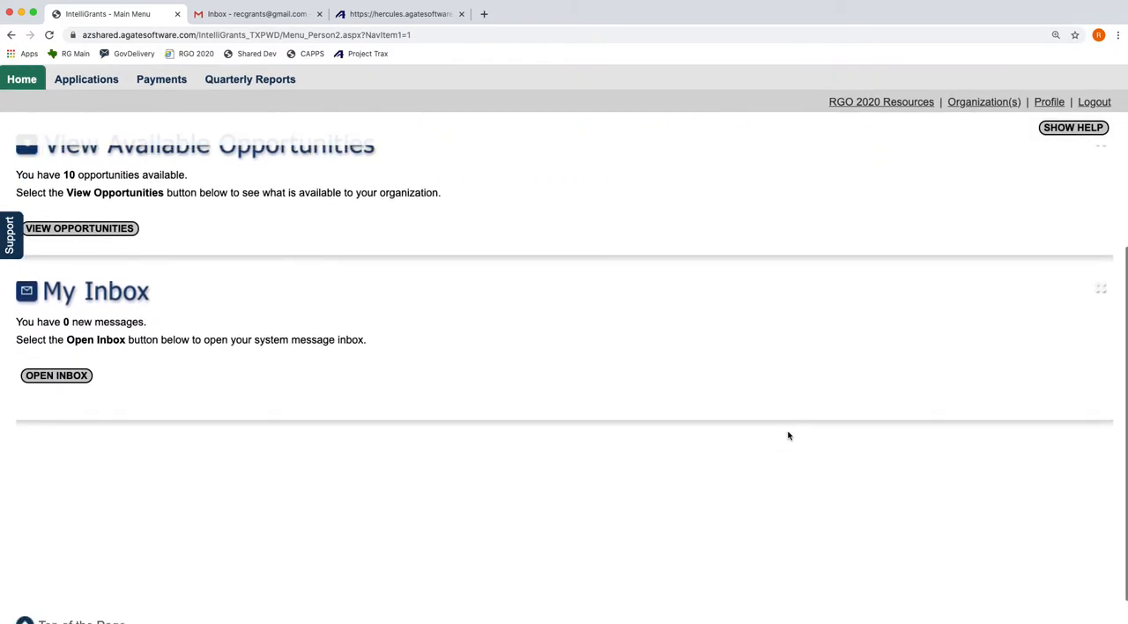
{"action": "scroll", "scroll_direction": "up", "scroll_amount": 3}
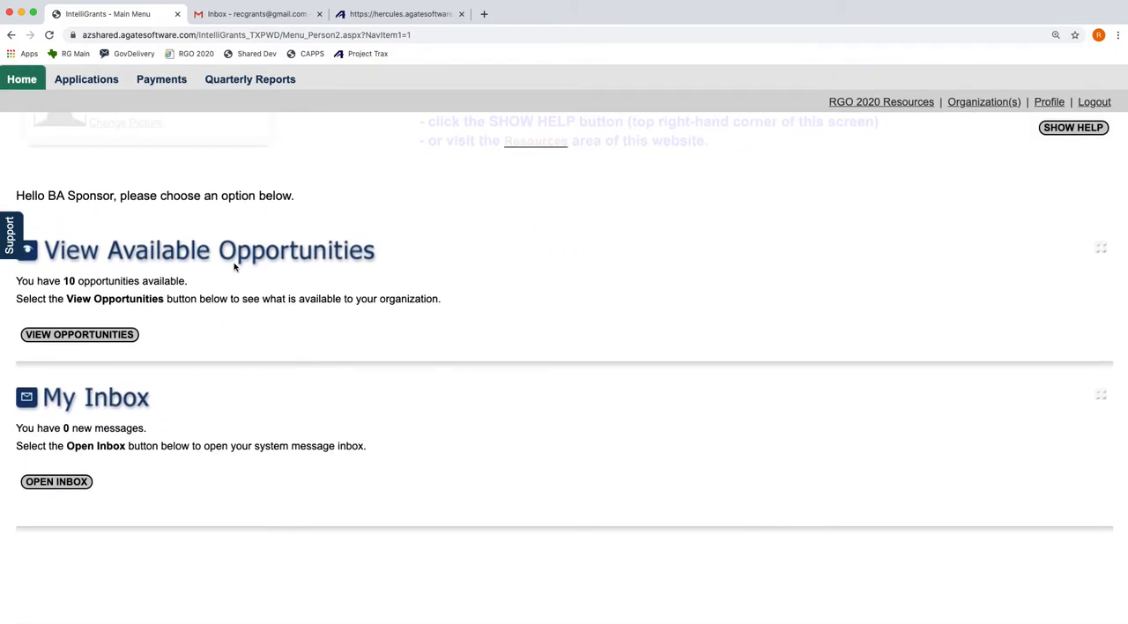
{"action": "mouse_move", "coordinate": [174, 334]}
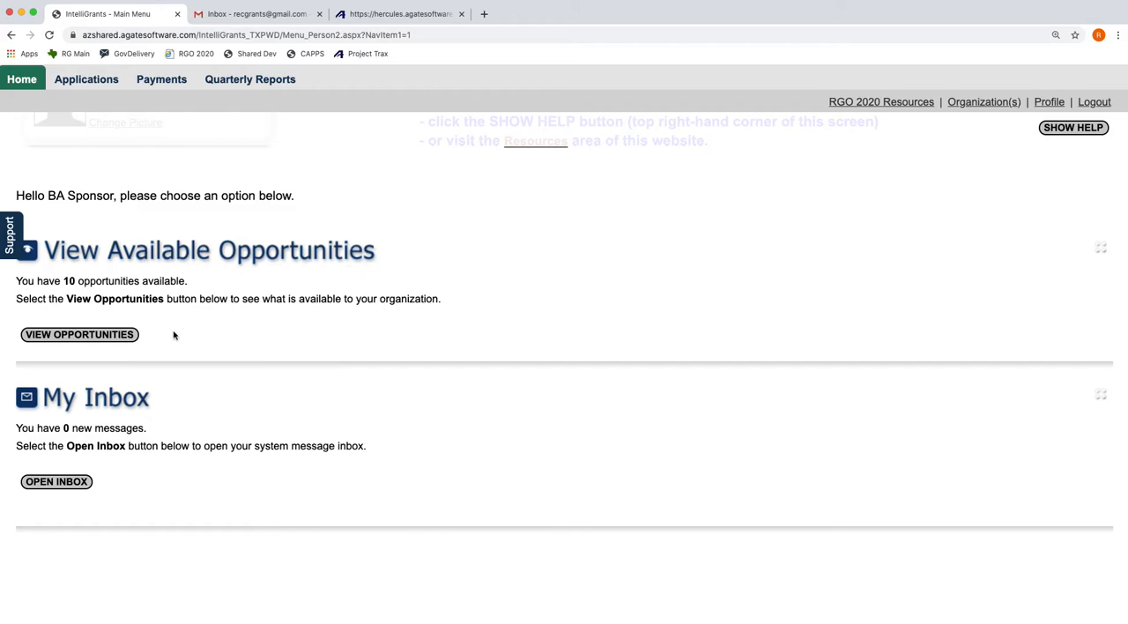
{"action": "scroll", "scroll_direction": "up", "scroll_amount": 3}
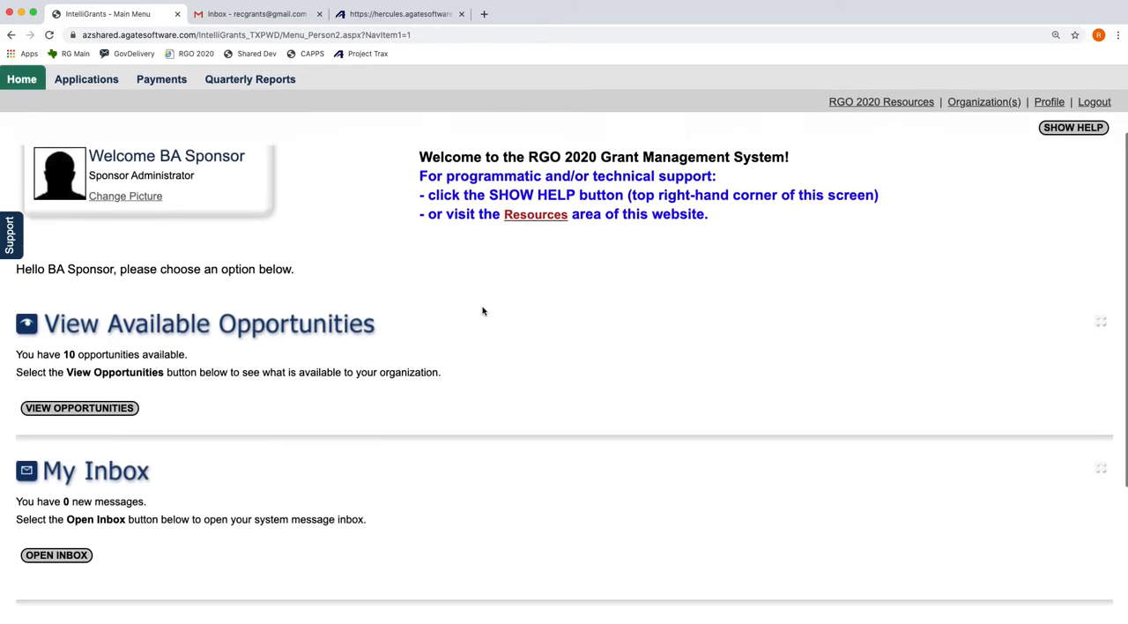
{"action": "scroll", "scroll_direction": "down", "scroll_amount": 3}
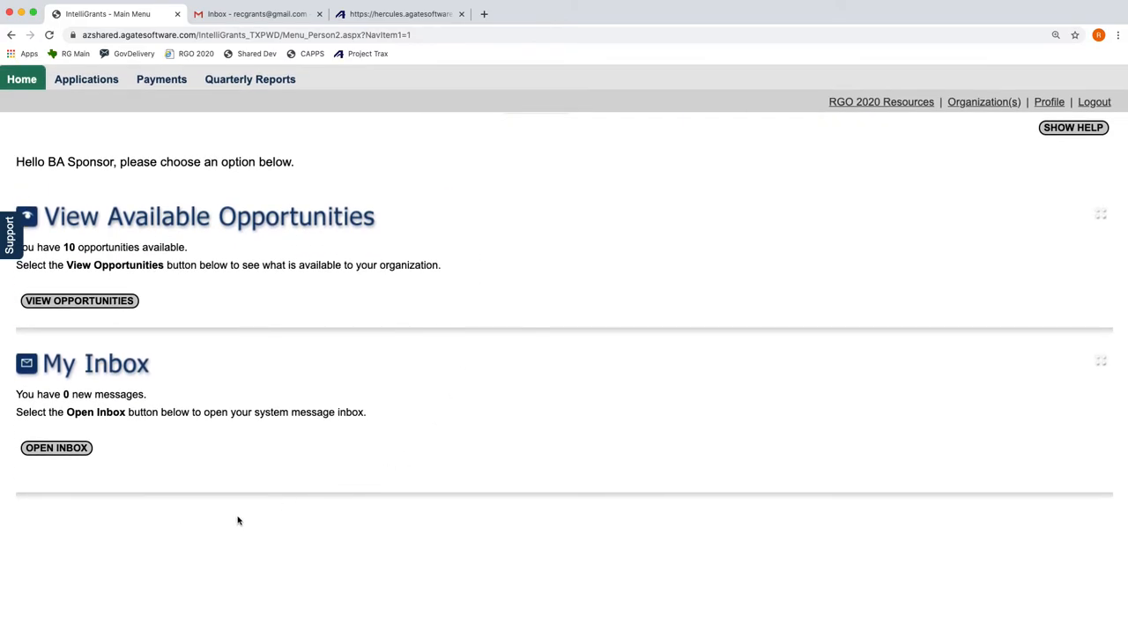
{"action": "mouse_move", "coordinate": [111, 577]}
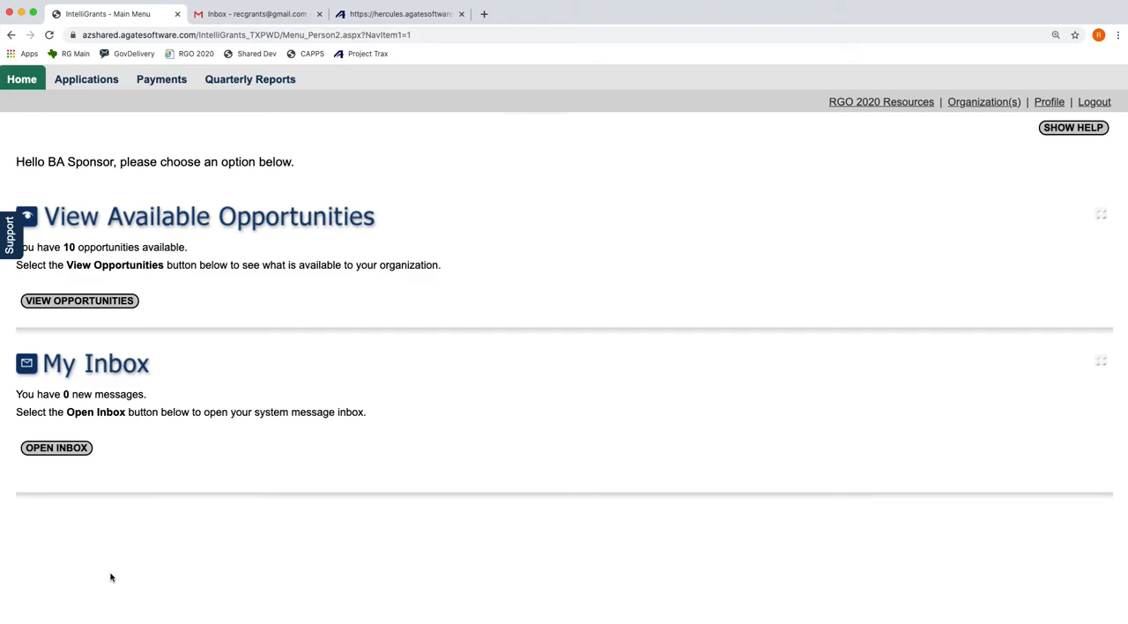
{"action": "mouse_move", "coordinate": [148, 573]}
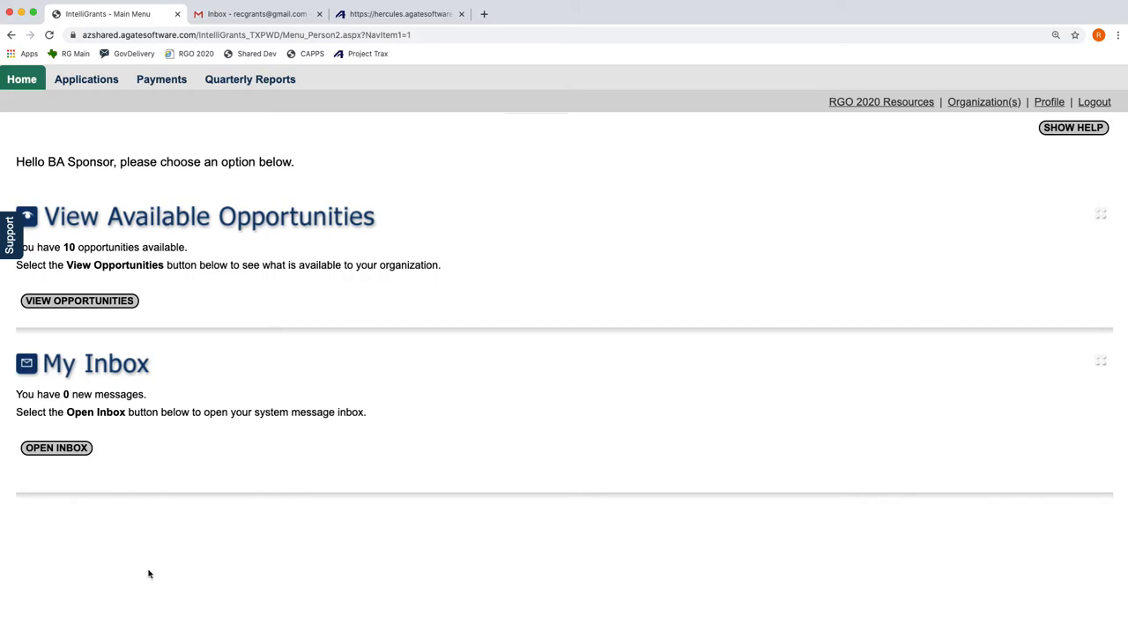
{"action": "scroll", "scroll_direction": "down", "scroll_amount": 3}
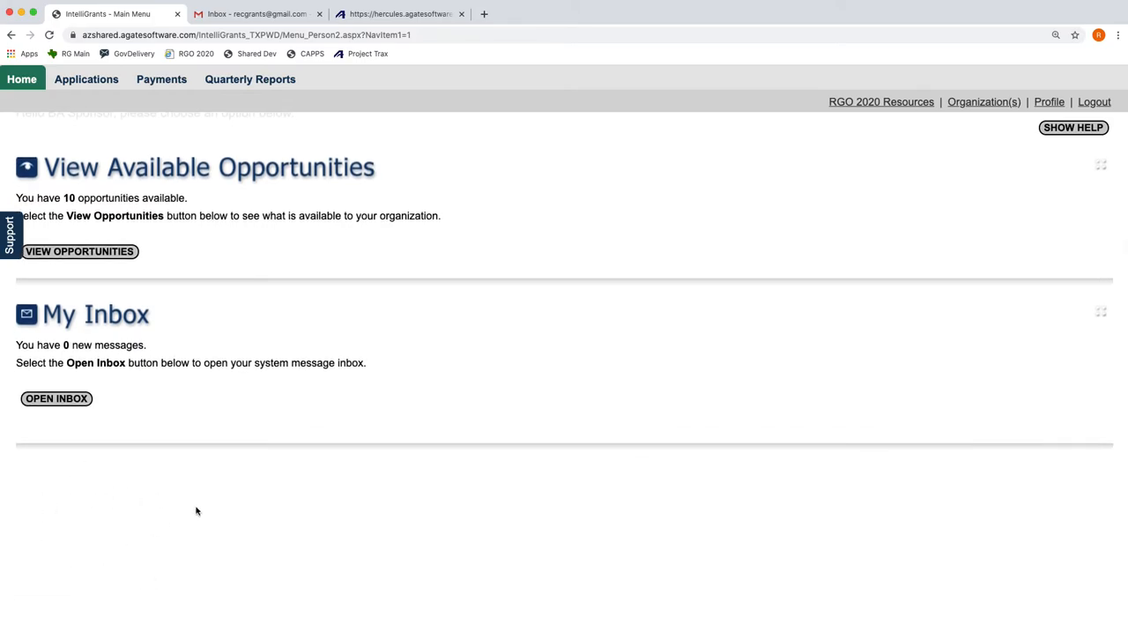
{"action": "scroll", "scroll_direction": "up", "scroll_amount": 3}
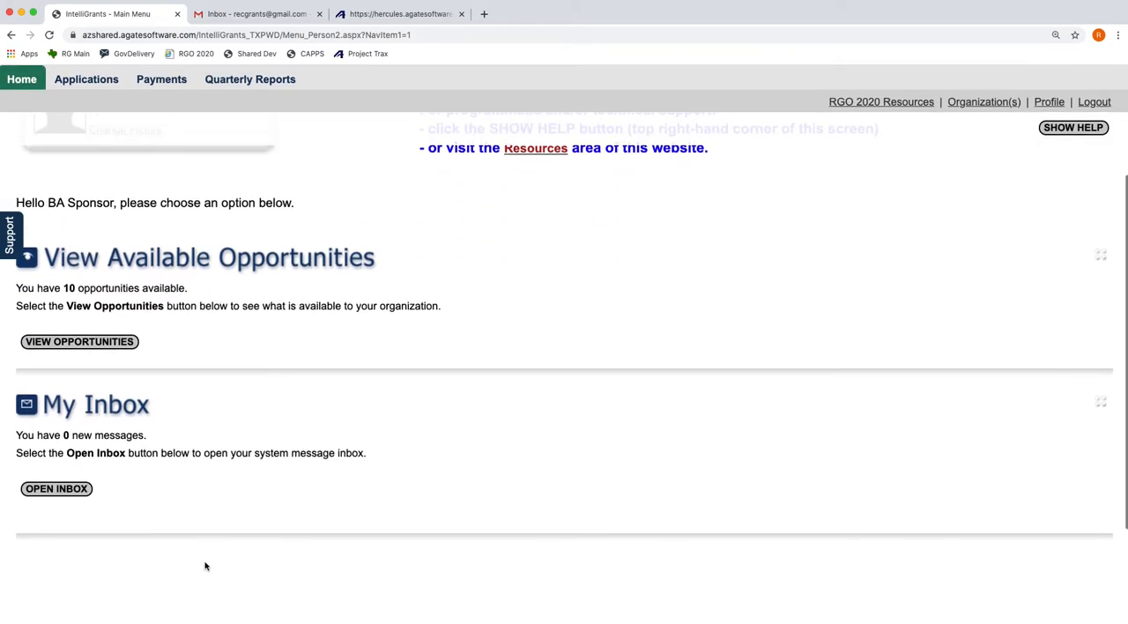
{"action": "scroll", "scroll_direction": "down", "scroll_amount": 3}
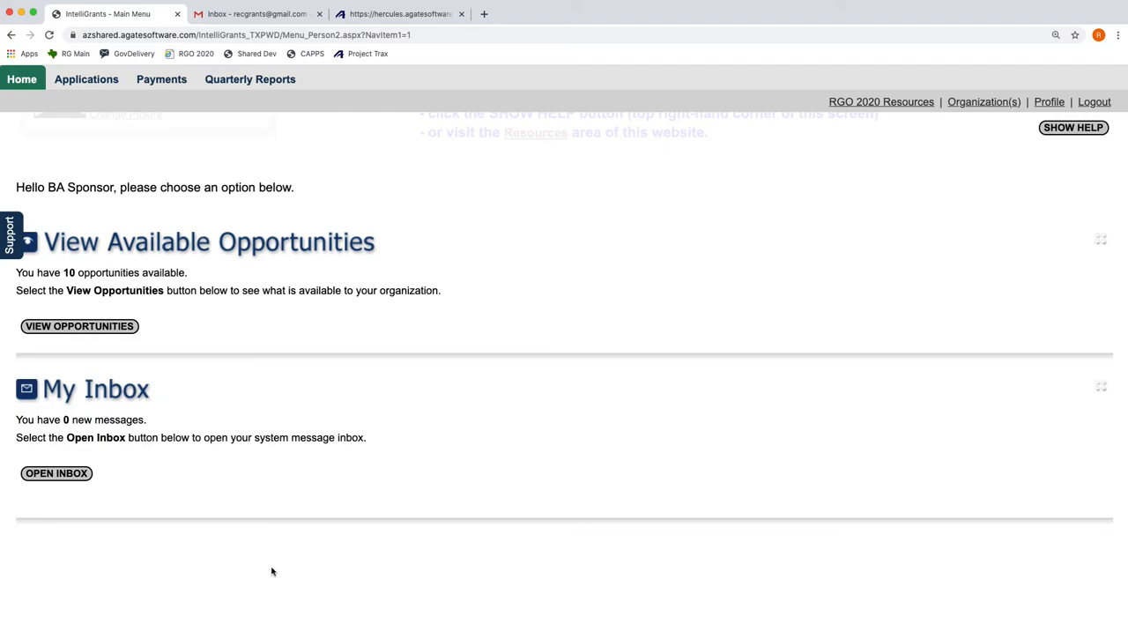
{"action": "scroll", "scroll_direction": "up", "scroll_amount": 3}
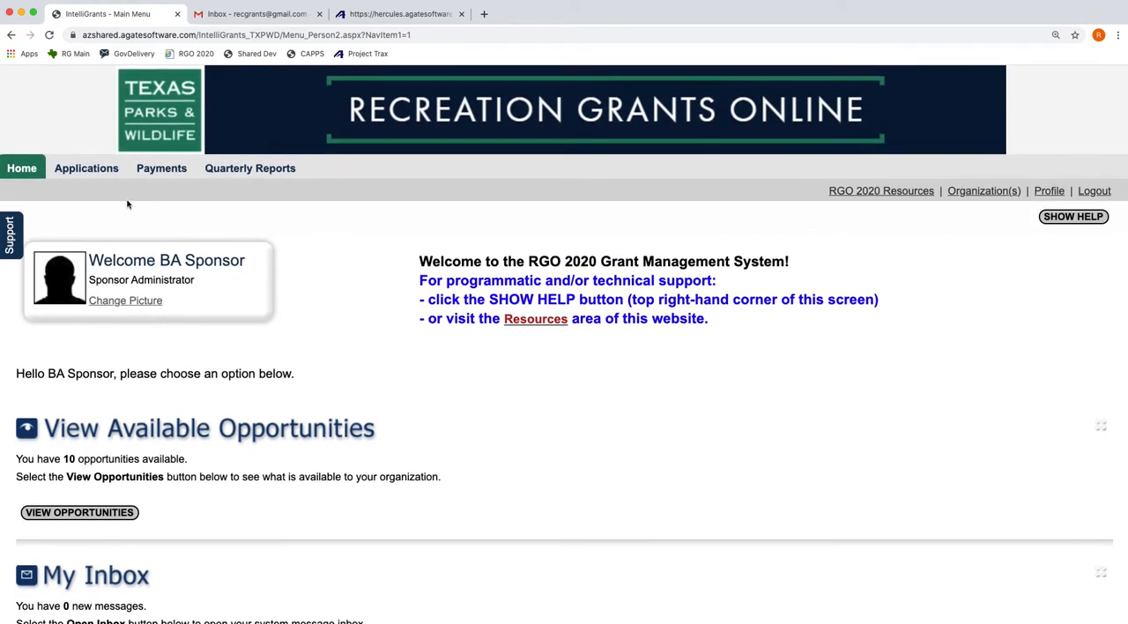
{"action": "mouse_move", "coordinate": [275, 205]}
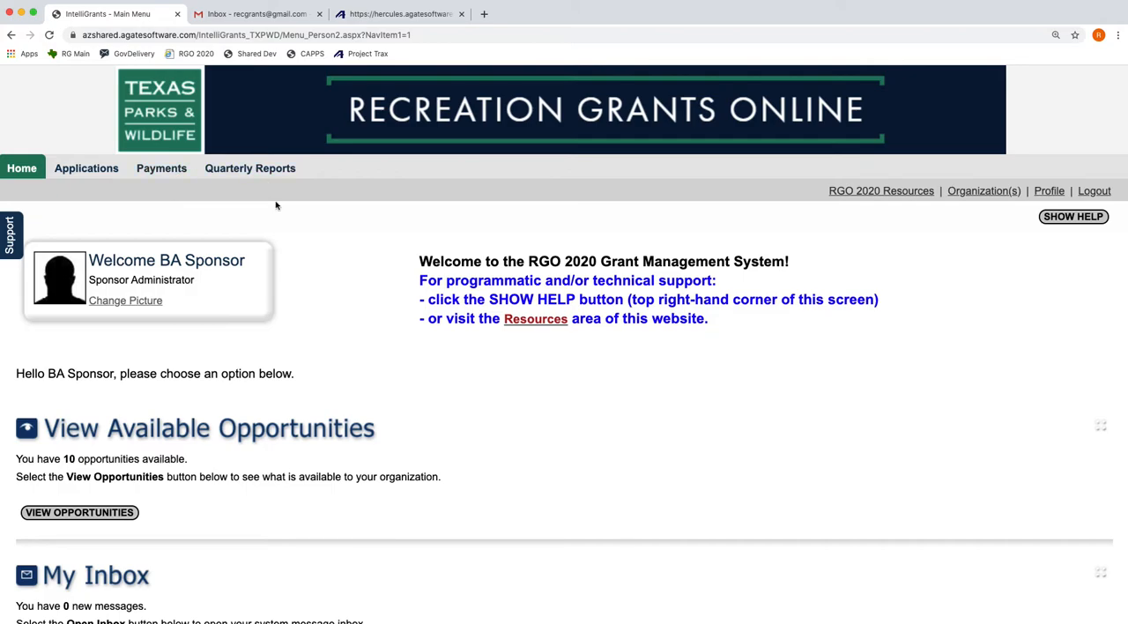
{"action": "mouse_move", "coordinate": [91, 183]}
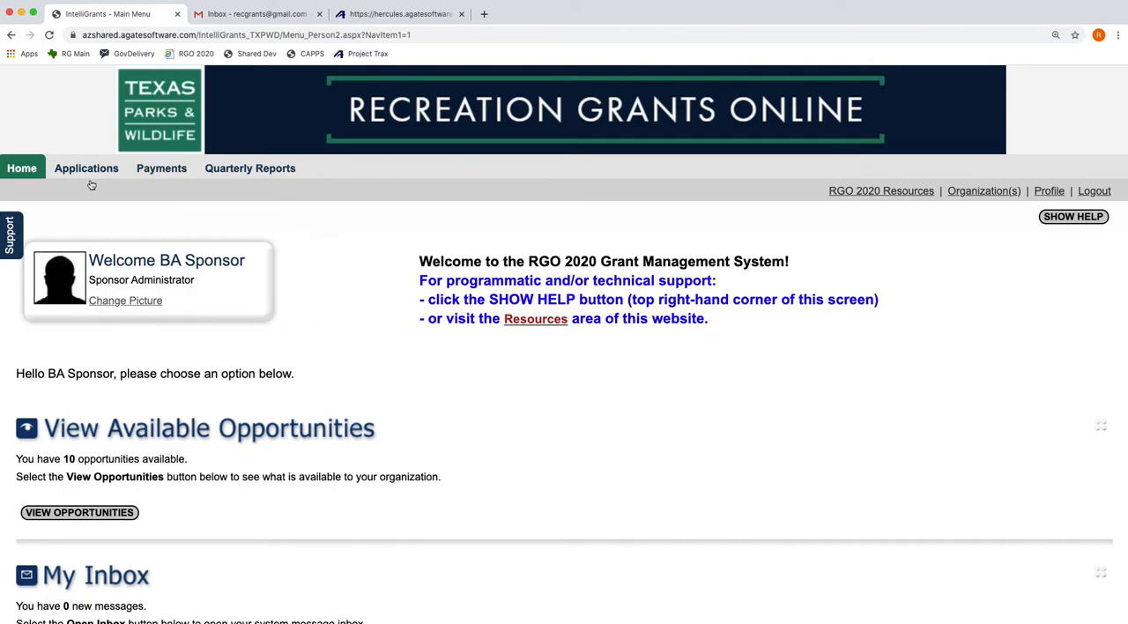
Search applications with status 'Application: Active Project', returning 10 results
{"action": "left_click", "coordinate": [86, 169]}
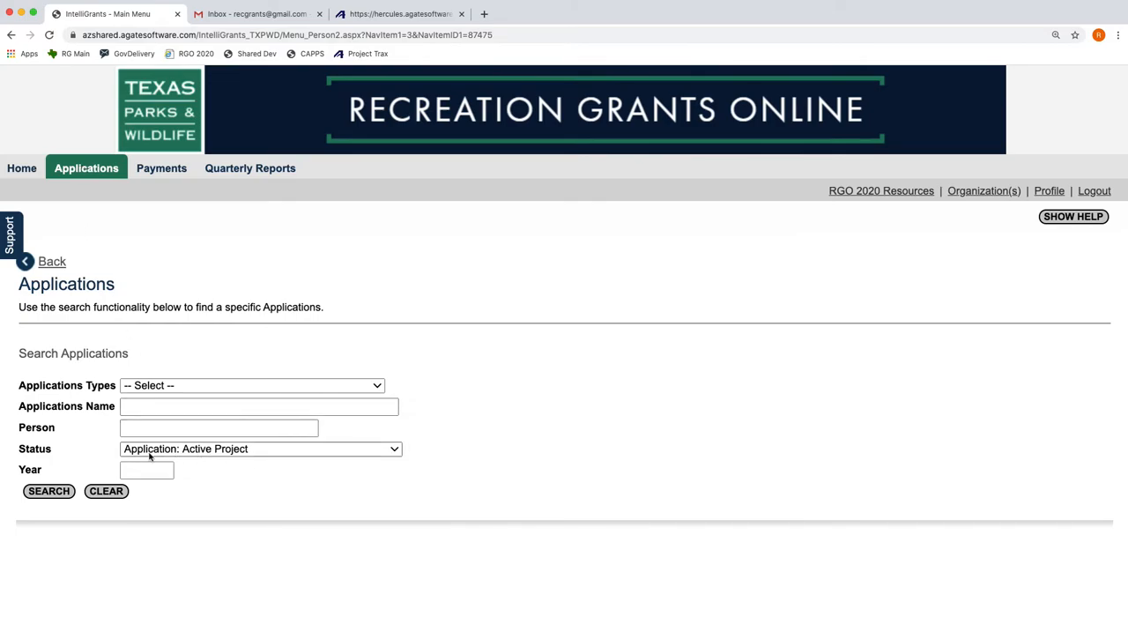
{"action": "mouse_move", "coordinate": [234, 460]}
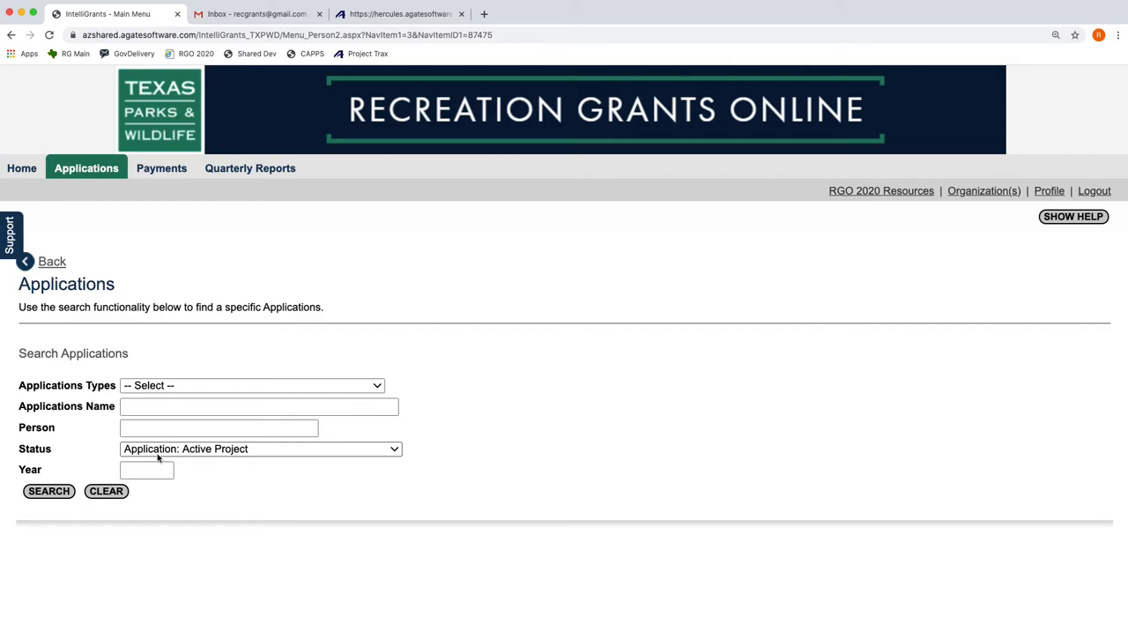
{"action": "mouse_move", "coordinate": [170, 464]}
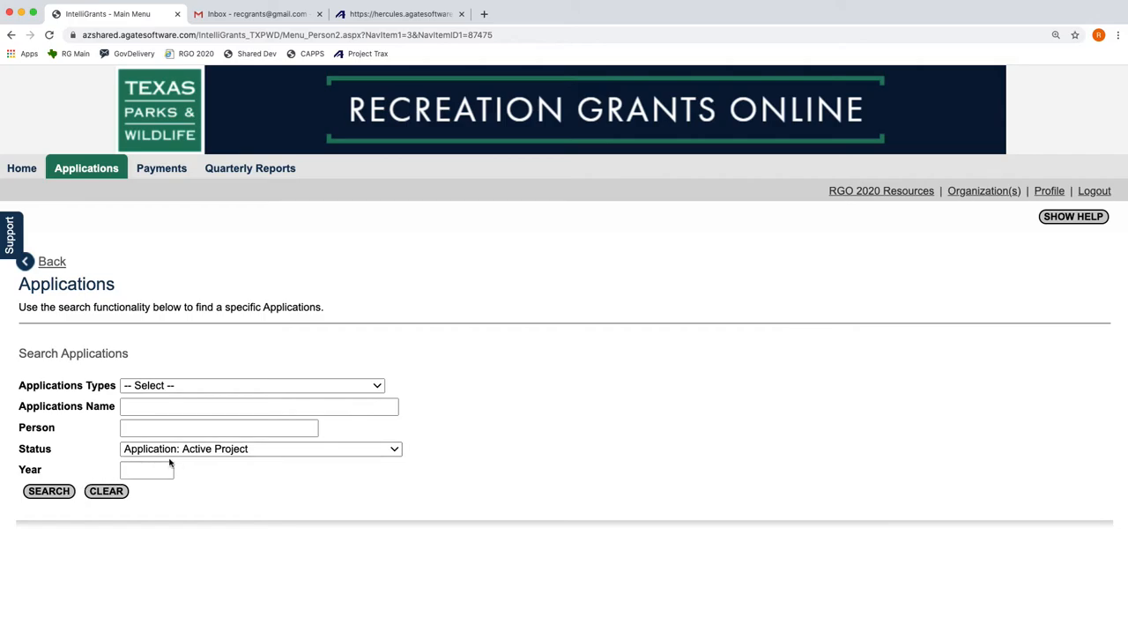
{"action": "mouse_move", "coordinate": [85, 508]}
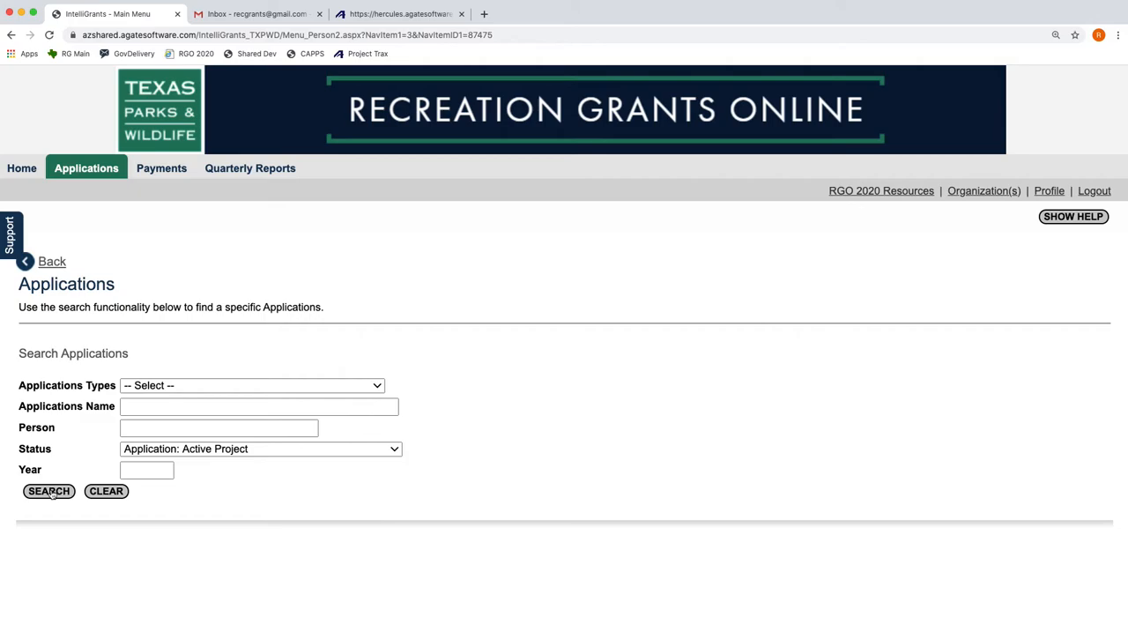
{"action": "left_click", "coordinate": [48, 491]}
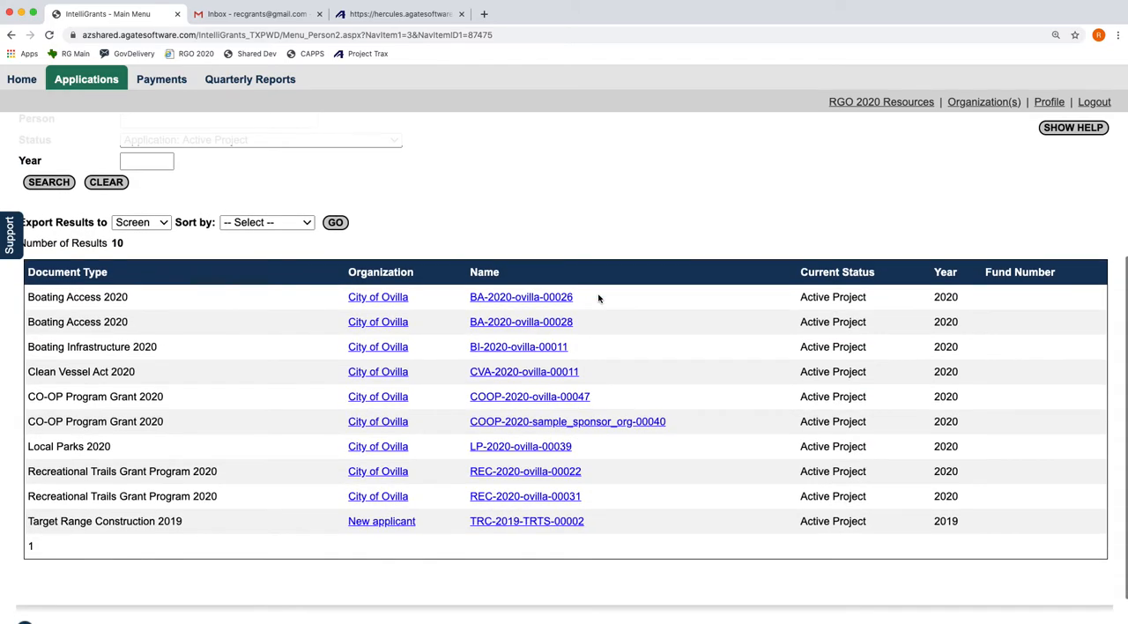
{"action": "scroll", "scroll_direction": "up", "scroll_amount": 3}
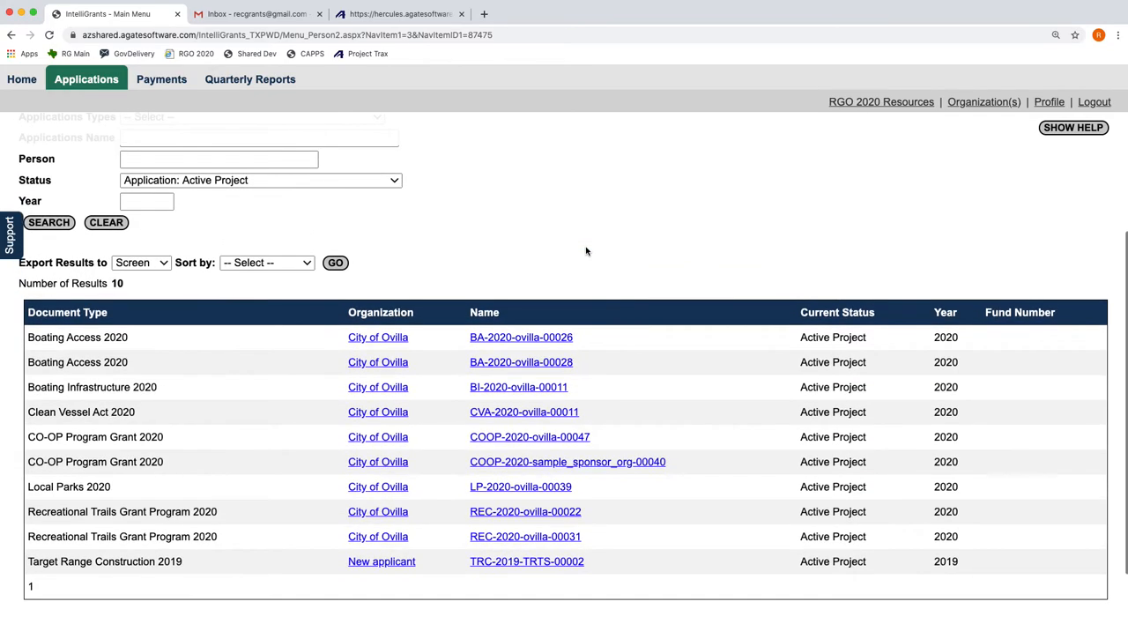
{"action": "scroll", "scroll_direction": "up", "scroll_amount": 3}
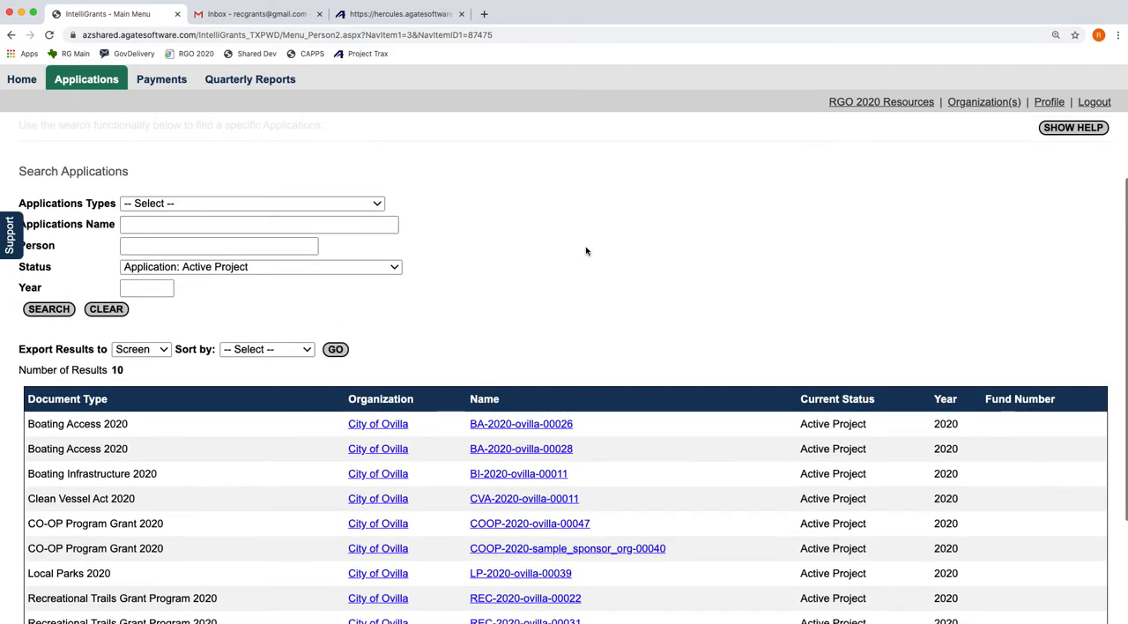
{"action": "mouse_move", "coordinate": [521, 449]}
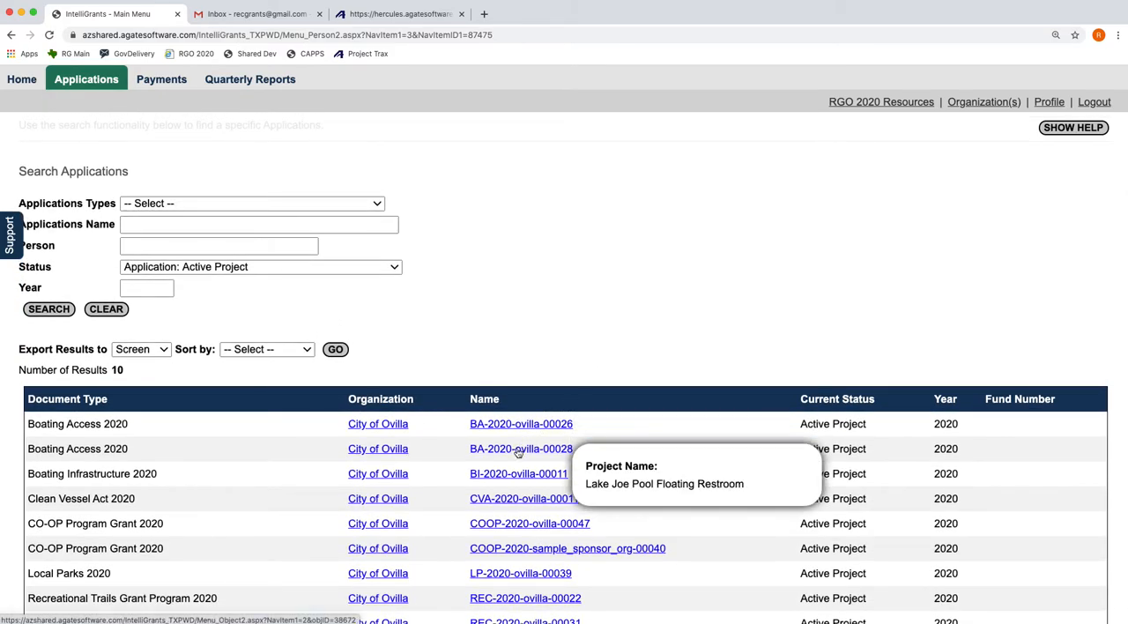
Open BA-2020-ovilla-00028 and scroll through its Boating Access 2020 forms list
{"action": "left_click", "coordinate": [521, 448]}
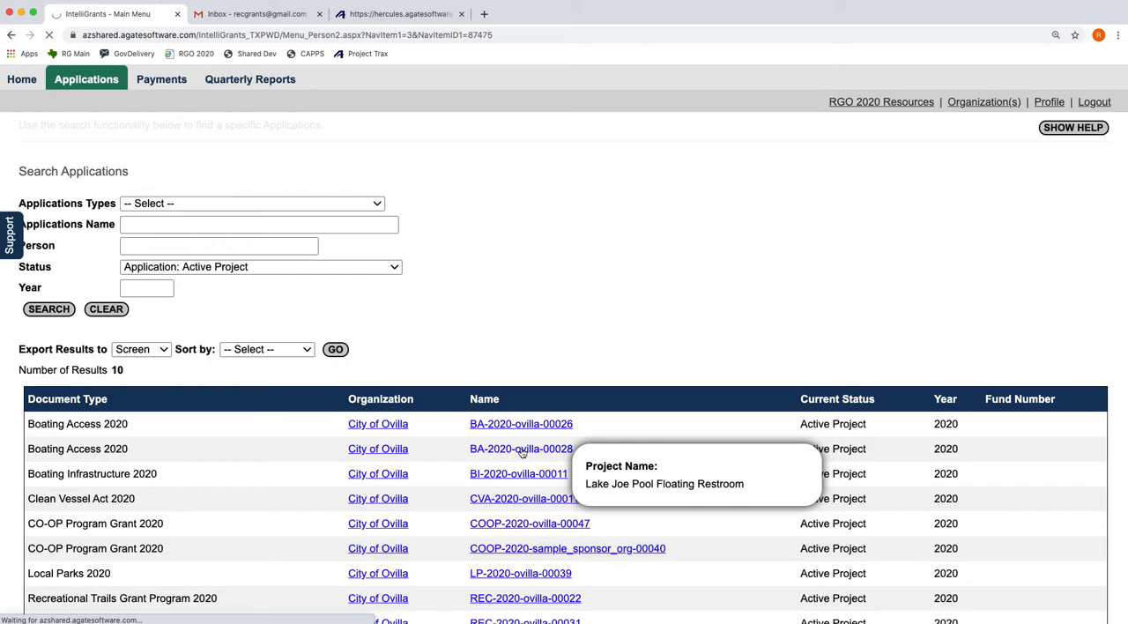
{"action": "left_click", "coordinate": [521, 448]}
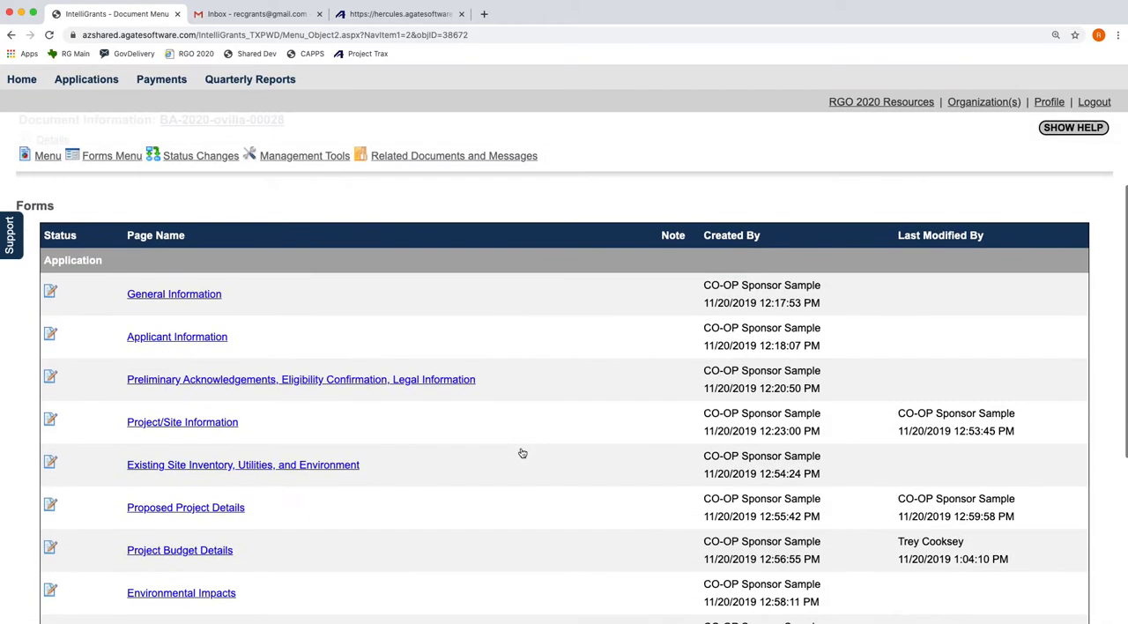
{"action": "scroll", "scroll_direction": "down", "scroll_amount": 3}
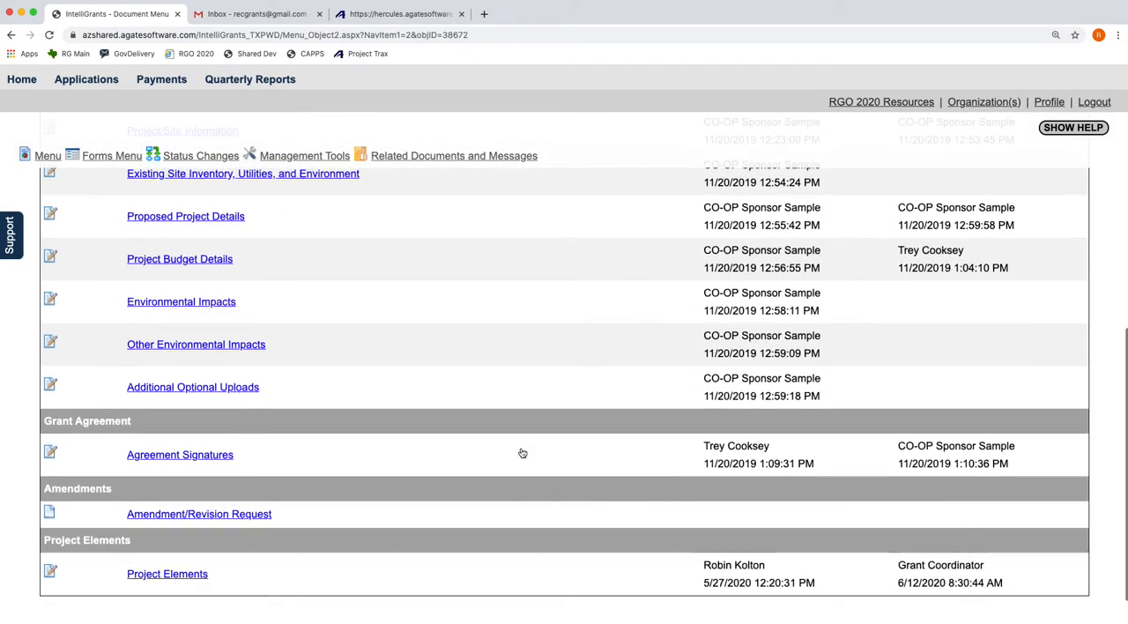
{"action": "scroll", "scroll_direction": "up", "scroll_amount": 3}
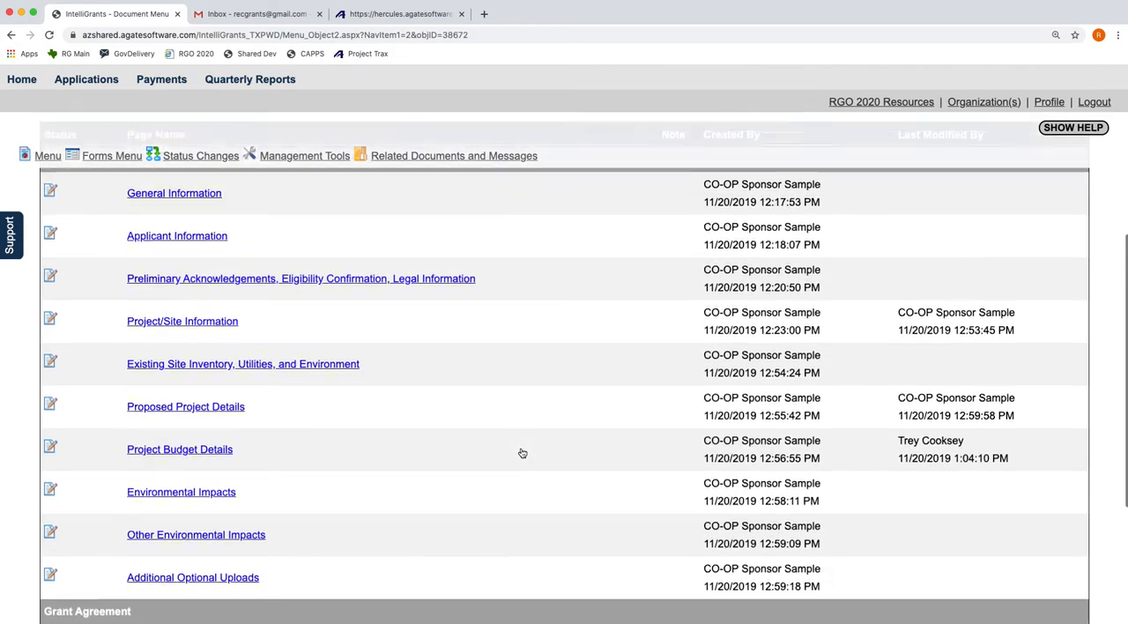
{"action": "scroll", "scroll_direction": "up", "scroll_amount": 3}
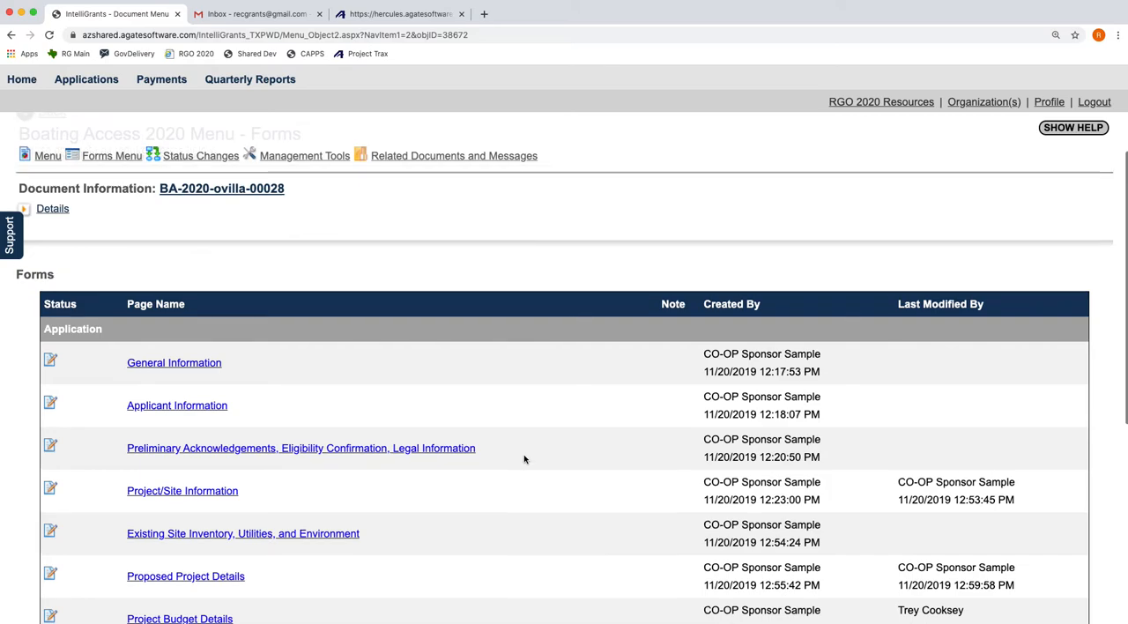
{"action": "scroll", "scroll_direction": "up", "scroll_amount": 3}
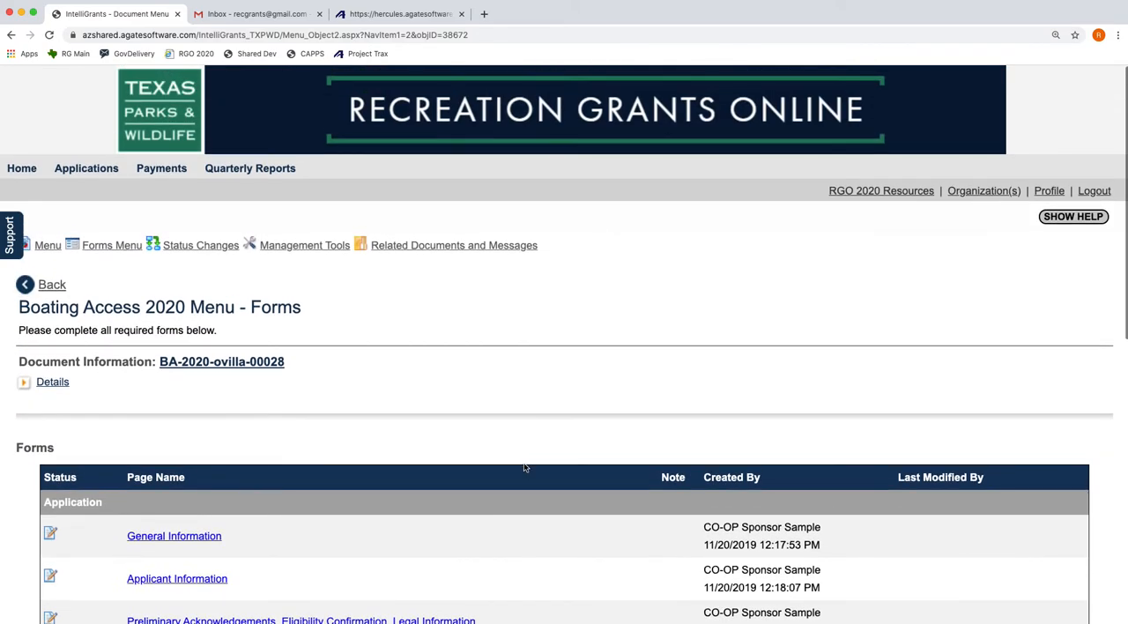
{"action": "mouse_move", "coordinate": [456, 357]}
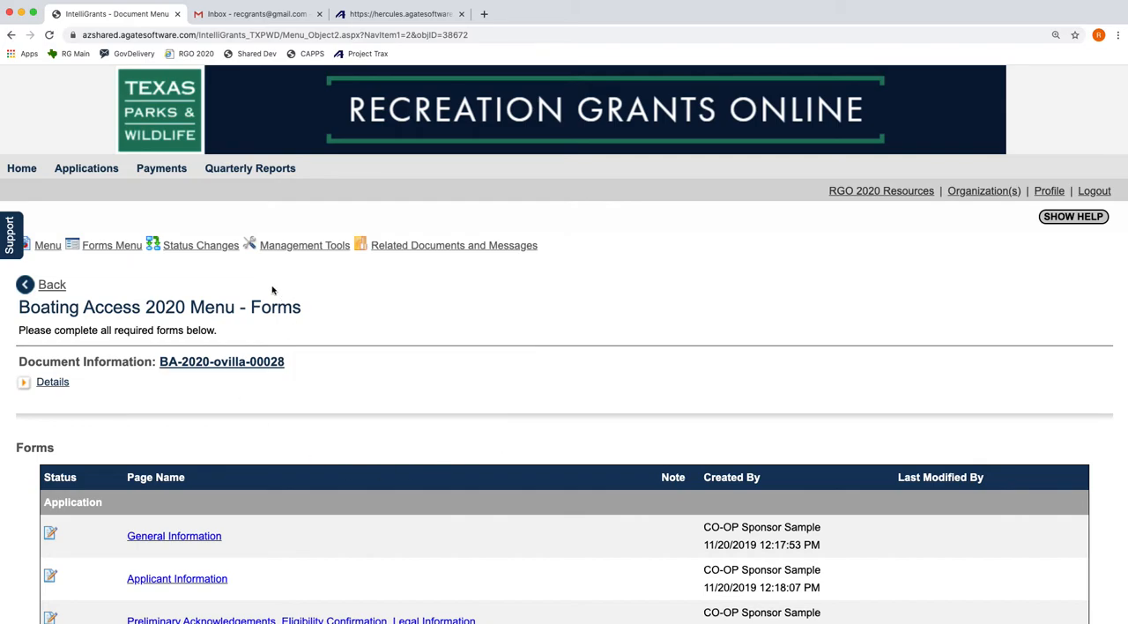
{"action": "left_click", "coordinate": [200, 245]}
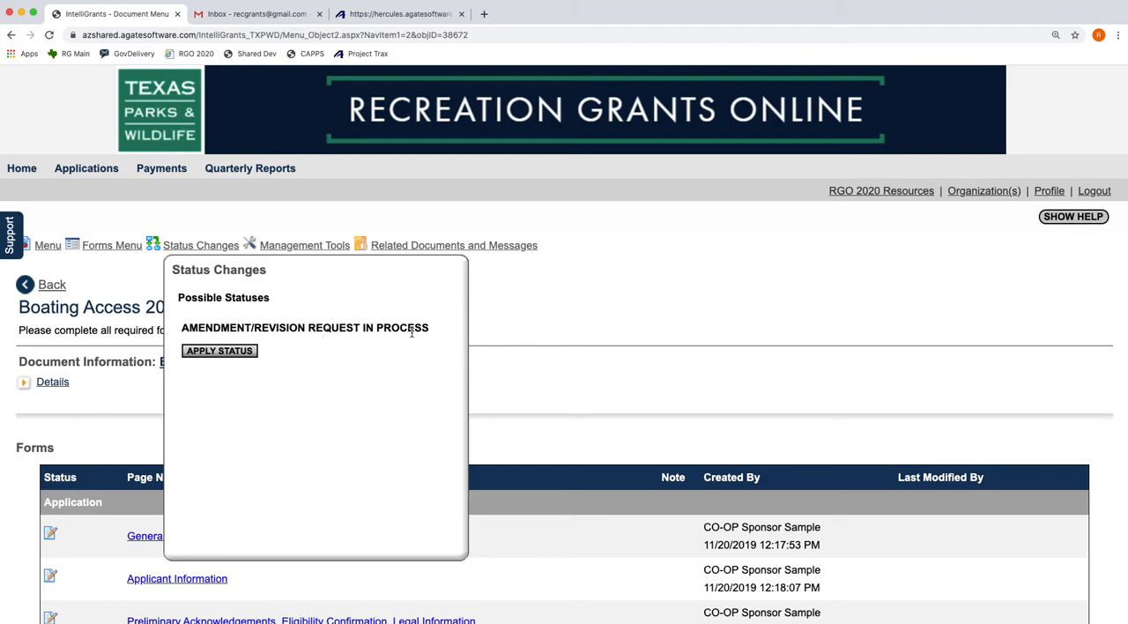
{"action": "mouse_move", "coordinate": [244, 365]}
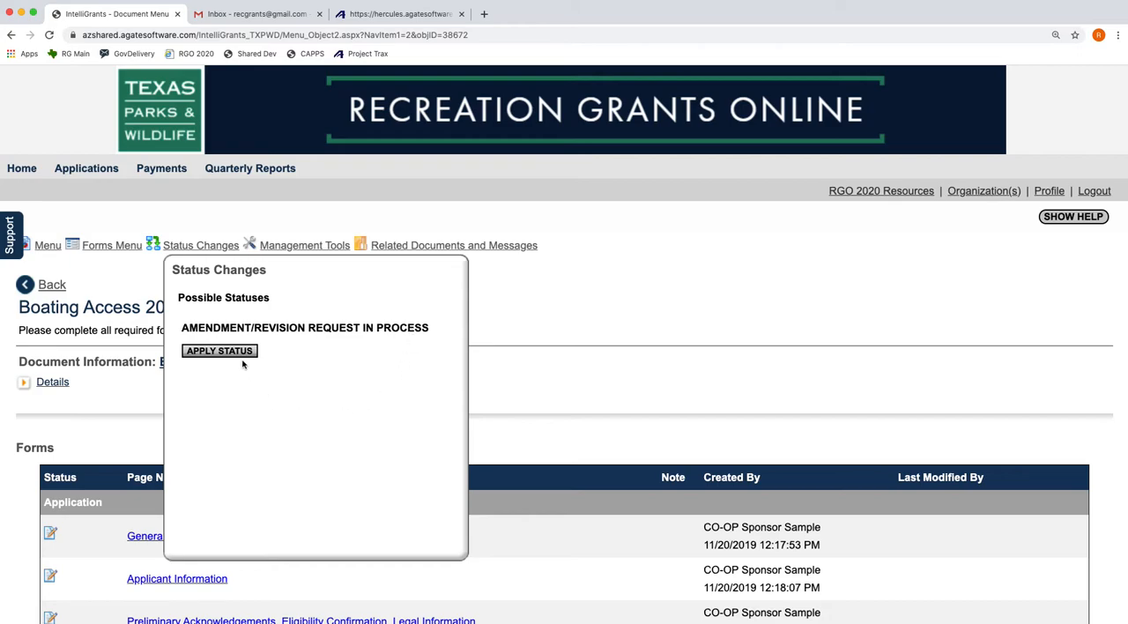
{"action": "mouse_move", "coordinate": [320, 424]}
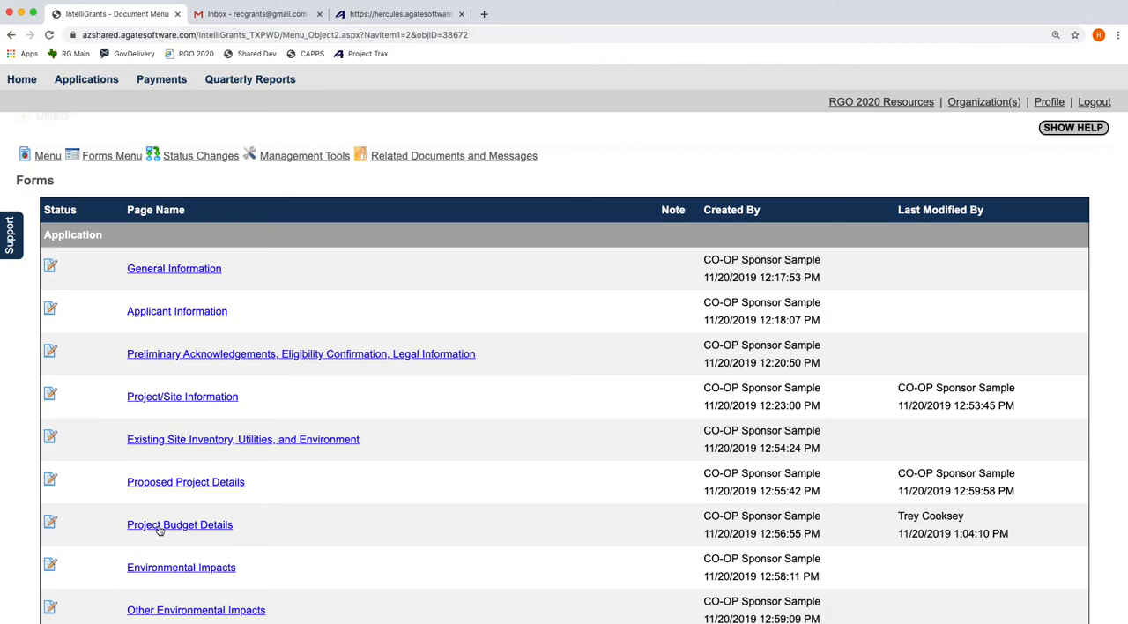
{"action": "mouse_move", "coordinate": [368, 532]}
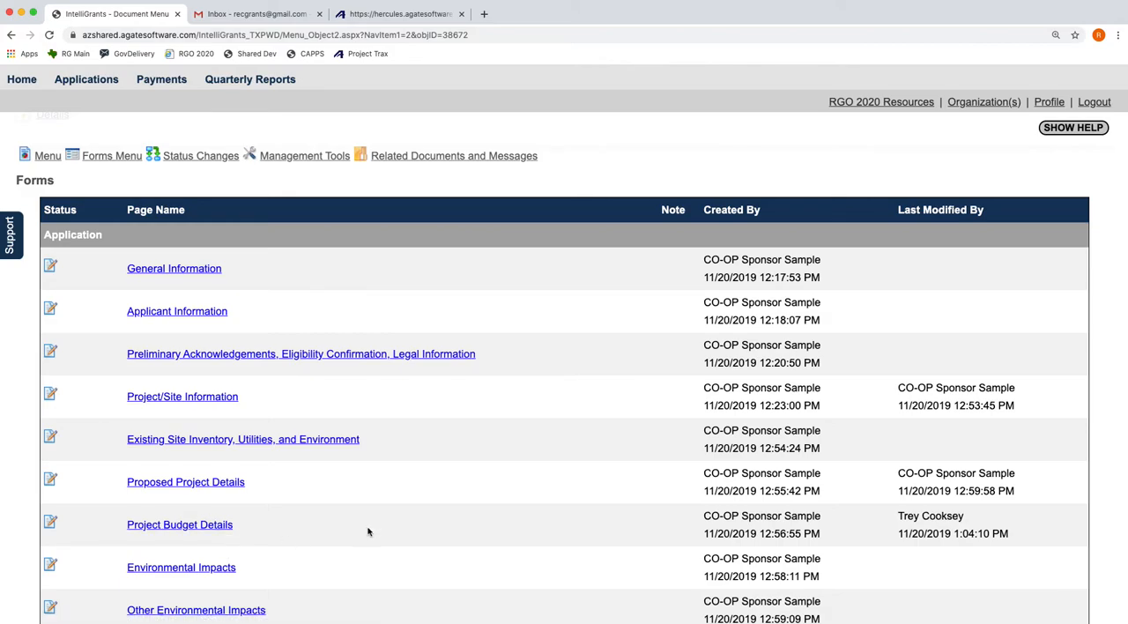
{"action": "mouse_move", "coordinate": [397, 527]}
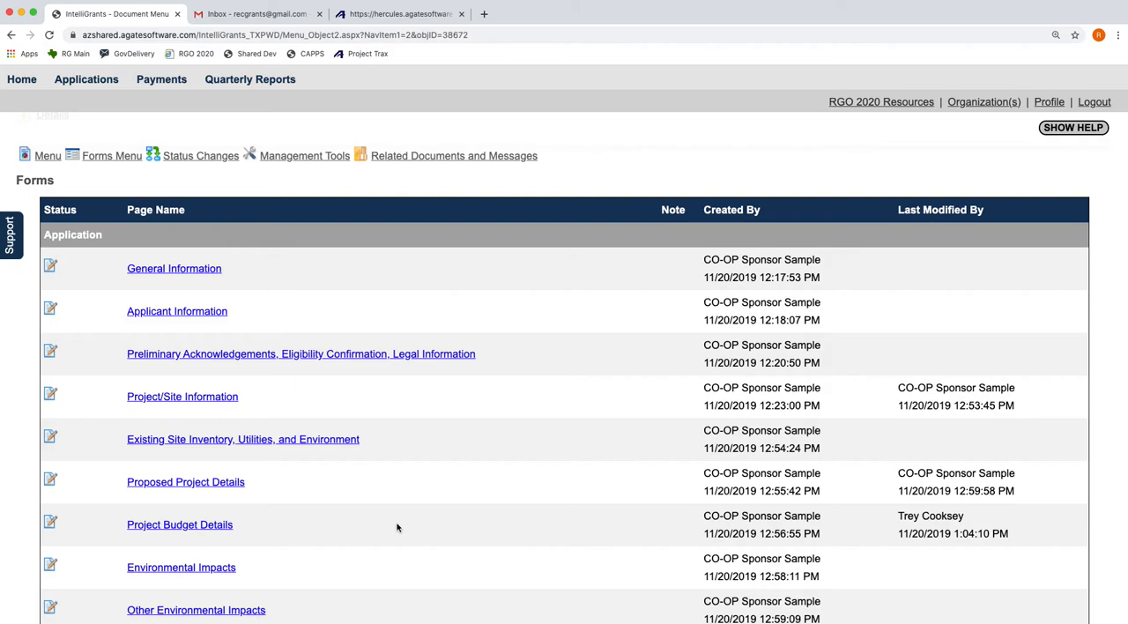
{"action": "mouse_move", "coordinate": [433, 524]}
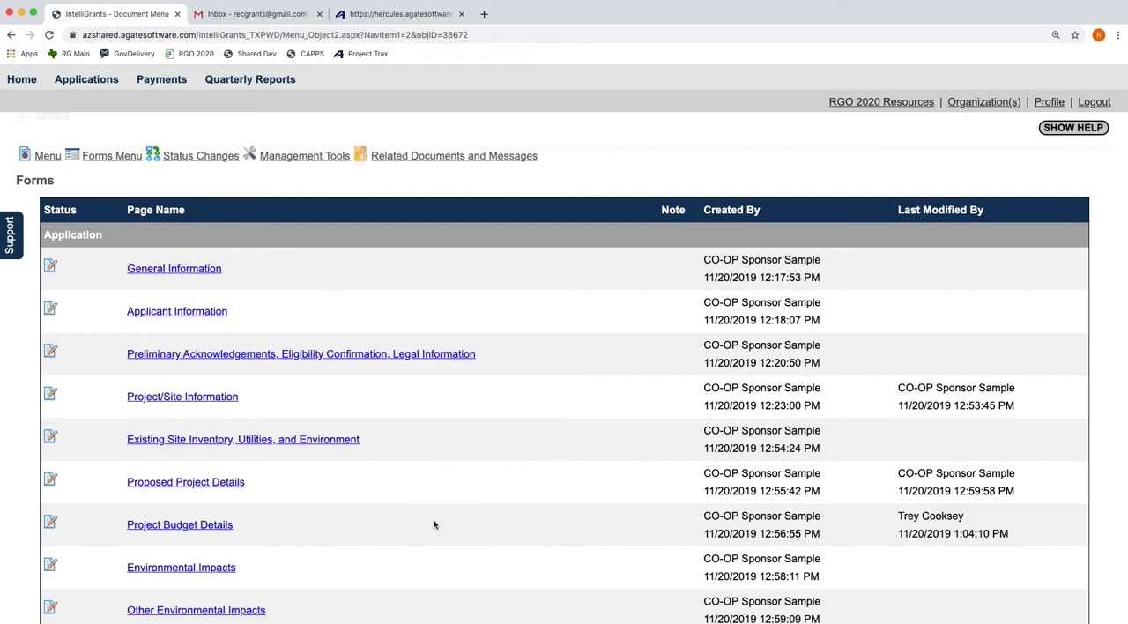
{"action": "mouse_move", "coordinate": [477, 530]}
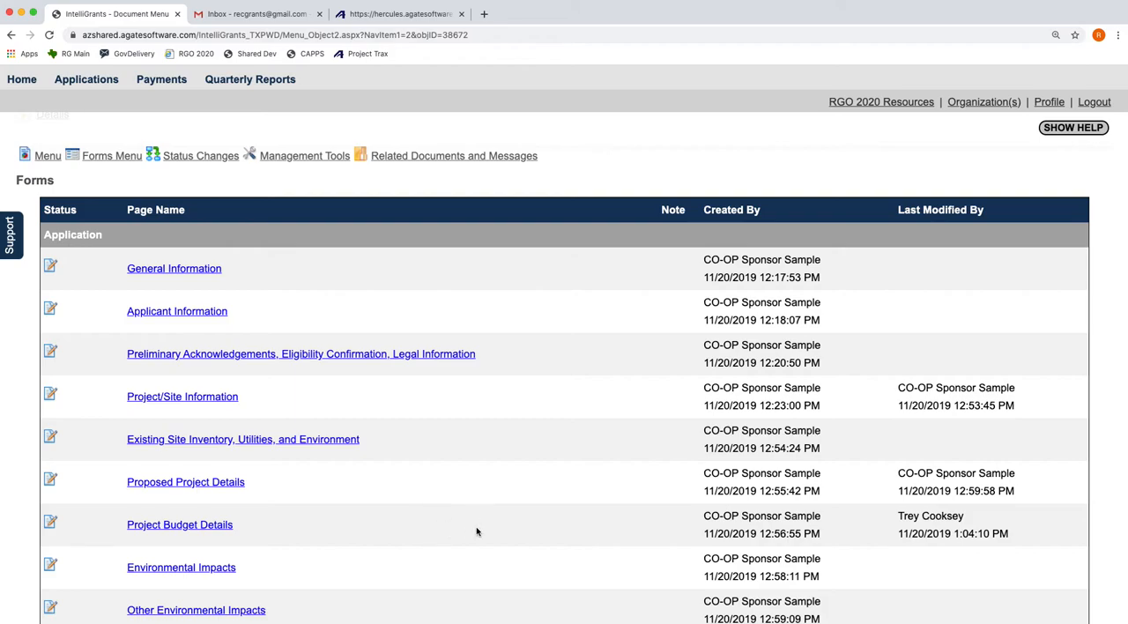
{"action": "mouse_move", "coordinate": [494, 532]}
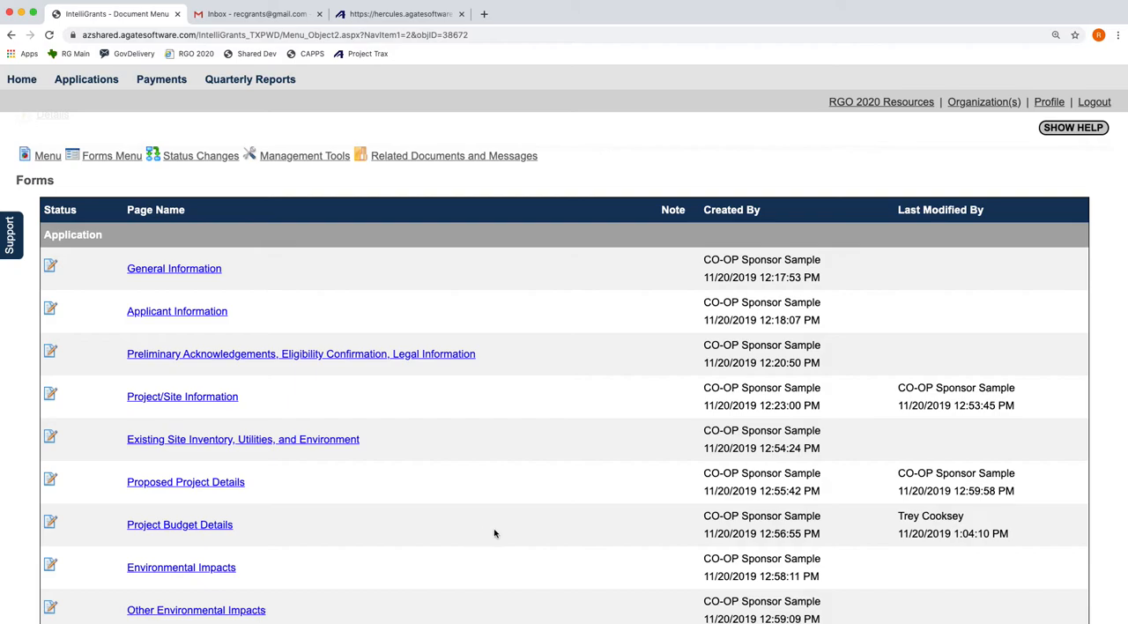
{"action": "mouse_move", "coordinate": [549, 527]}
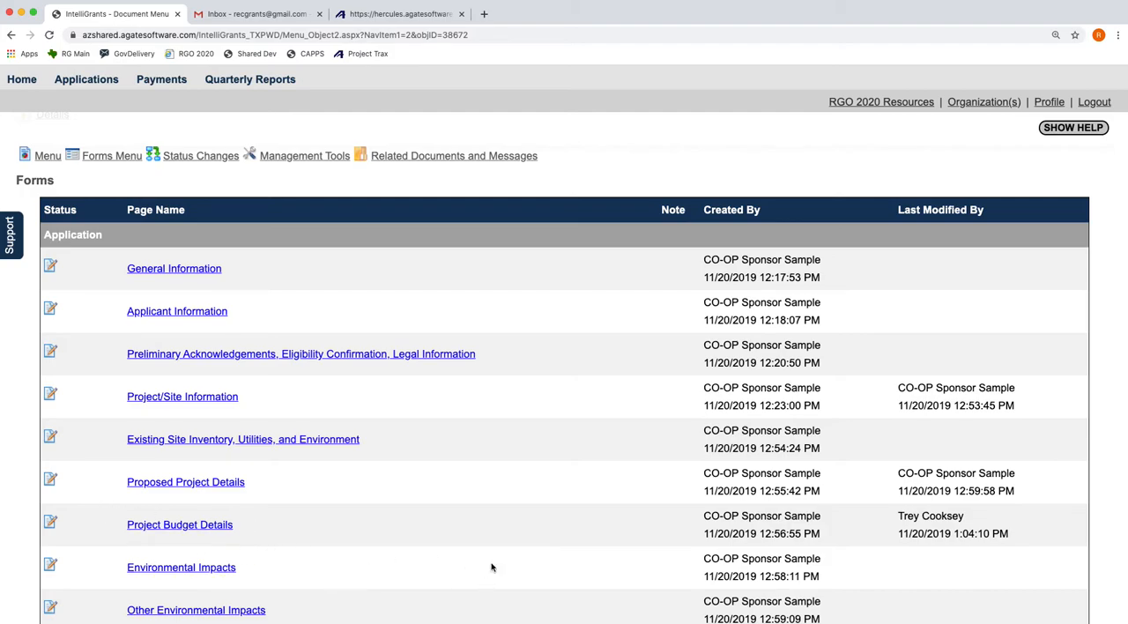
{"action": "mouse_move", "coordinate": [485, 586]}
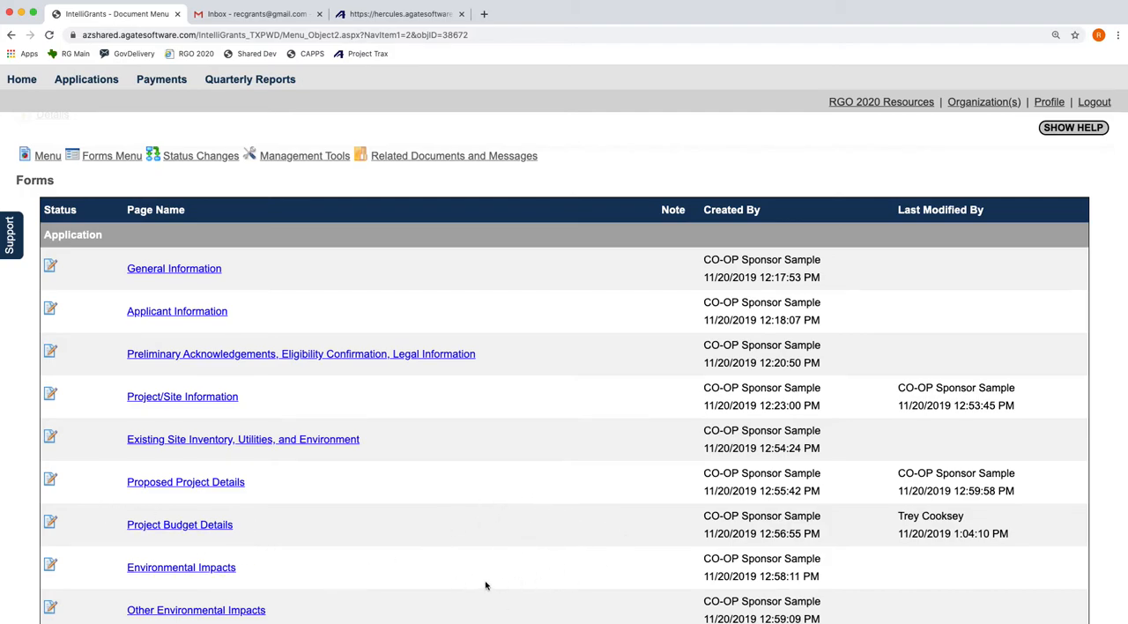
{"action": "mouse_move", "coordinate": [543, 527]}
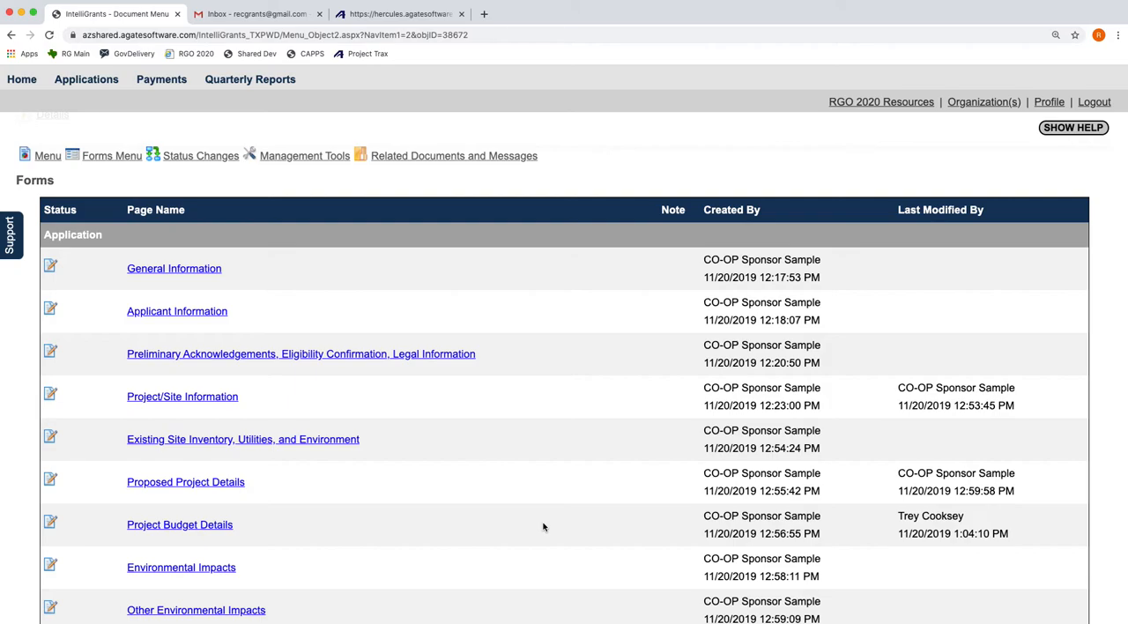
Show the Status Changes options for BA-2020-ovilla-00028
{"action": "left_click", "coordinate": [200, 156]}
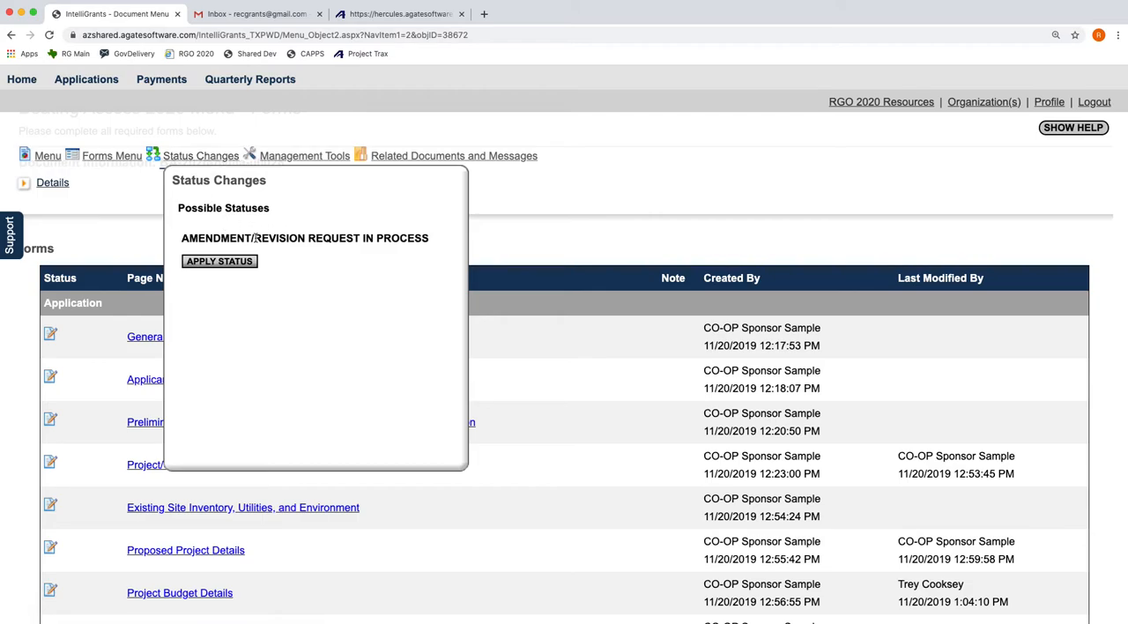
Apply the Amendment/Revision Request In Process status and wait for the forms menu to reload
{"action": "left_click", "coordinate": [219, 261]}
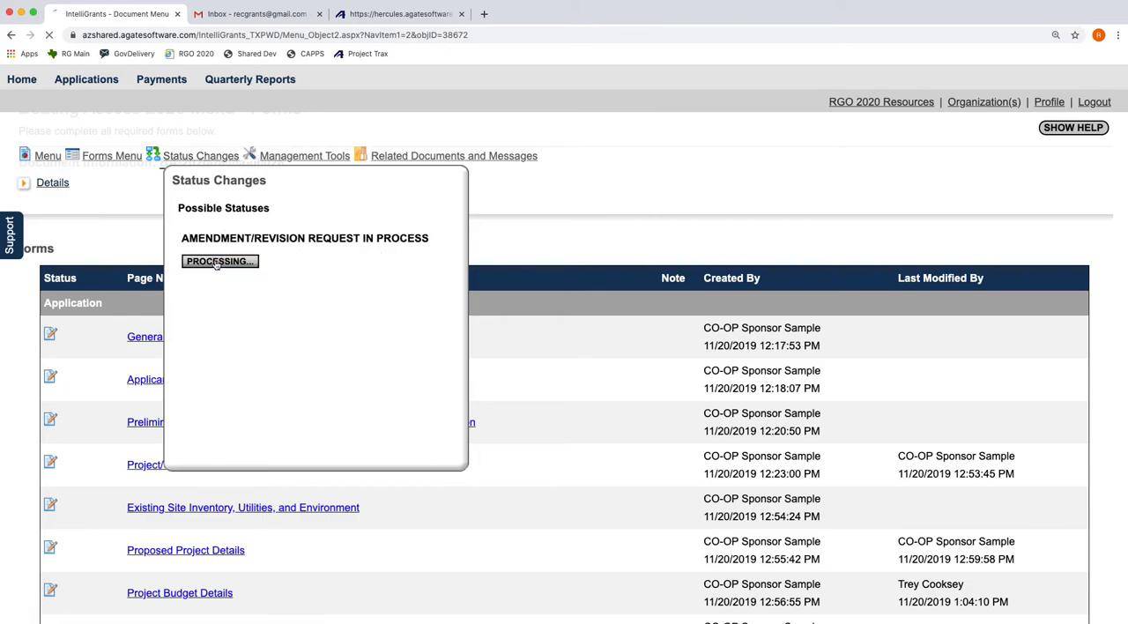
{"action": "left_click", "coordinate": [219, 260]}
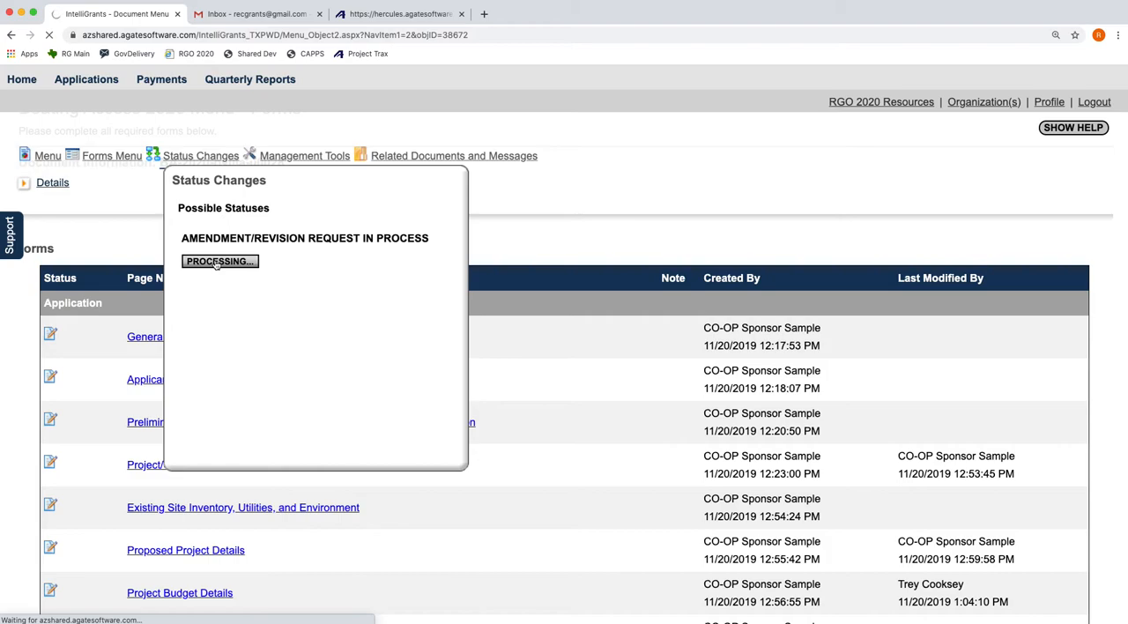
{"action": "left_click", "coordinate": [220, 261]}
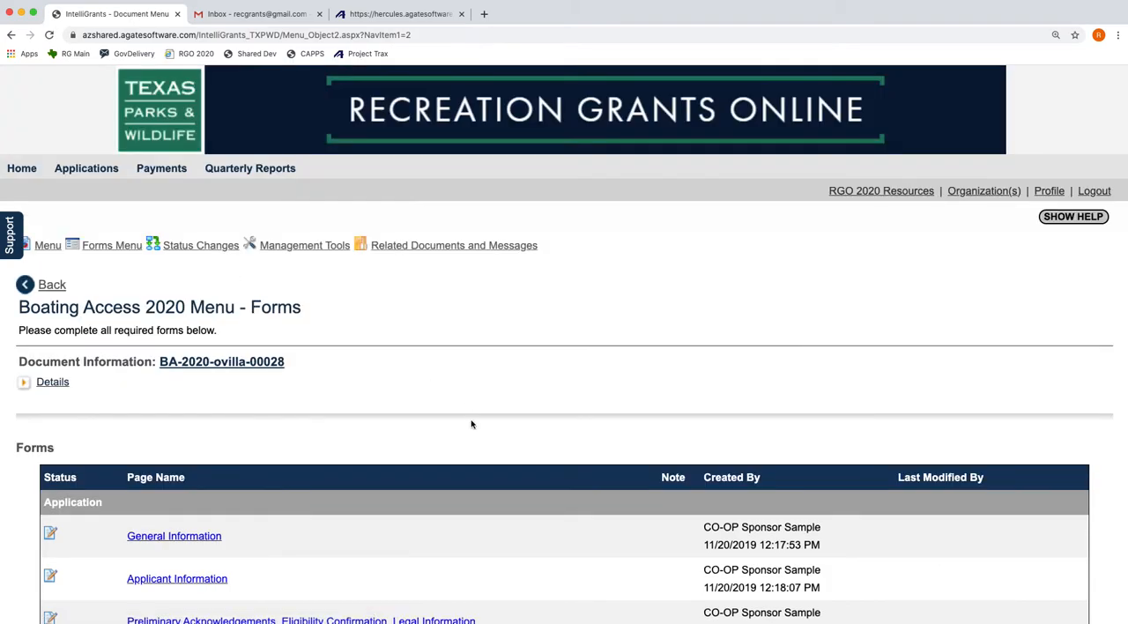
{"action": "scroll", "scroll_direction": "down", "scroll_amount": 3}
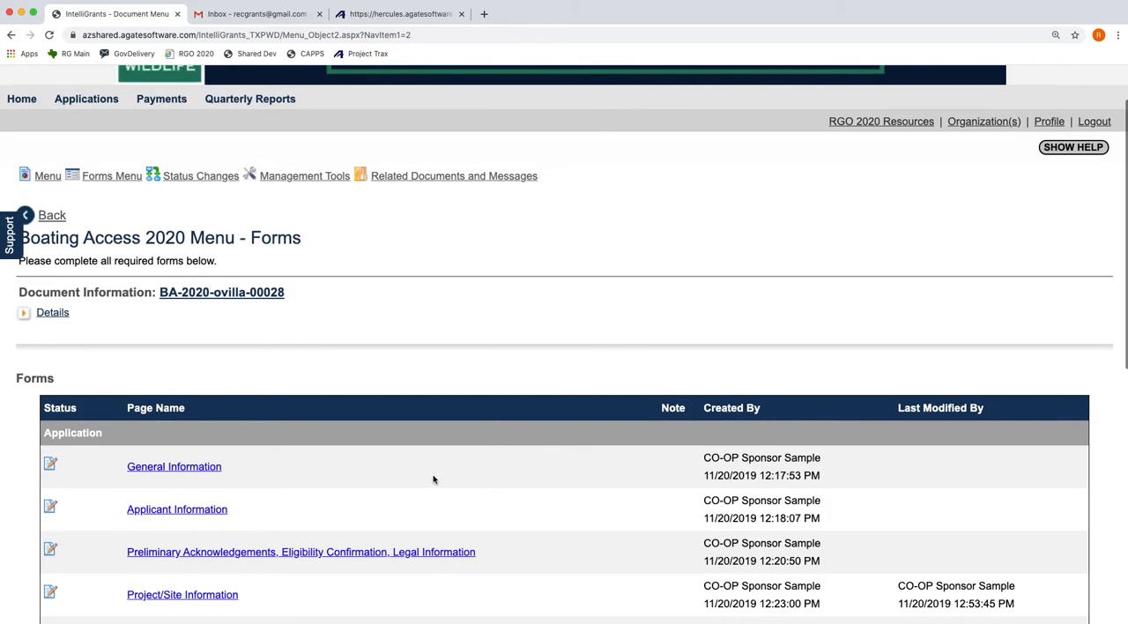
{"action": "mouse_move", "coordinate": [593, 527]}
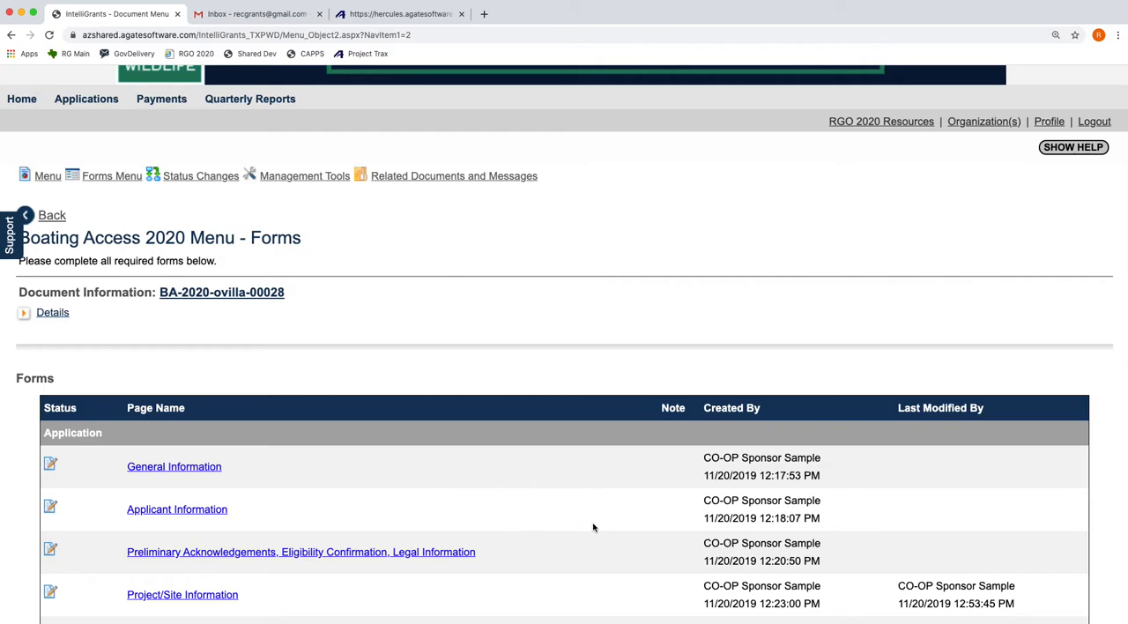
{"action": "mouse_move", "coordinate": [577, 522]}
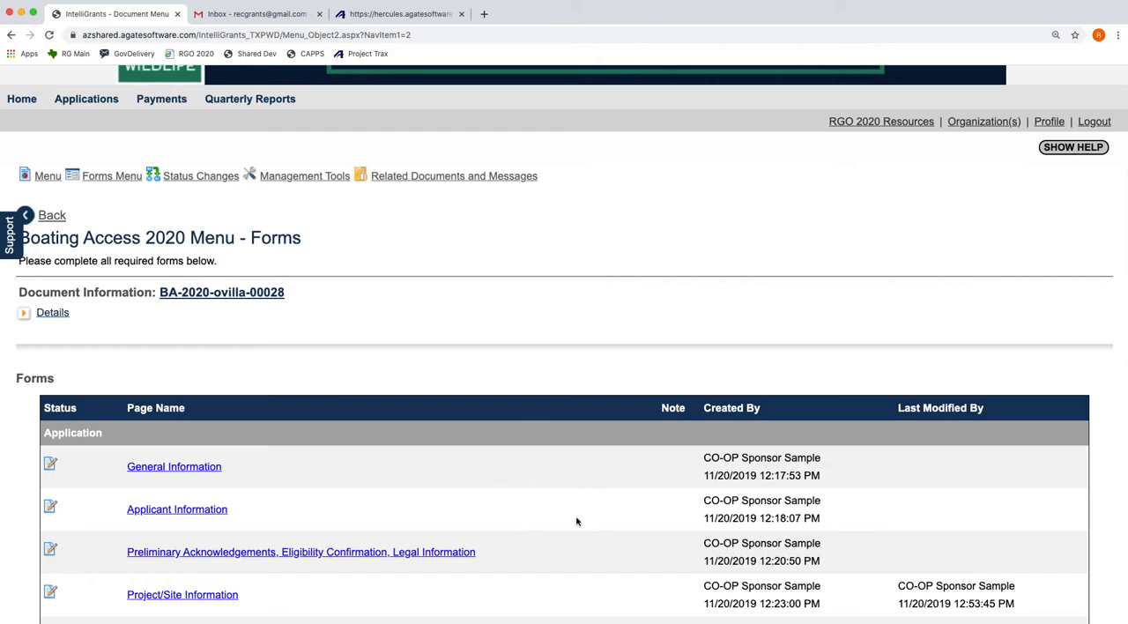
{"action": "mouse_move", "coordinate": [553, 490]}
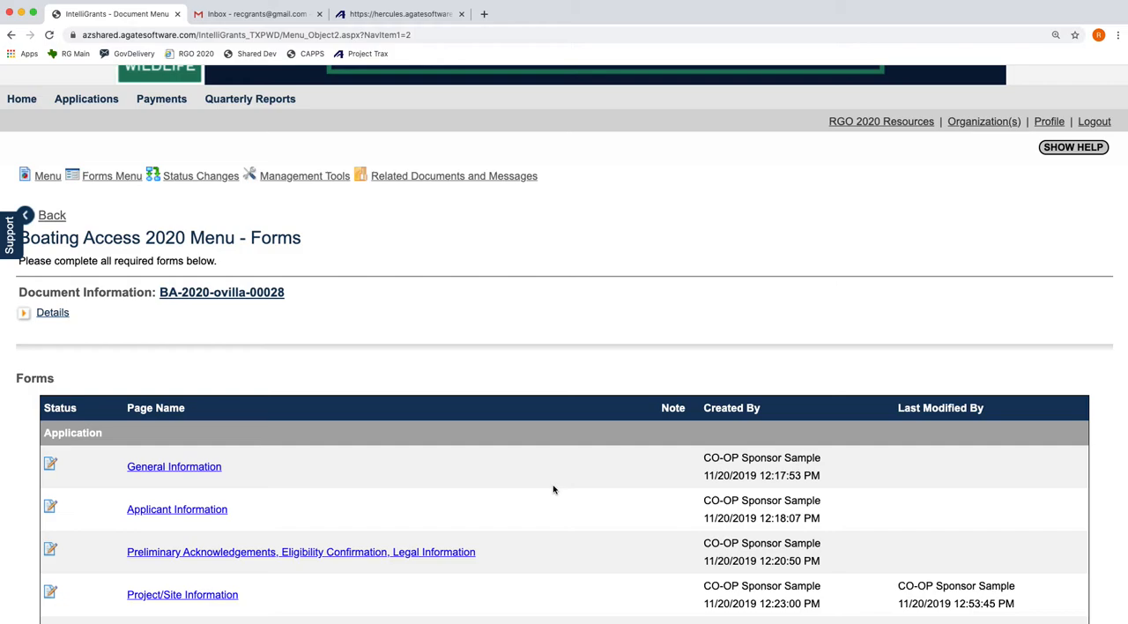
{"action": "mouse_move", "coordinate": [188, 336]}
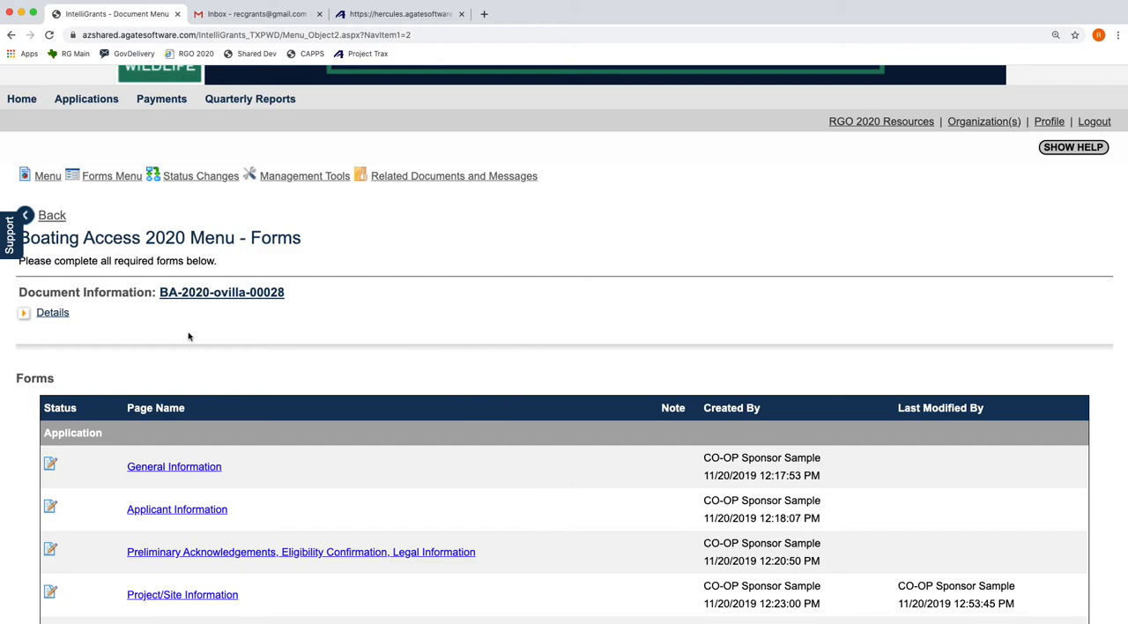
{"action": "mouse_move", "coordinate": [500, 346]}
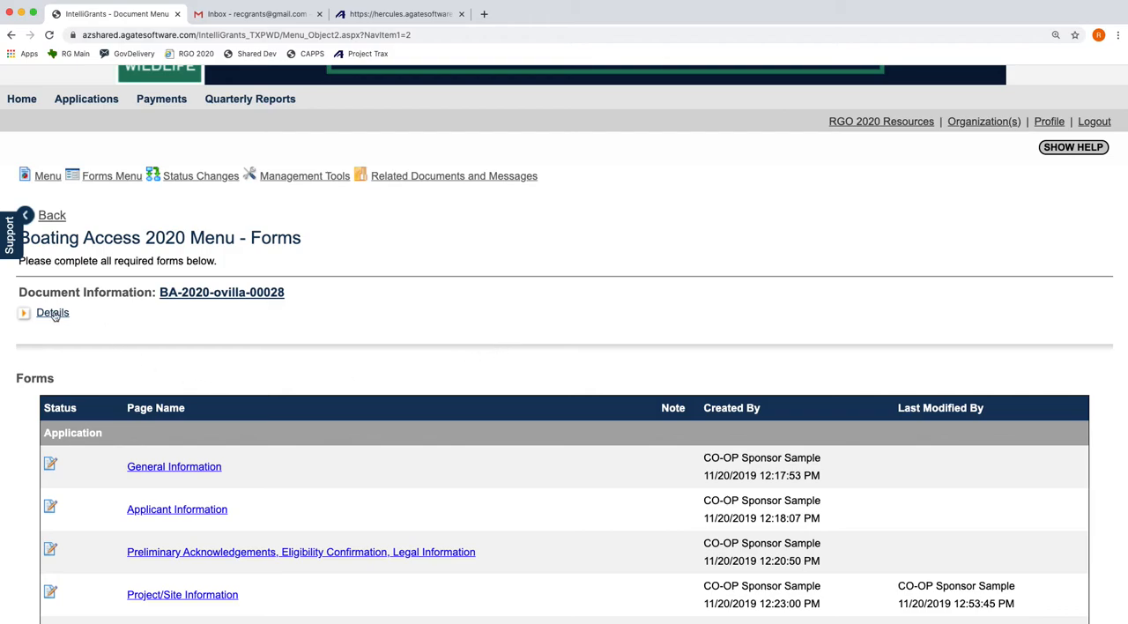
Check the current status under Details, then open the Amendment/Revision Request form under Amendments
{"action": "left_click", "coordinate": [23, 312]}
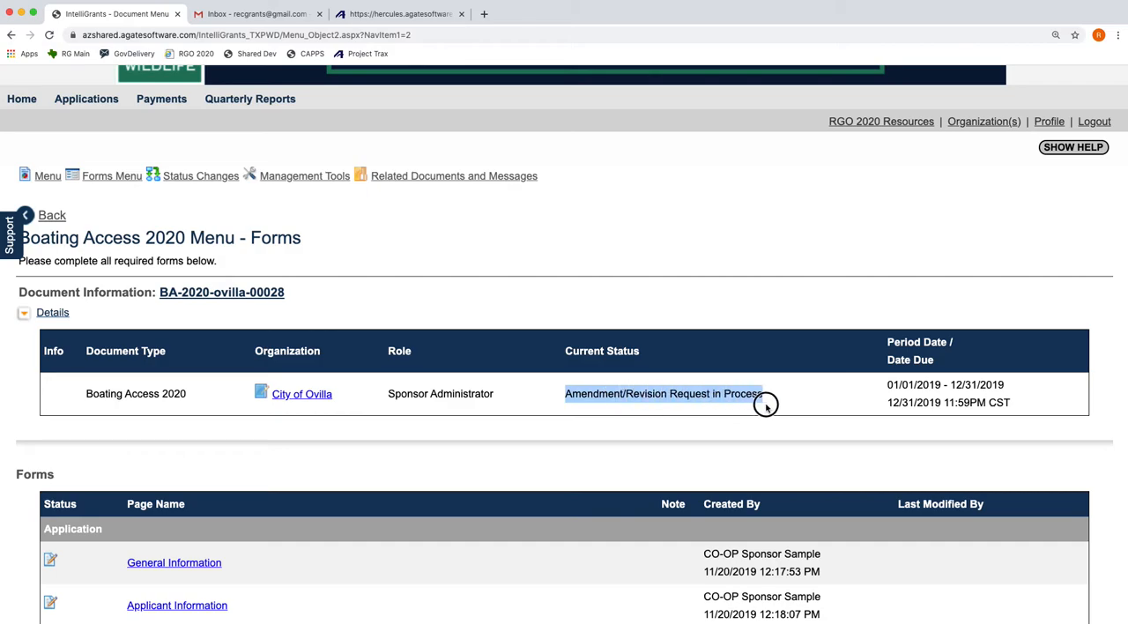
{"action": "mouse_move", "coordinate": [647, 412]}
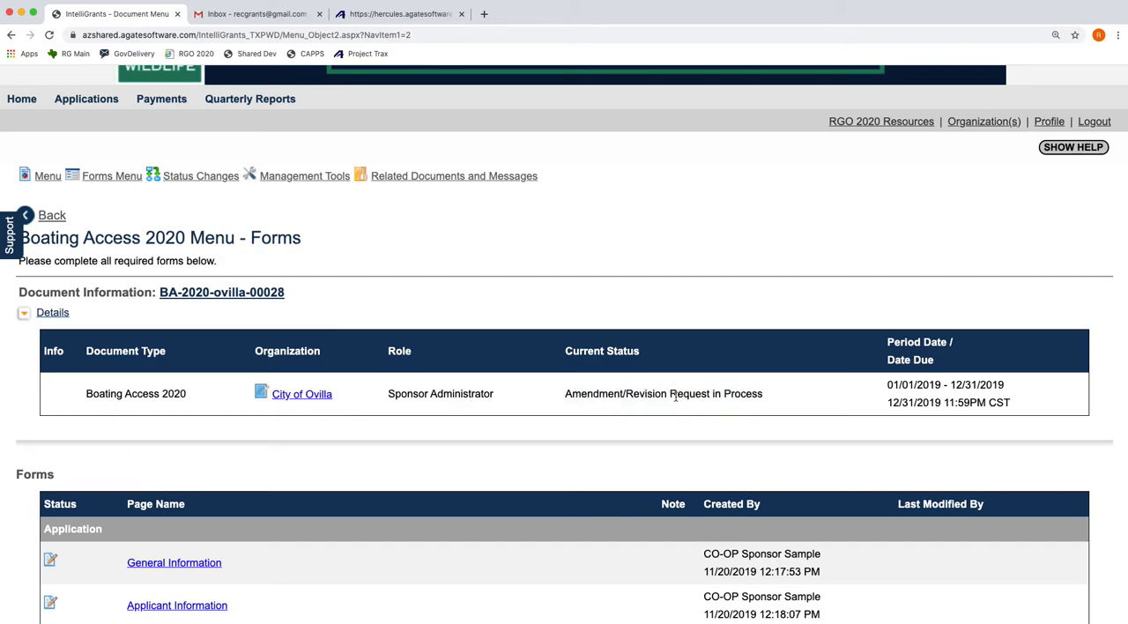
{"action": "scroll", "scroll_direction": "down", "scroll_amount": 3}
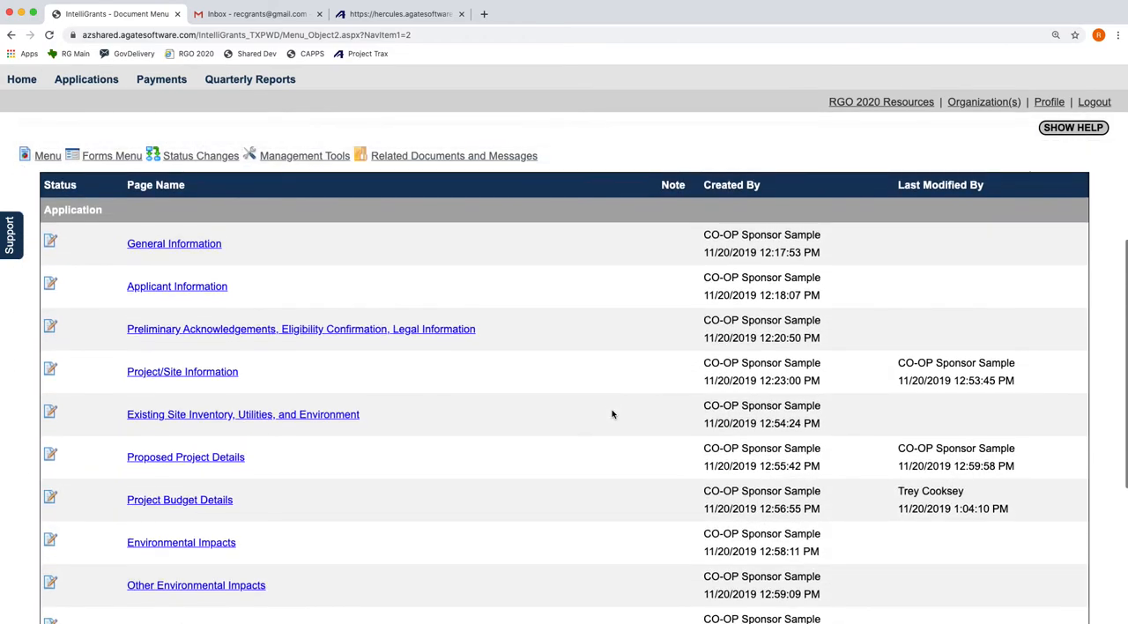
{"action": "scroll", "scroll_direction": "down", "scroll_amount": 3}
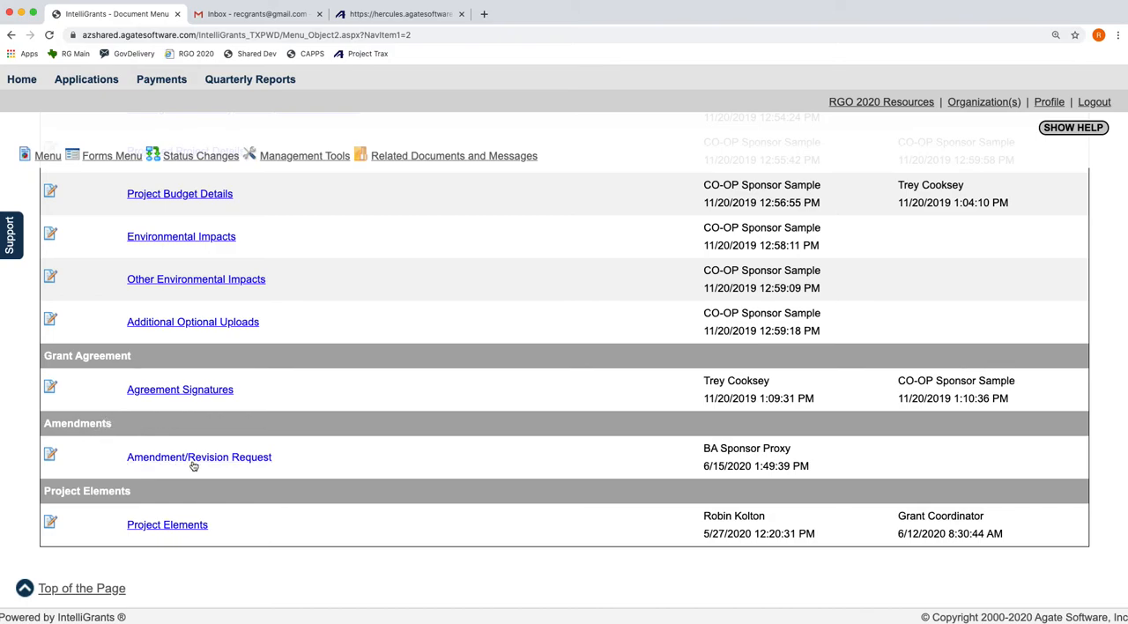
{"action": "left_click", "coordinate": [198, 457]}
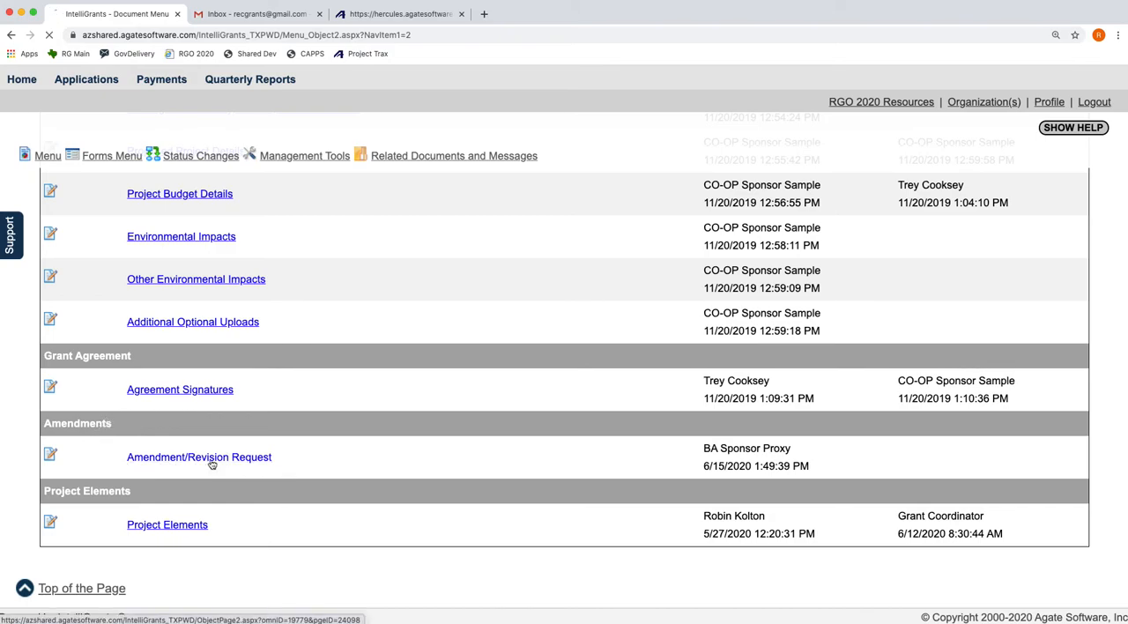
{"action": "left_click", "coordinate": [198, 456]}
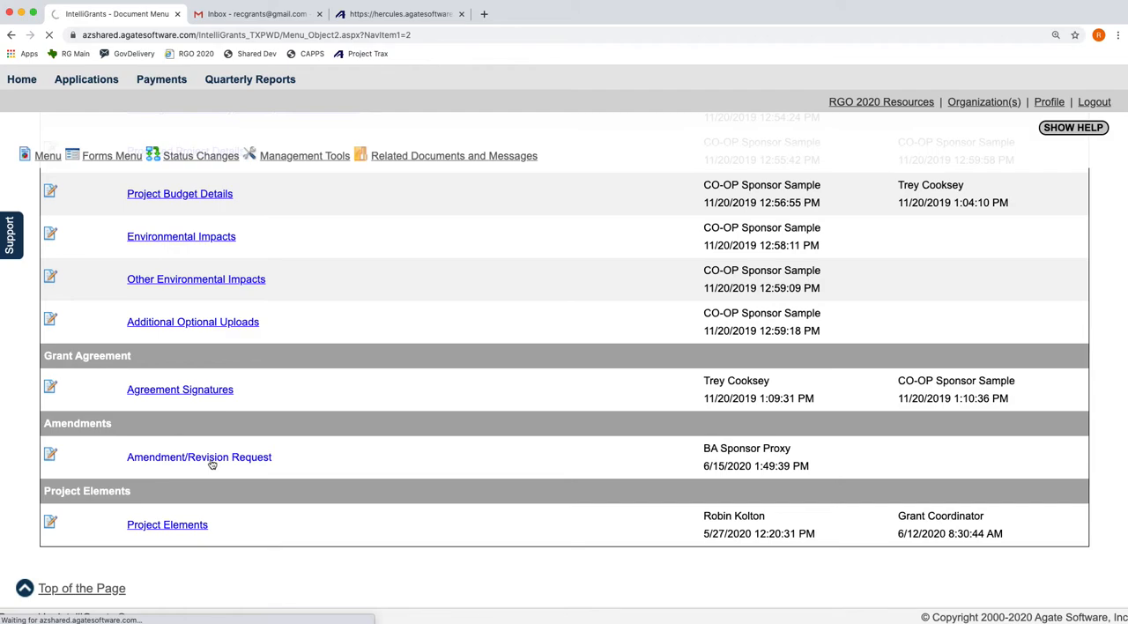
{"action": "left_click", "coordinate": [199, 456]}
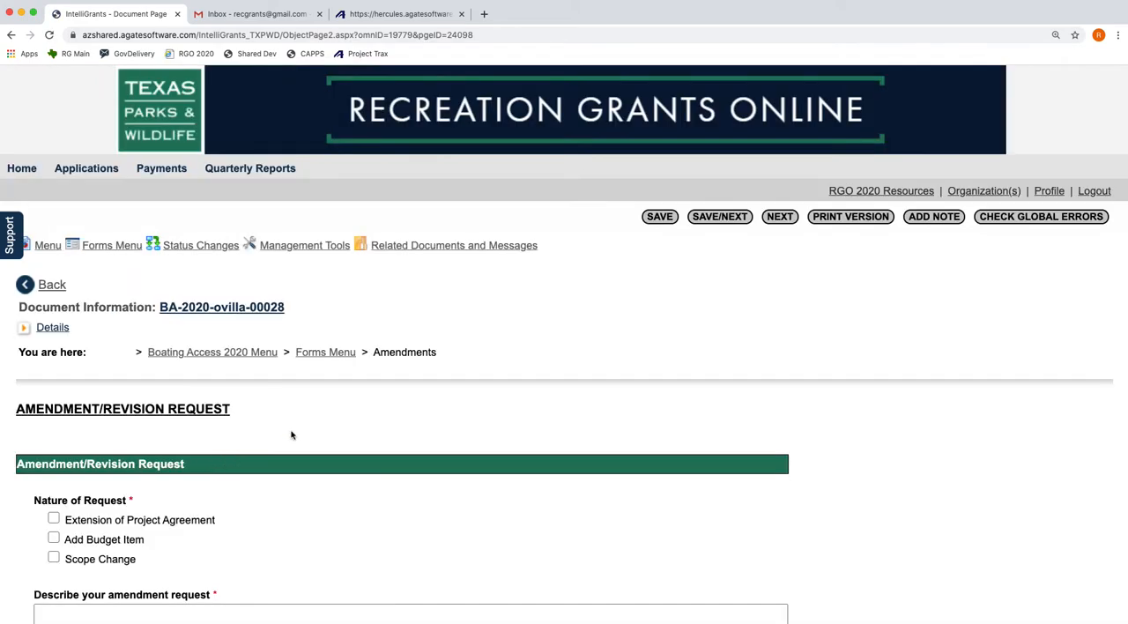
{"action": "scroll", "scroll_direction": "down", "scroll_amount": 3}
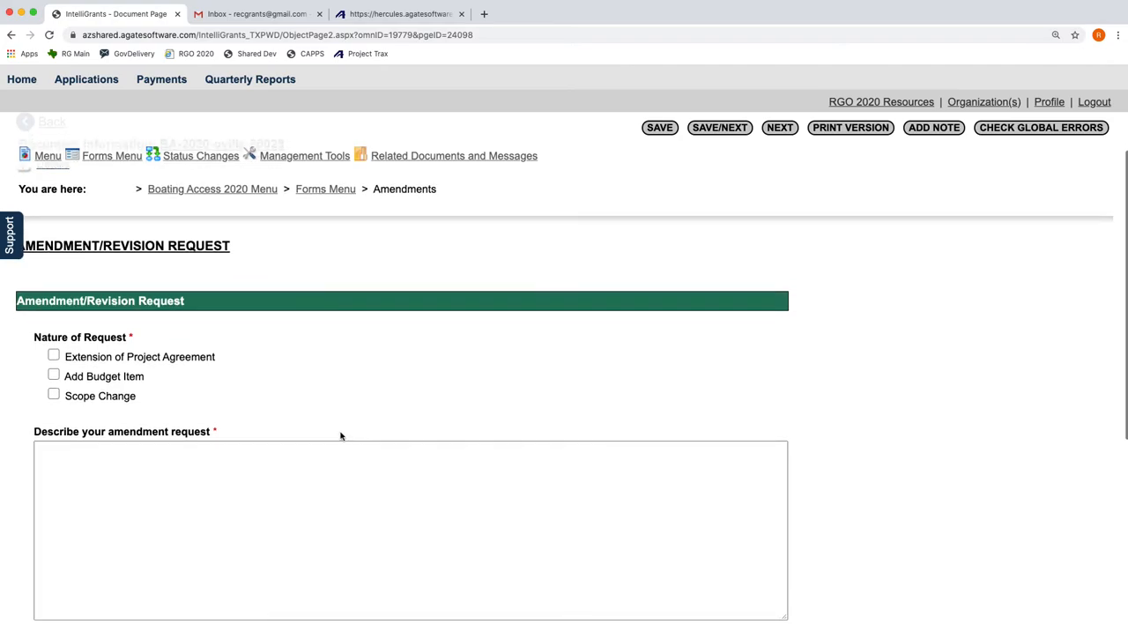
{"action": "scroll", "scroll_direction": "down", "scroll_amount": 3}
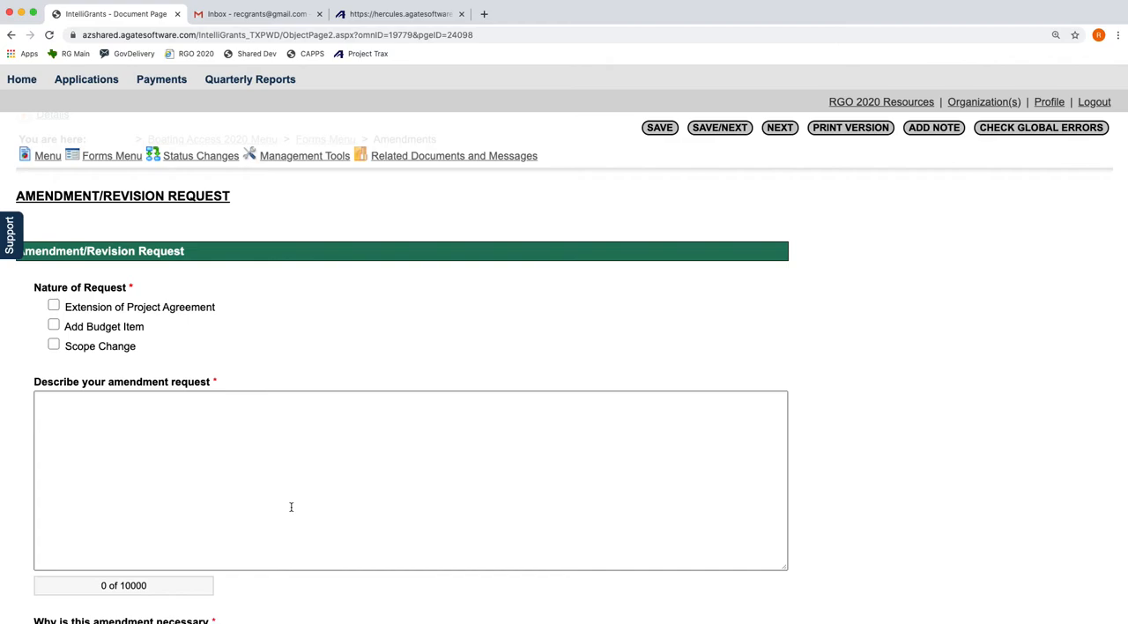
{"action": "mouse_move", "coordinate": [139, 302]}
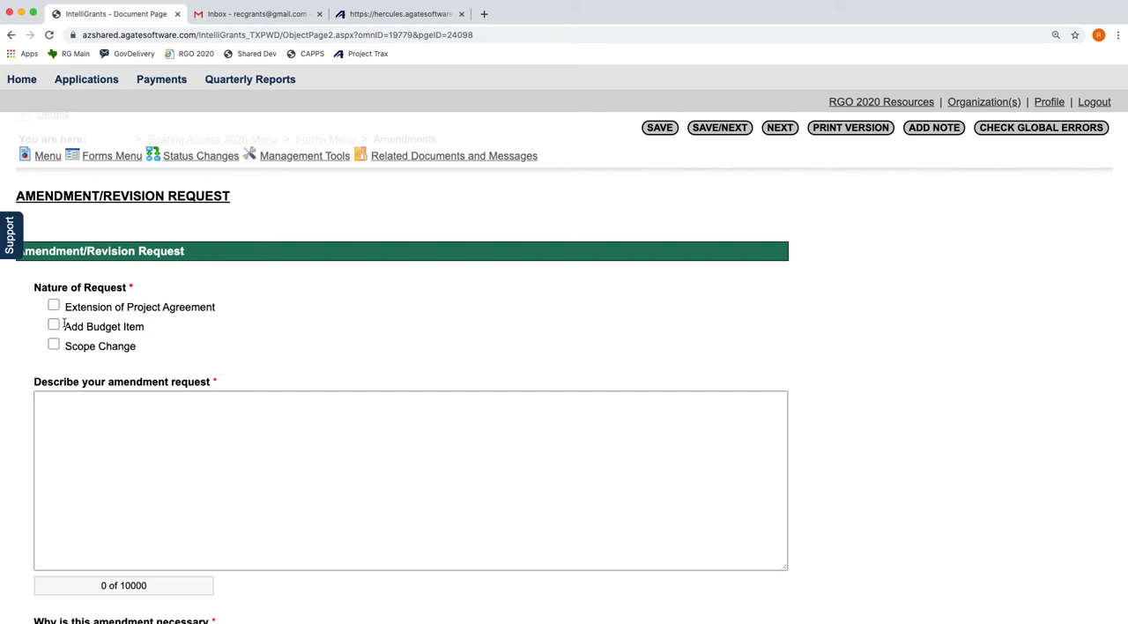
{"action": "mouse_move", "coordinate": [155, 365]}
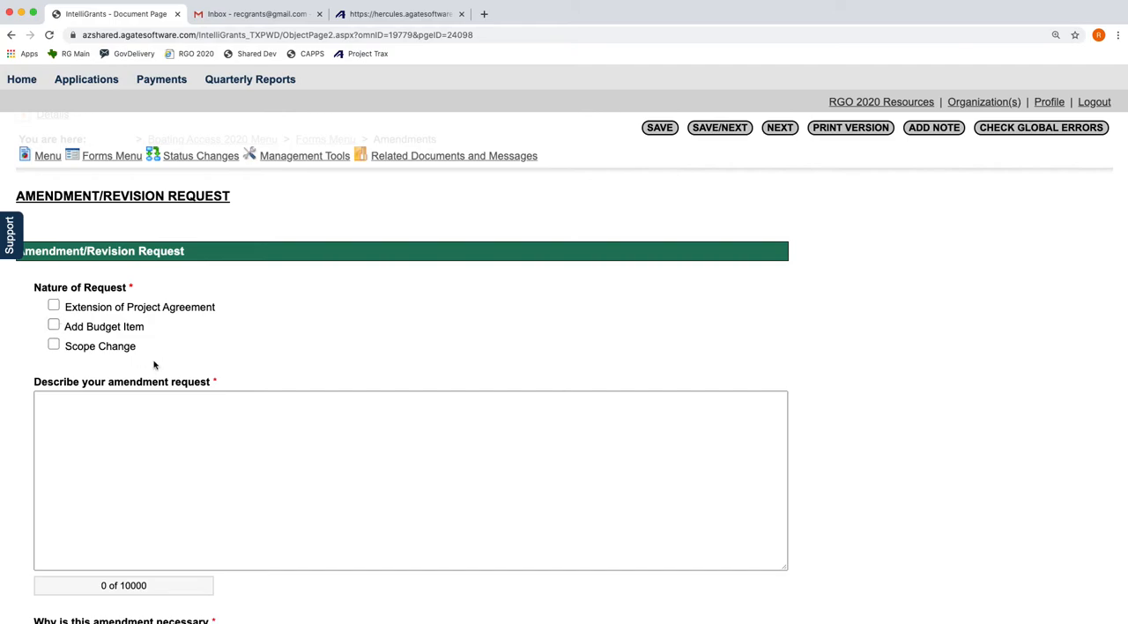
{"action": "scroll", "scroll_direction": "up", "scroll_amount": 3}
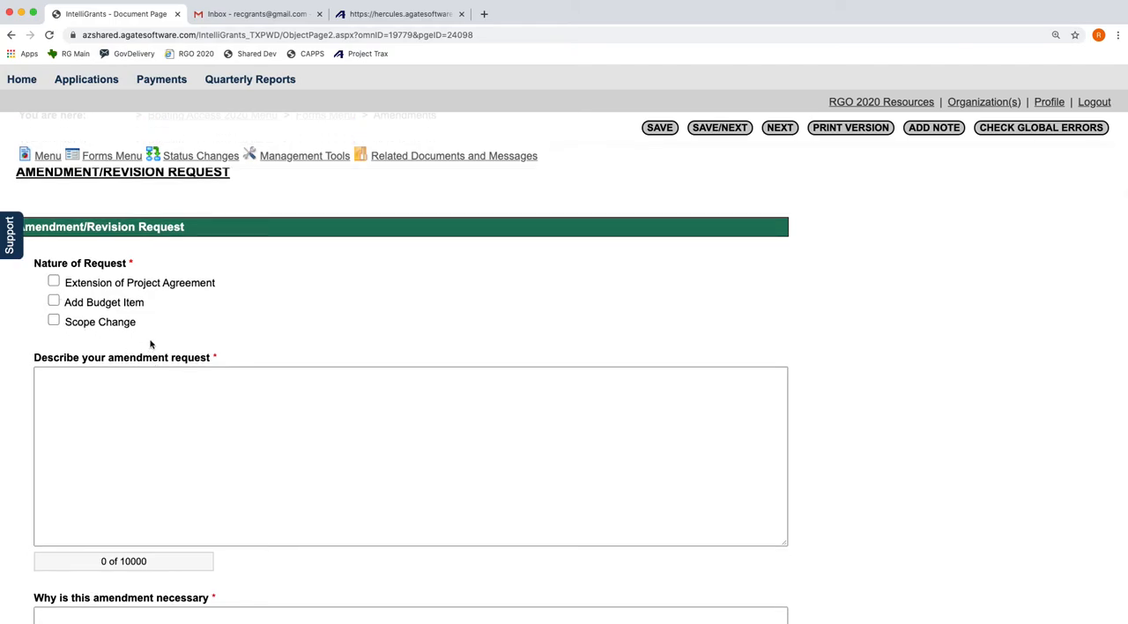
{"action": "mouse_move", "coordinate": [136, 337]}
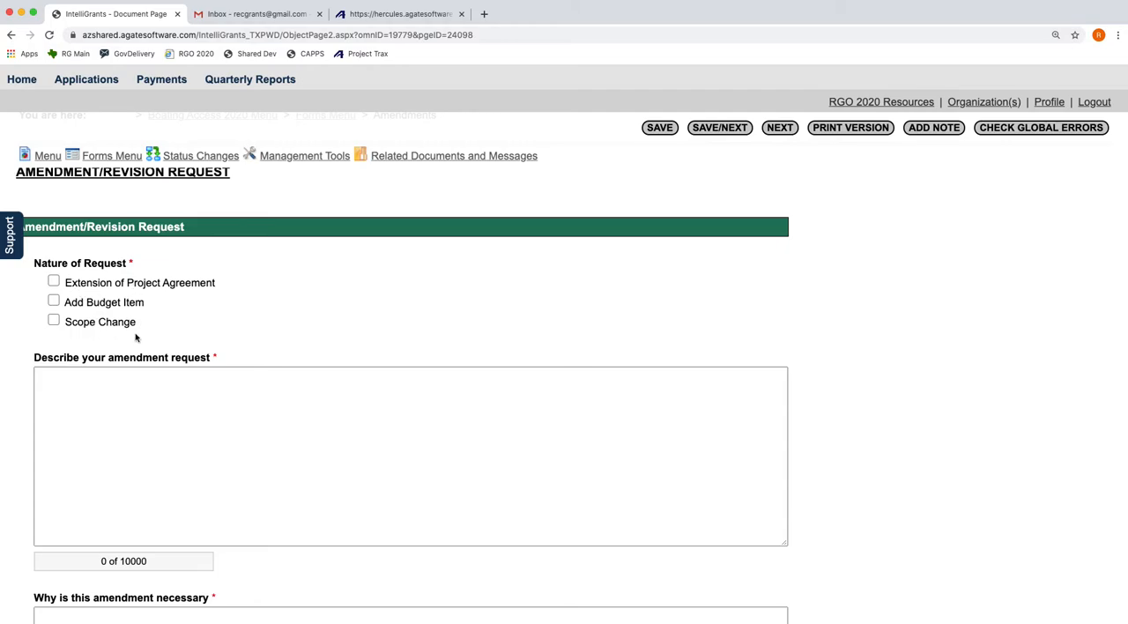
{"action": "mouse_move", "coordinate": [190, 350]}
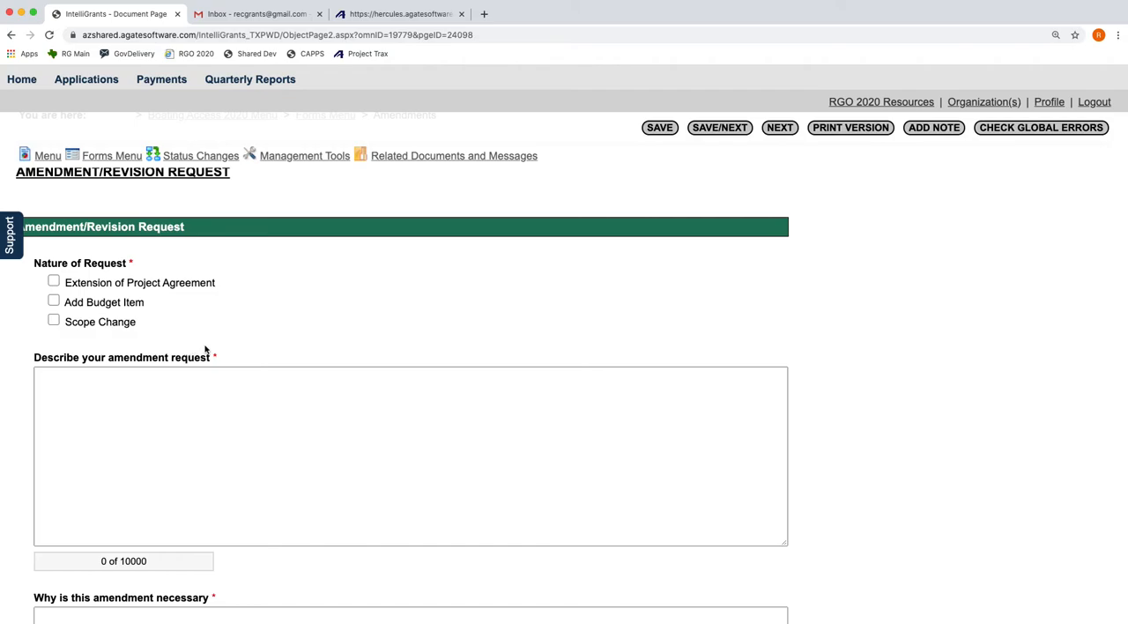
{"action": "mouse_move", "coordinate": [137, 329]}
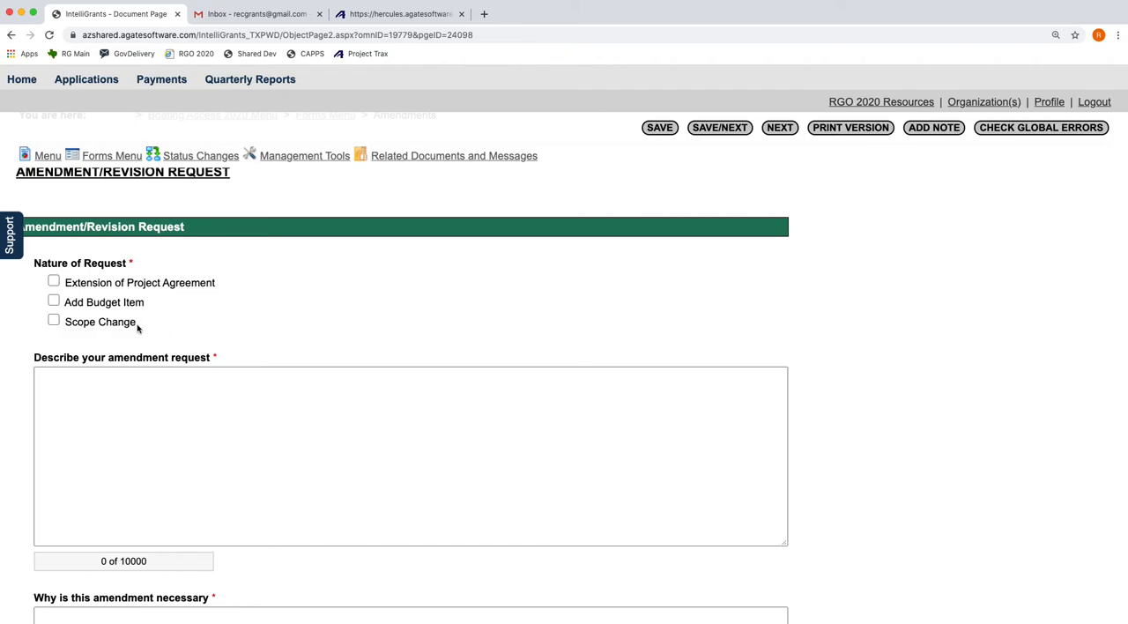
{"action": "mouse_move", "coordinate": [128, 333]}
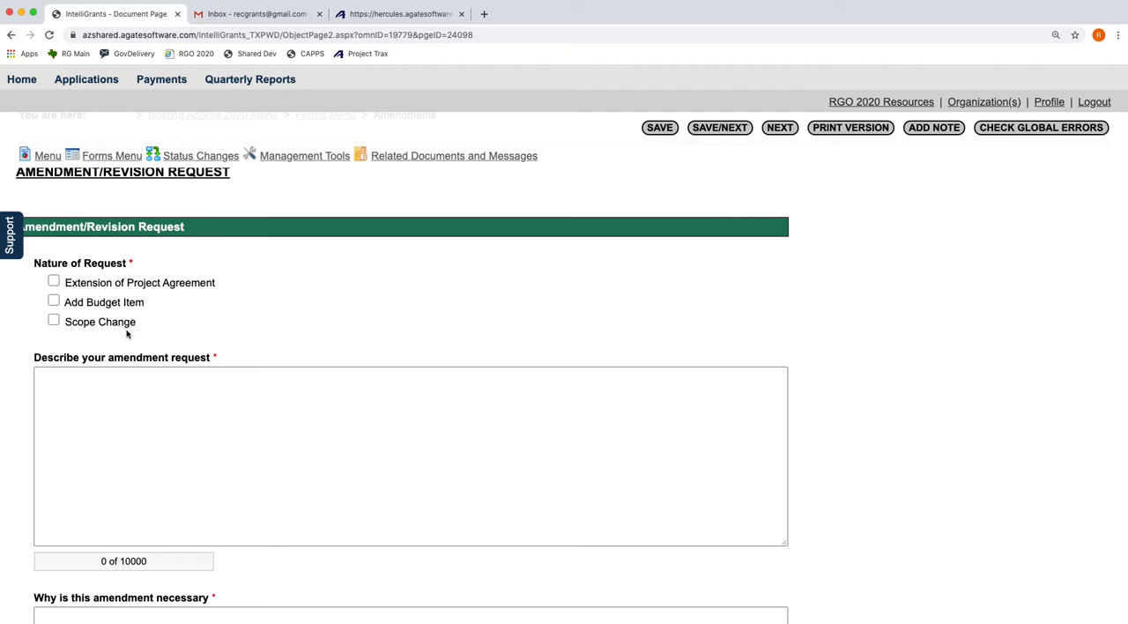
{"action": "mouse_move", "coordinate": [139, 330]}
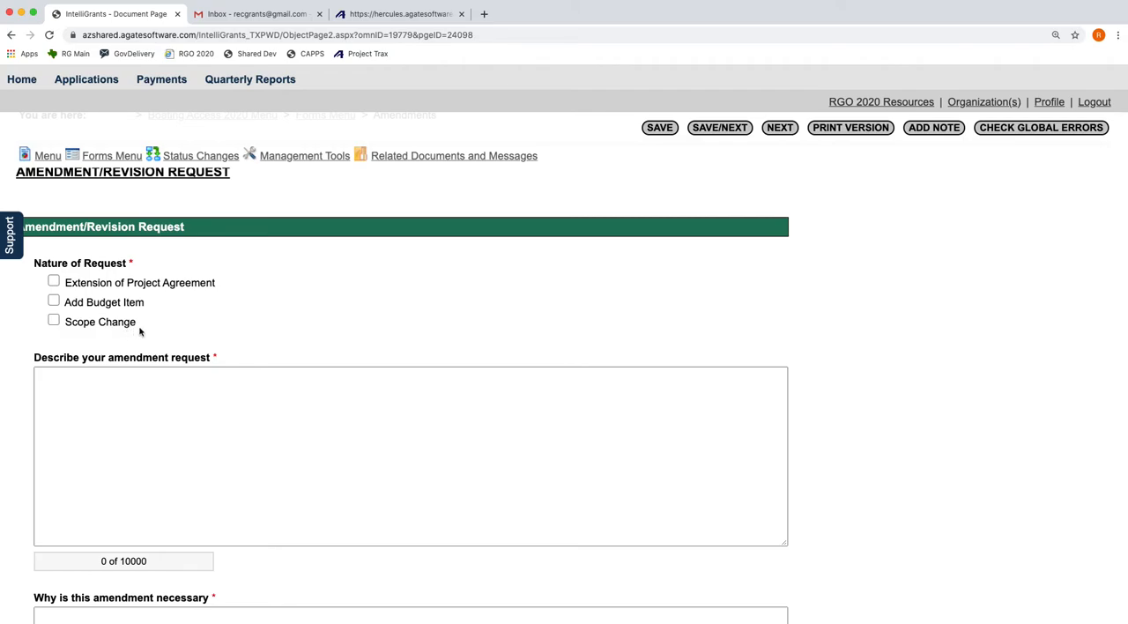
{"action": "mouse_move", "coordinate": [154, 331]}
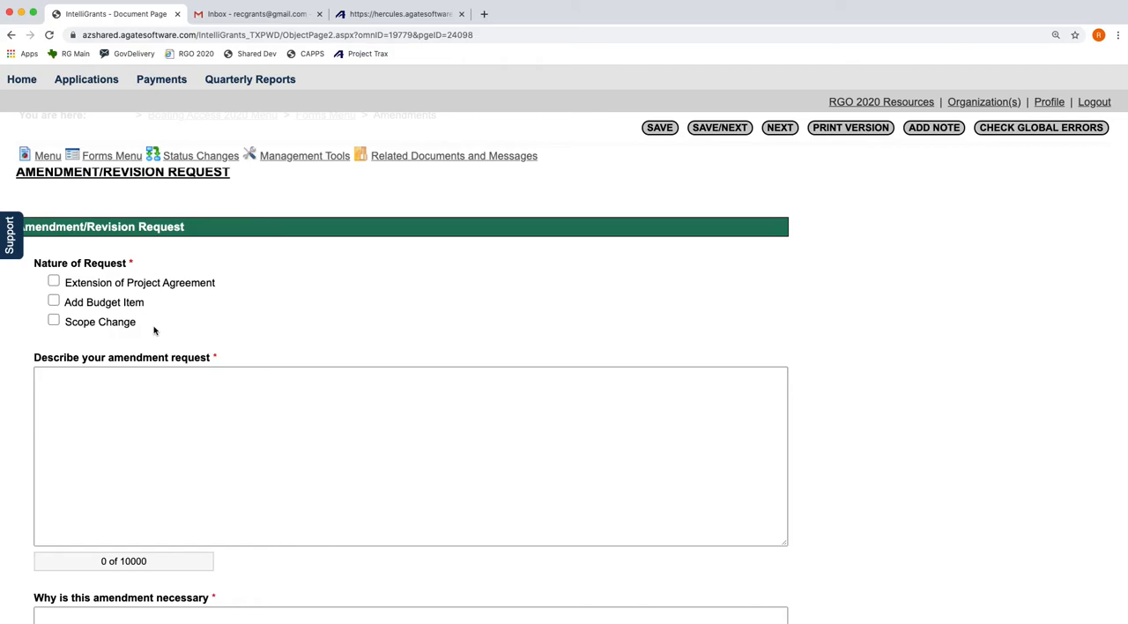
{"action": "mouse_move", "coordinate": [95, 322]}
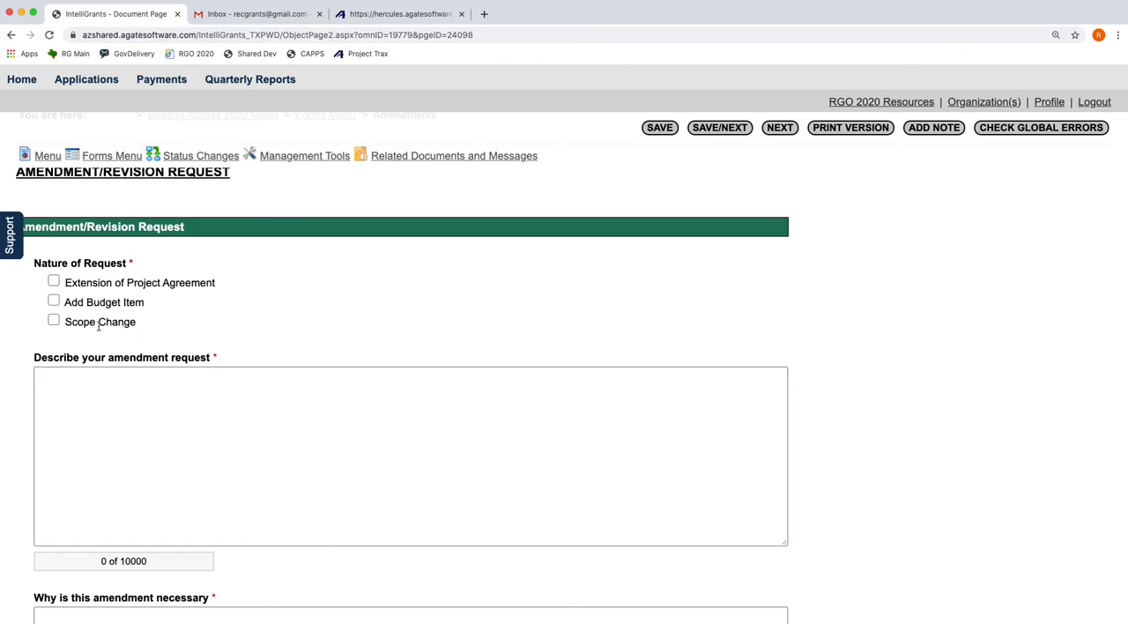
Select Extension of Project Agreement and describe it as 'Extension for 6 months - to 01/01/2025'
{"action": "left_click", "coordinate": [53, 280]}
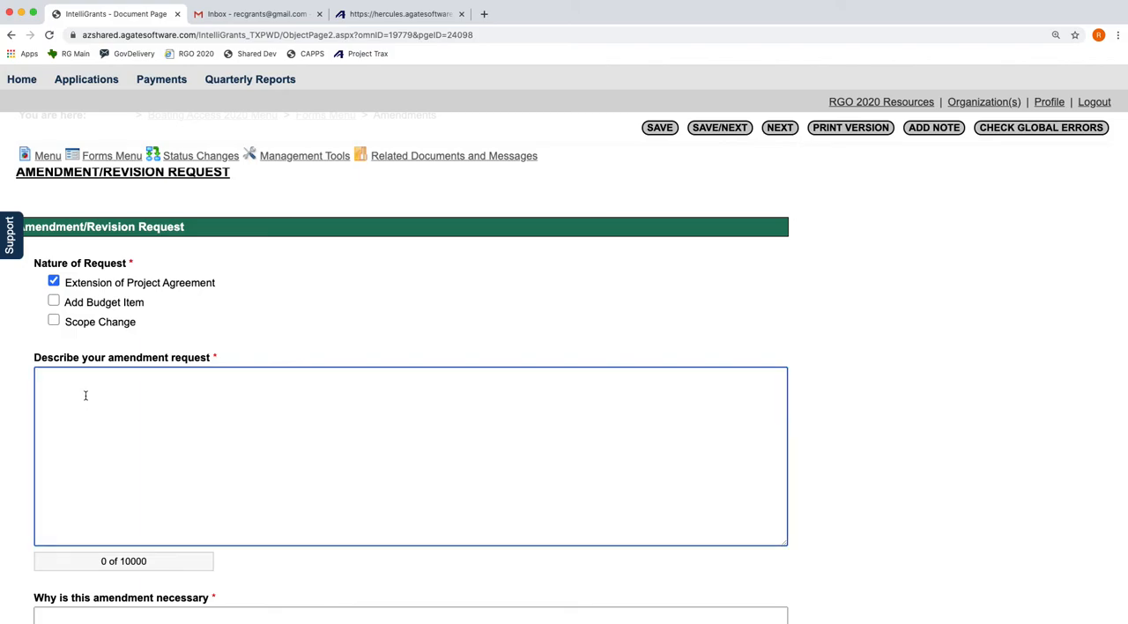
{"action": "type", "text": "Exte"}
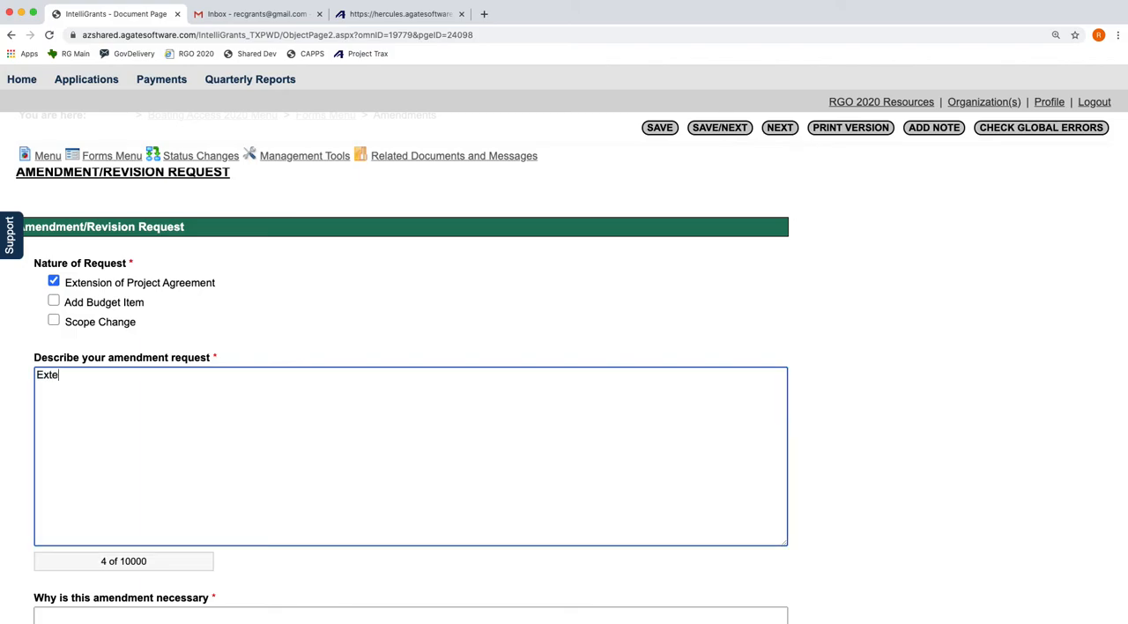
{"action": "type", "text": "nsion for 6"}
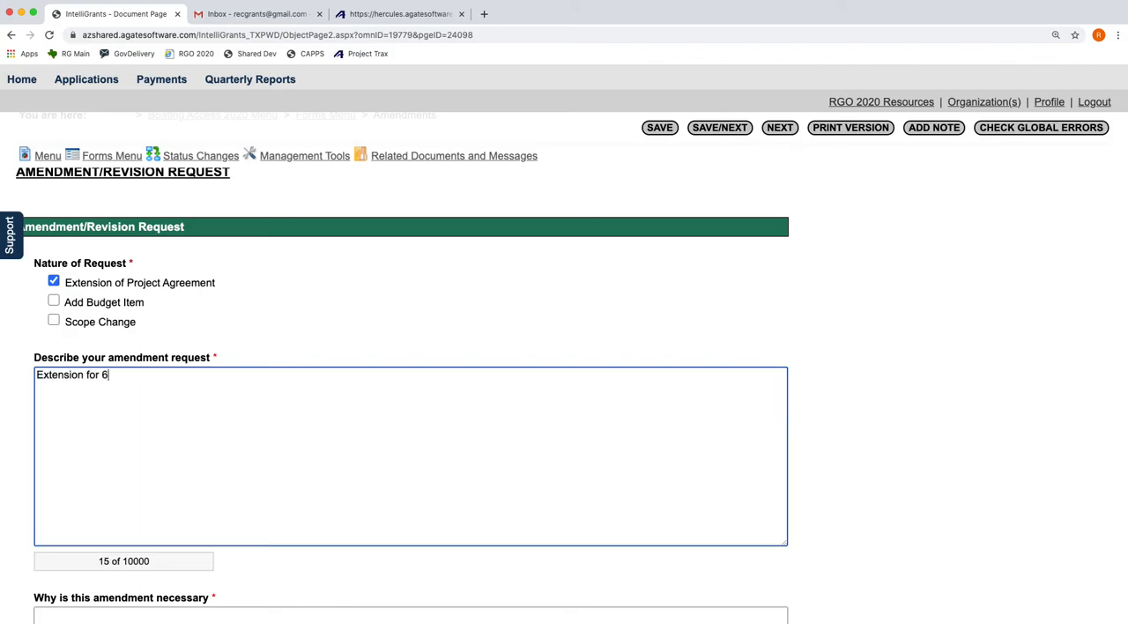
{"action": "type", "text": "months"}
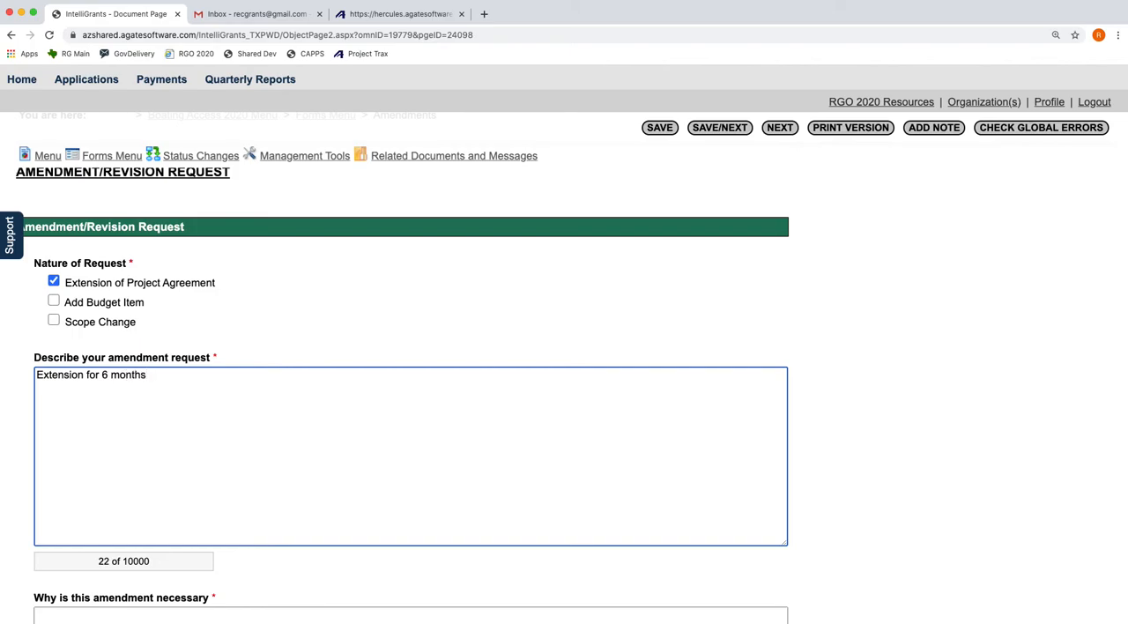
{"action": "type", "text": "- to 01"}
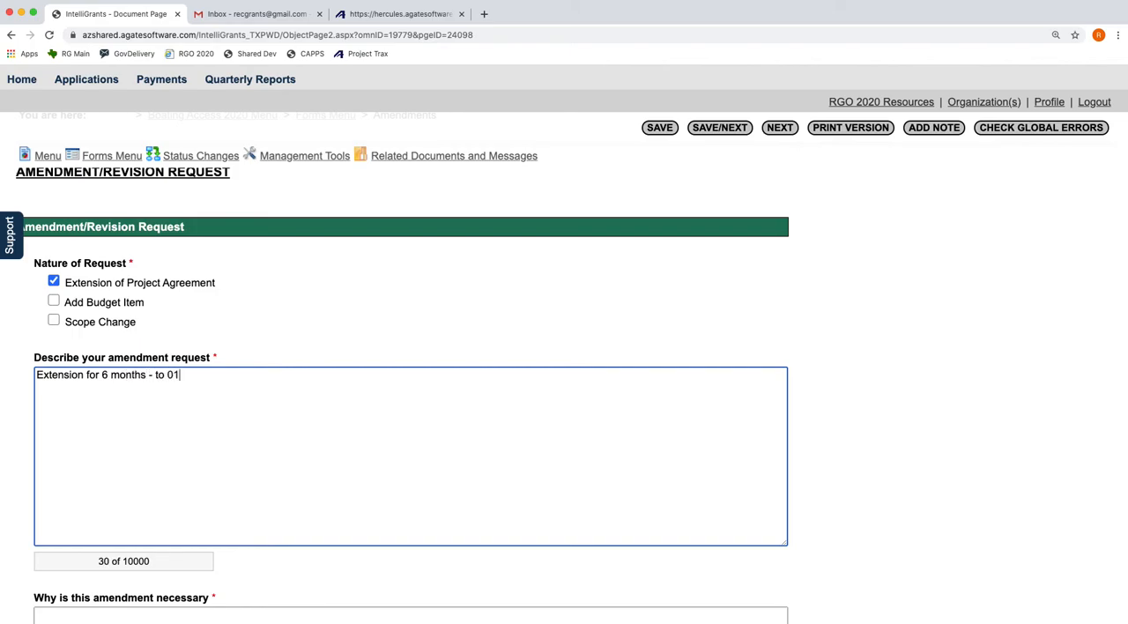
{"action": "type", "text": "/01/20"}
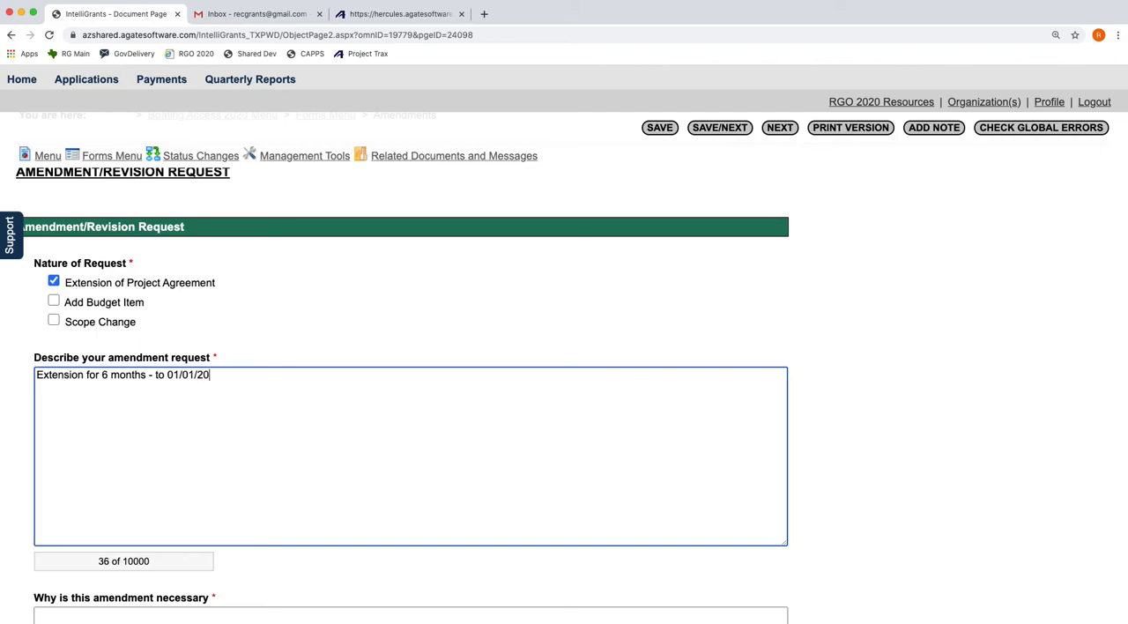
{"action": "type", "text": "02"}
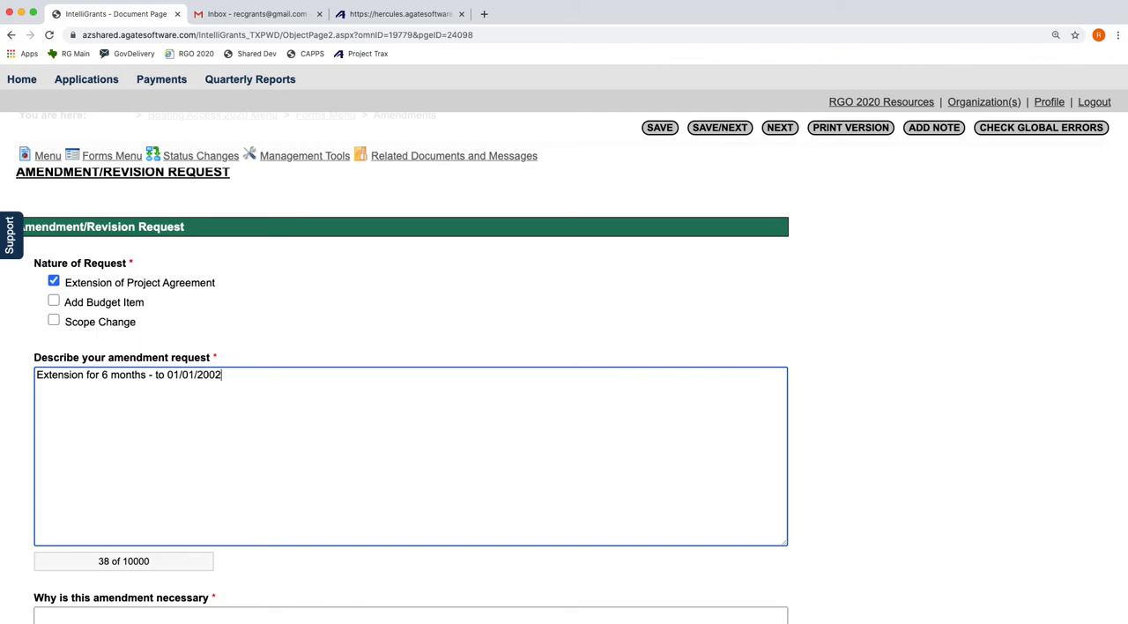
{"action": "type", "text": "2025"}
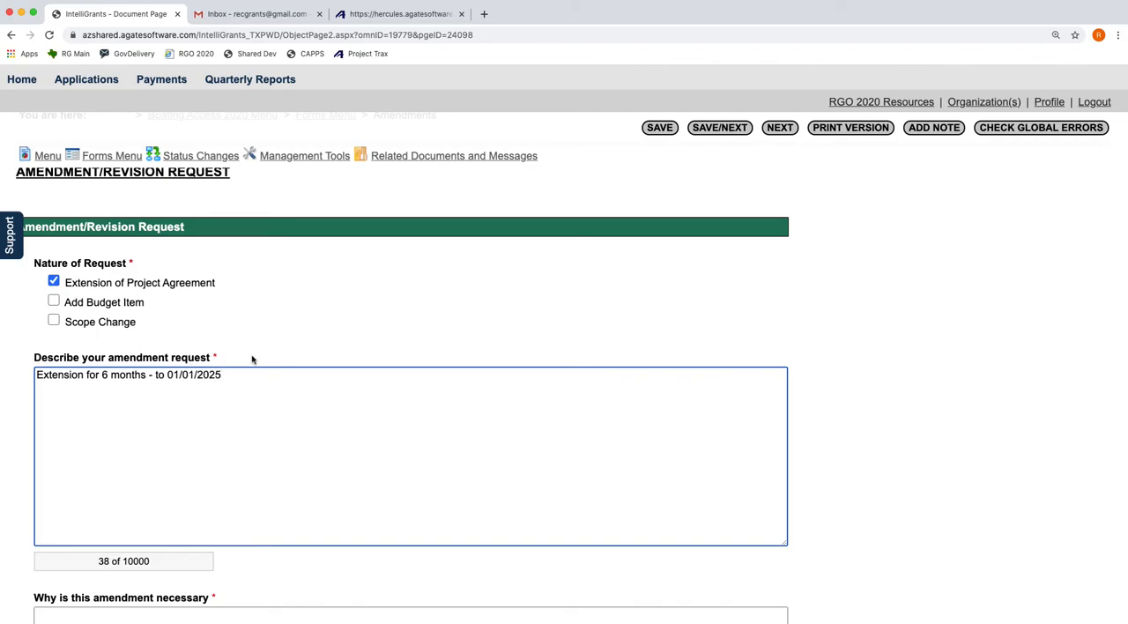
Enter 'Construction delays due to weather' as why the amendment is necessary
{"action": "scroll", "scroll_direction": "down", "scroll_amount": 3}
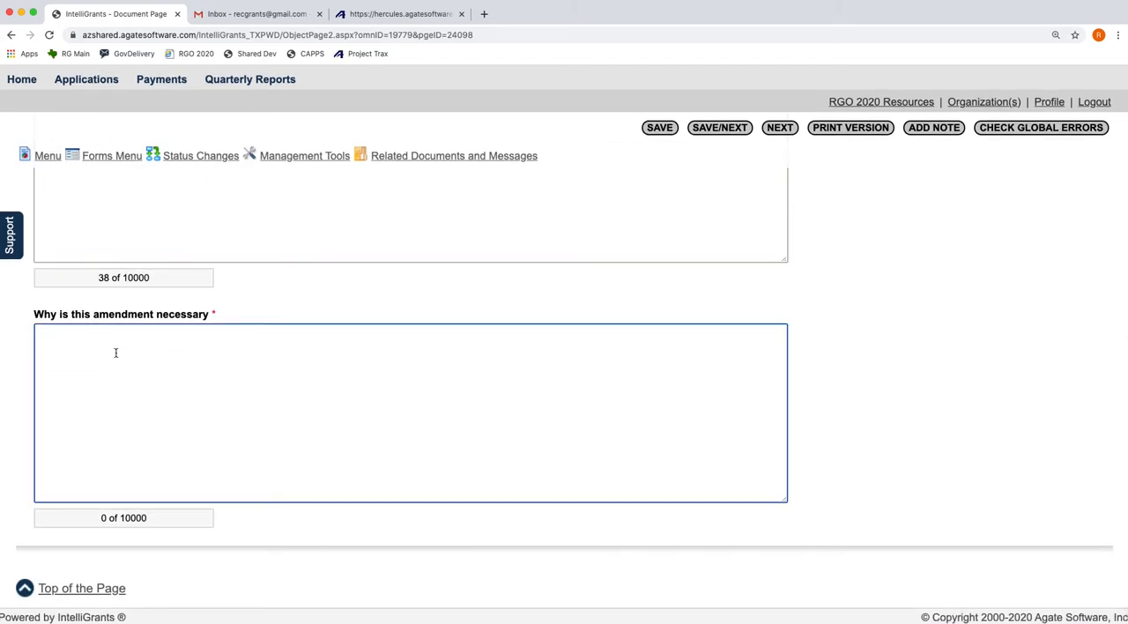
{"action": "type", "text": "tes"}
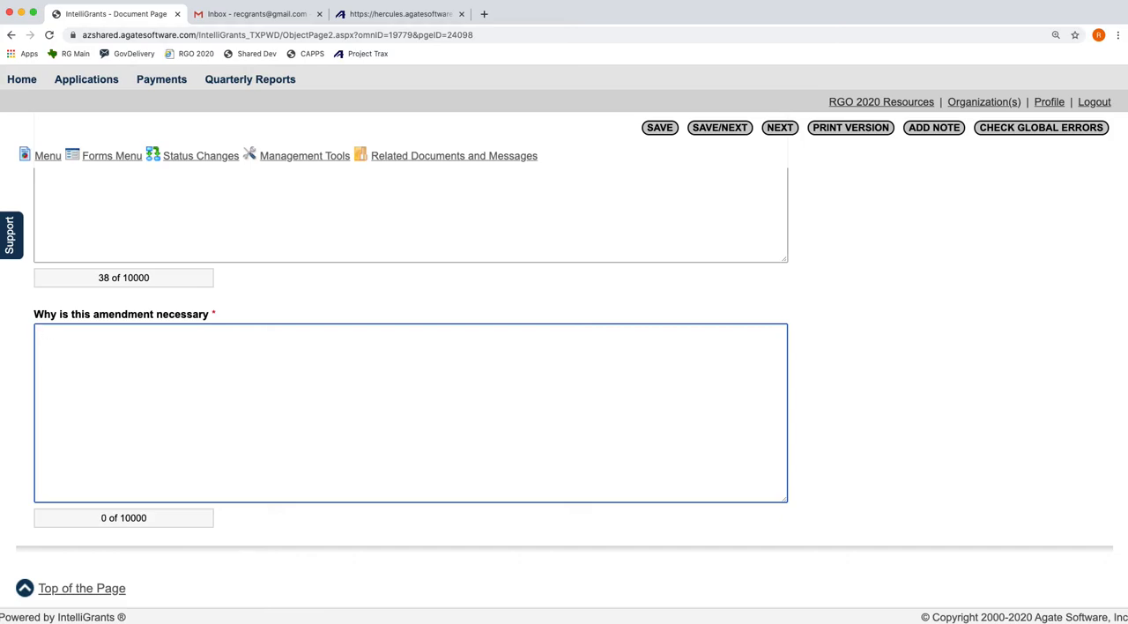
{"action": "type", "text": "Construct"}
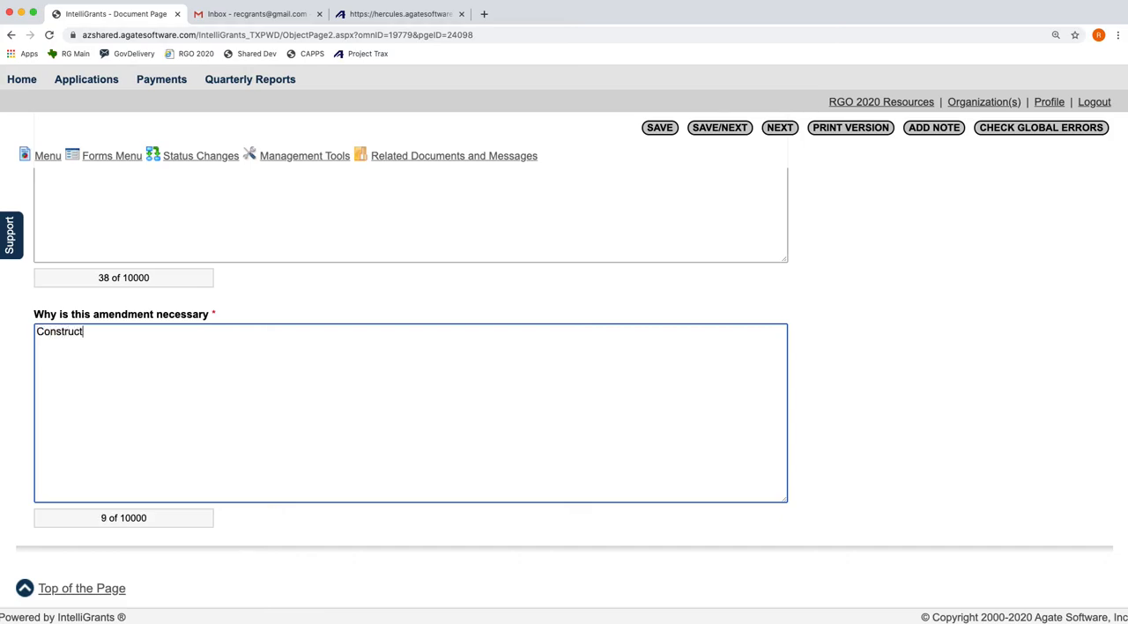
{"action": "type", "text": "ion delays"}
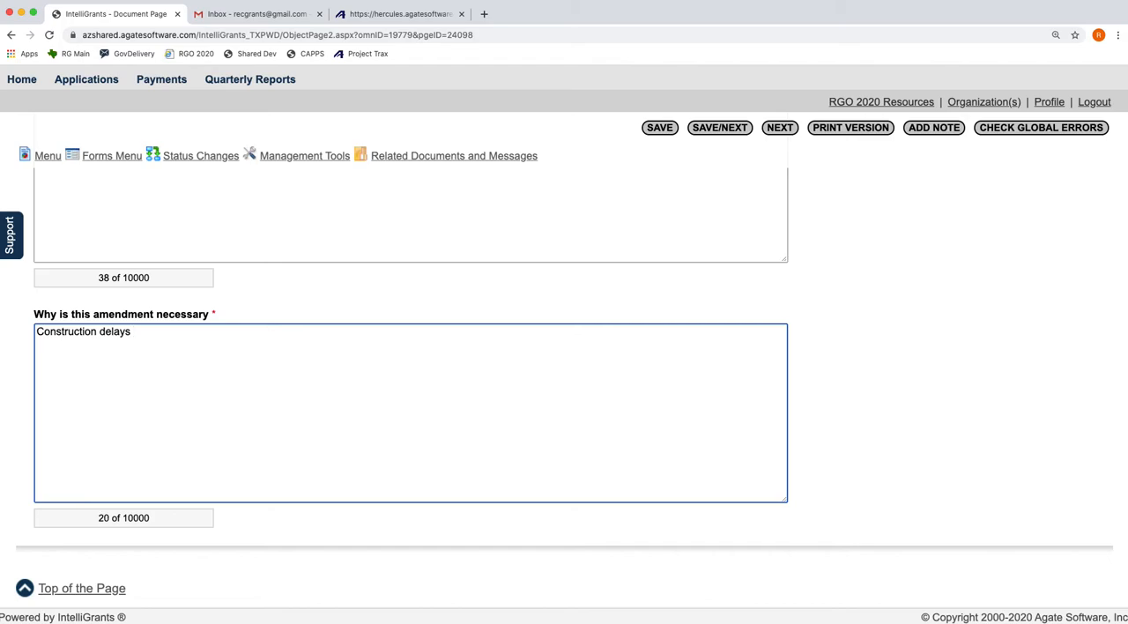
{"action": "type", "text": "due to weather"}
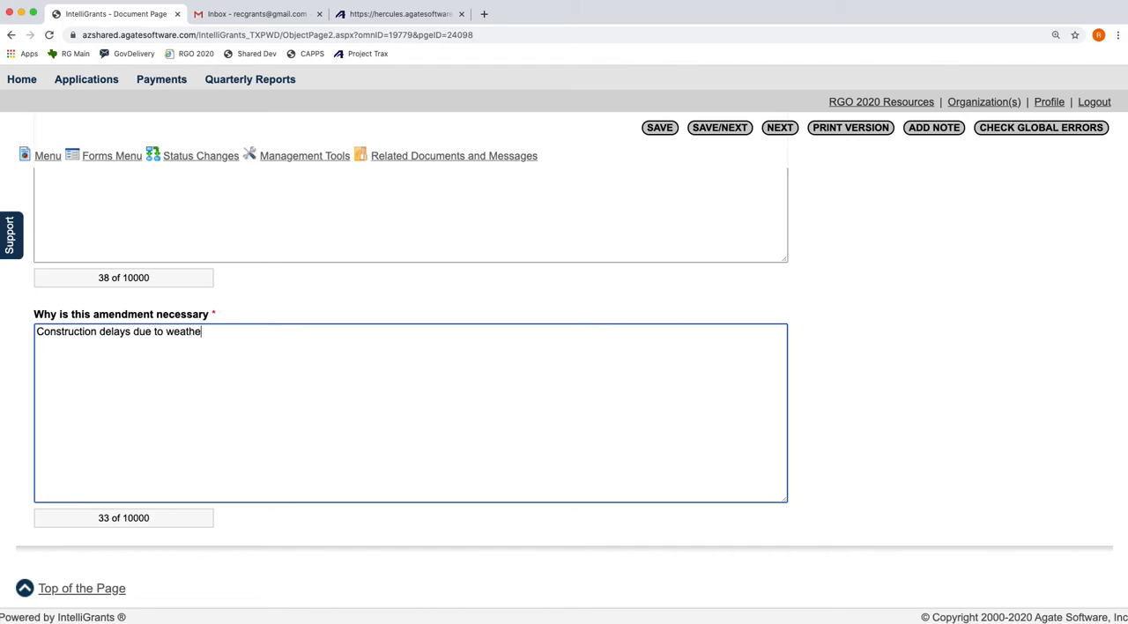
{"action": "type", "text": "r"}
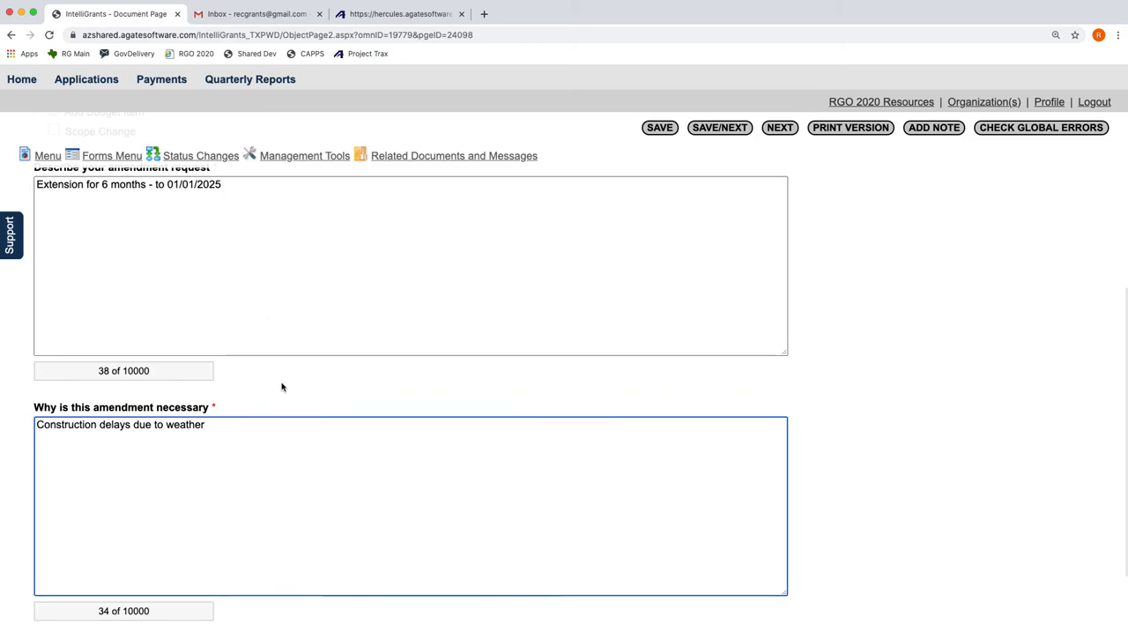
{"action": "scroll", "scroll_direction": "up", "scroll_amount": 3}
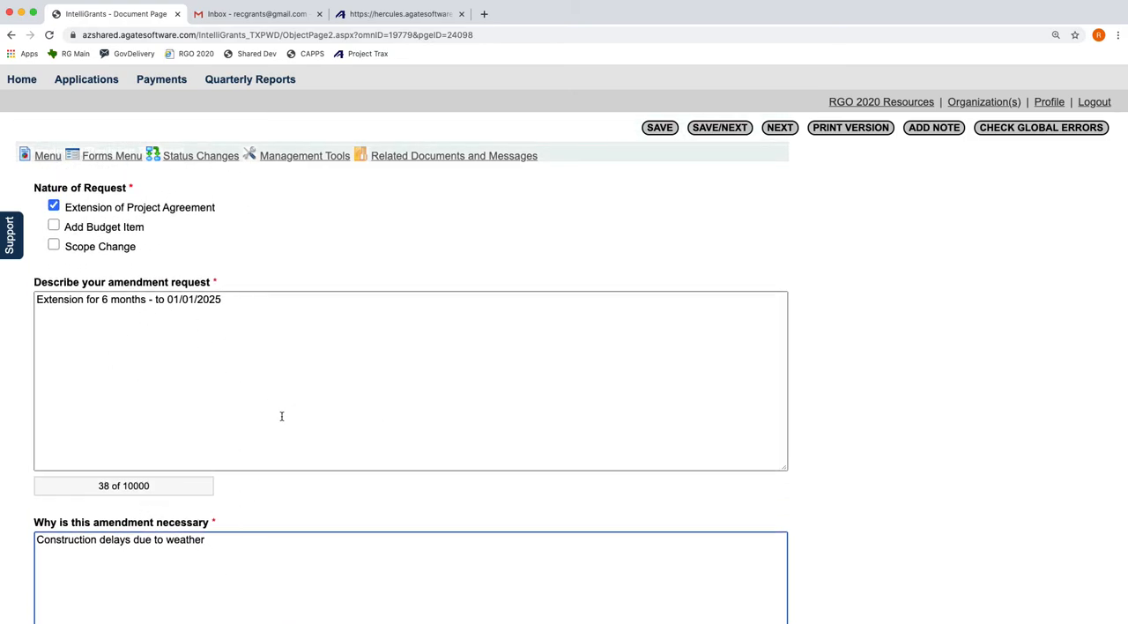
{"action": "mouse_move", "coordinate": [264, 381]}
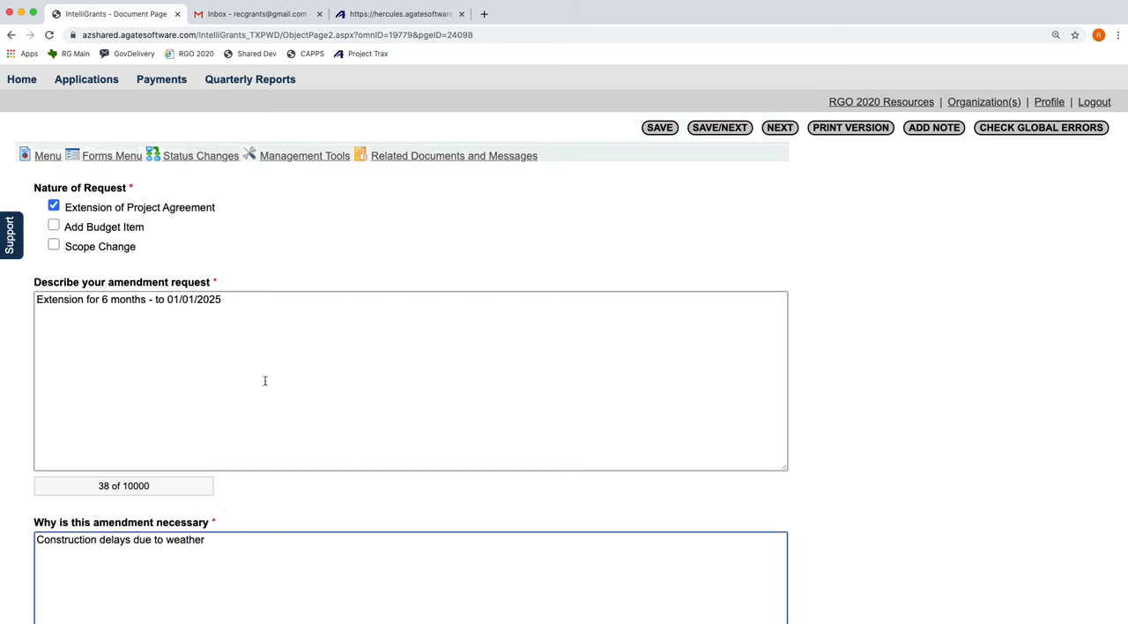
{"action": "mouse_move", "coordinate": [274, 547]}
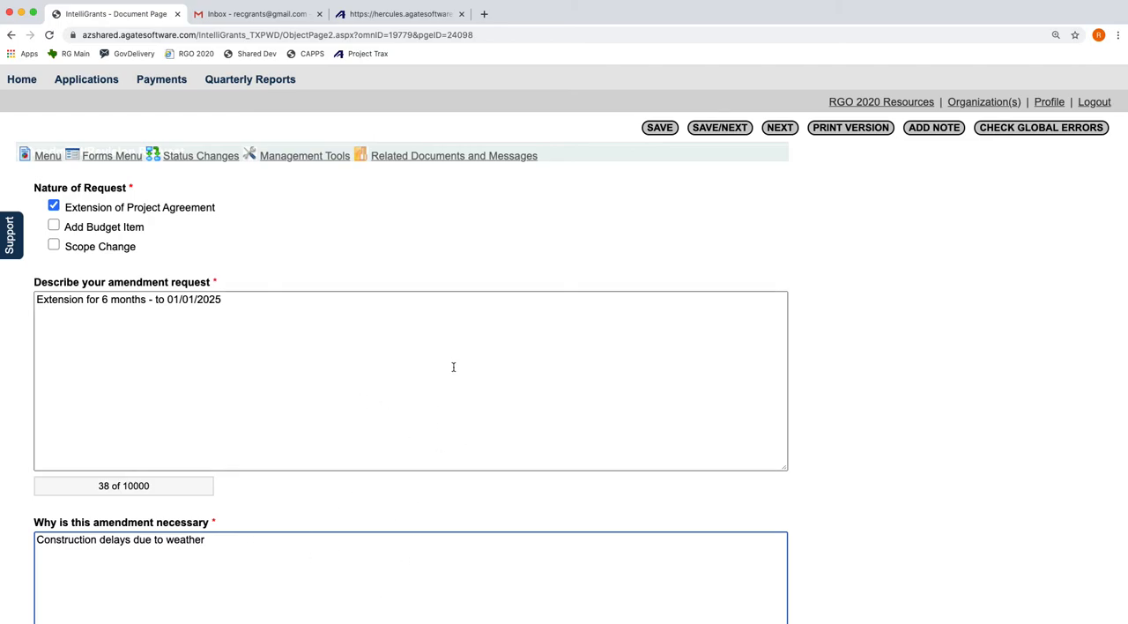
{"action": "scroll", "scroll_direction": "up", "scroll_amount": 3}
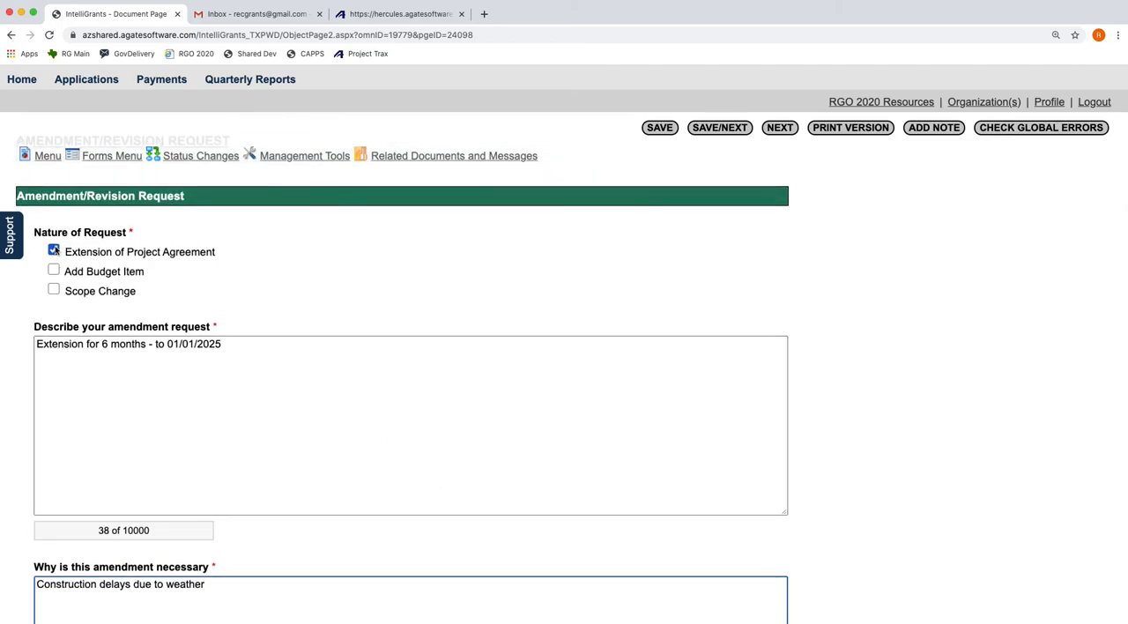
{"action": "scroll", "scroll_direction": "down", "scroll_amount": 3}
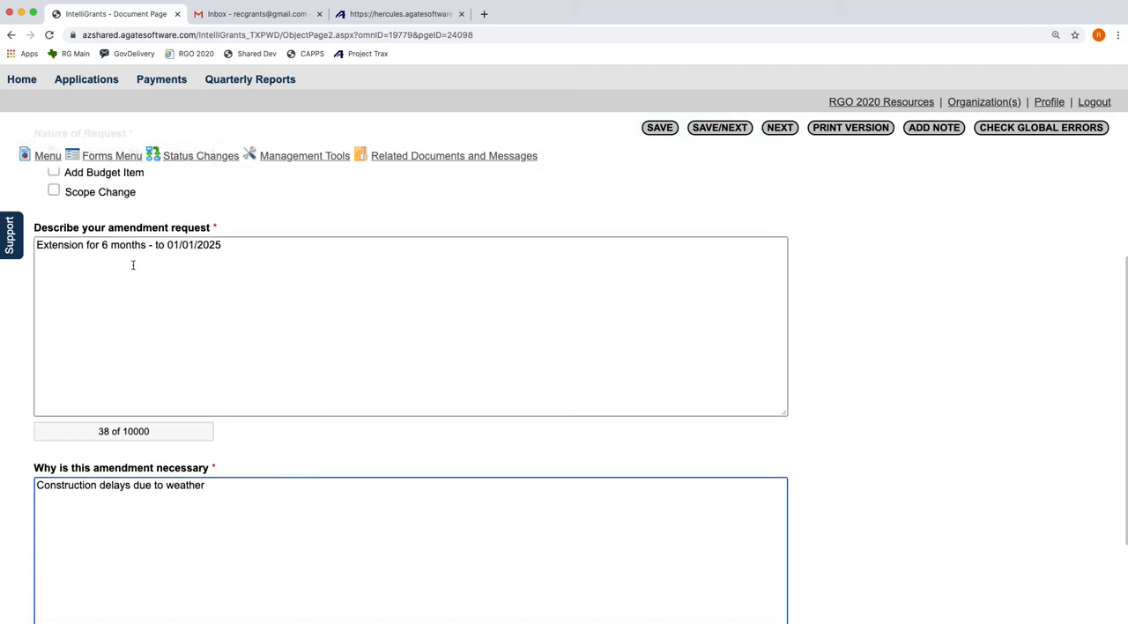
{"action": "scroll", "scroll_direction": "down", "scroll_amount": 3}
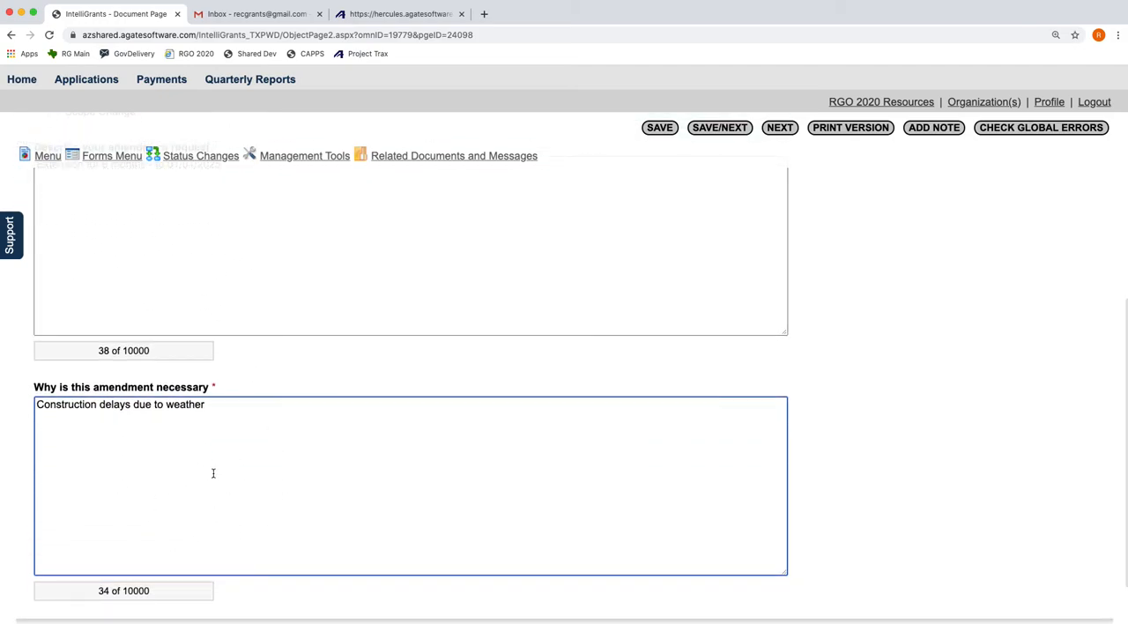
{"action": "scroll", "scroll_direction": "up", "scroll_amount": 3}
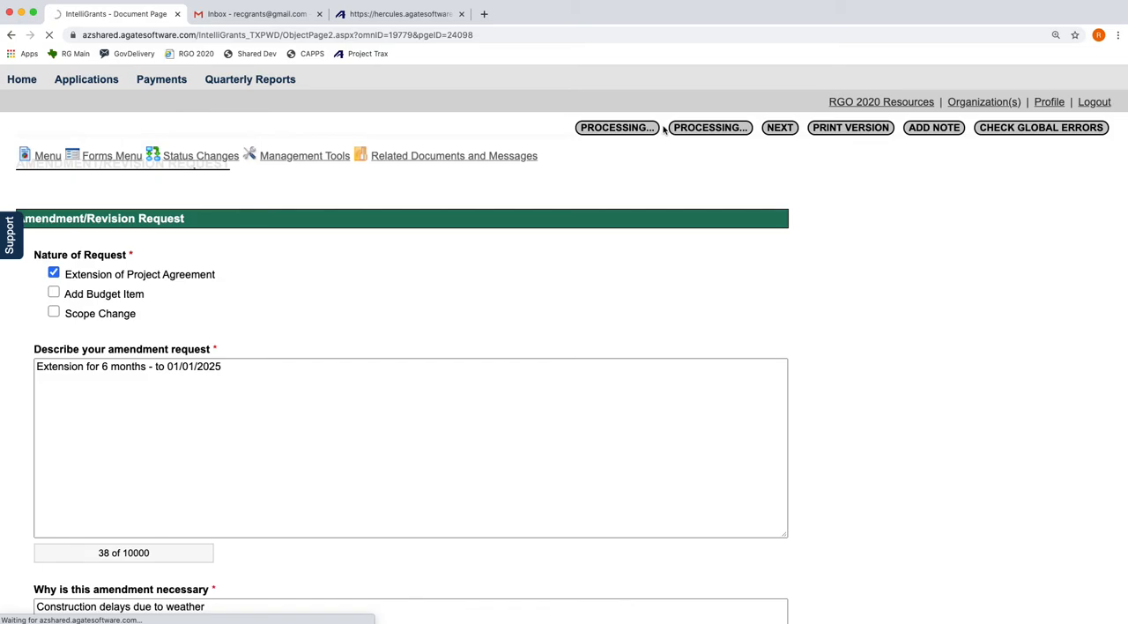
Save the amendment request and open Status Changes, showing Canceled or Submitted options
{"action": "left_click", "coordinate": [617, 126]}
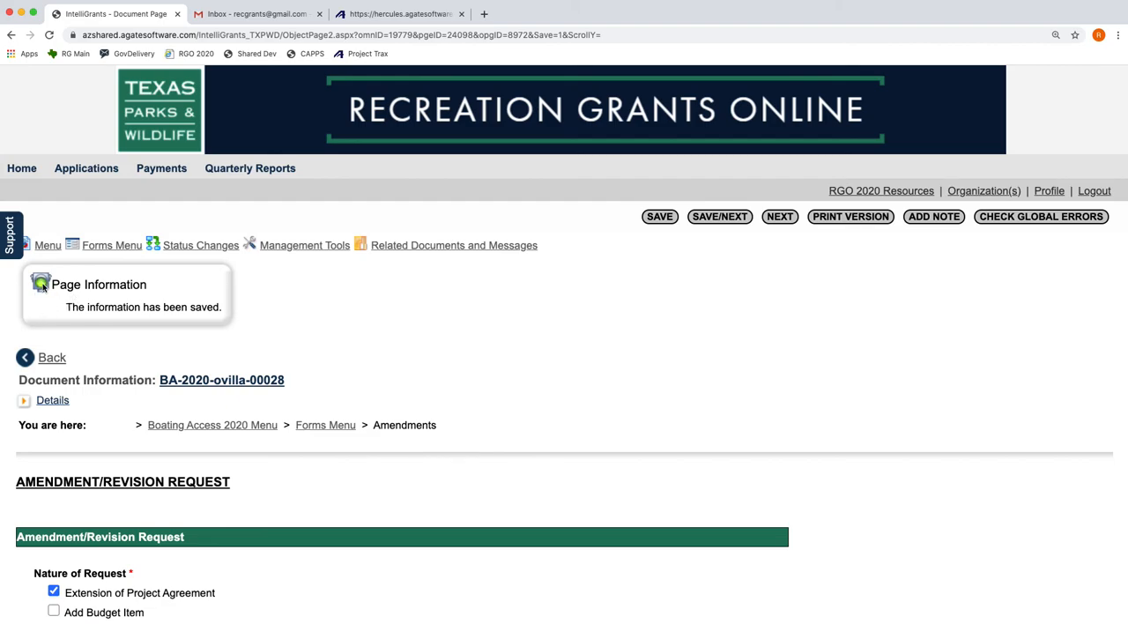
{"action": "mouse_move", "coordinate": [491, 400]}
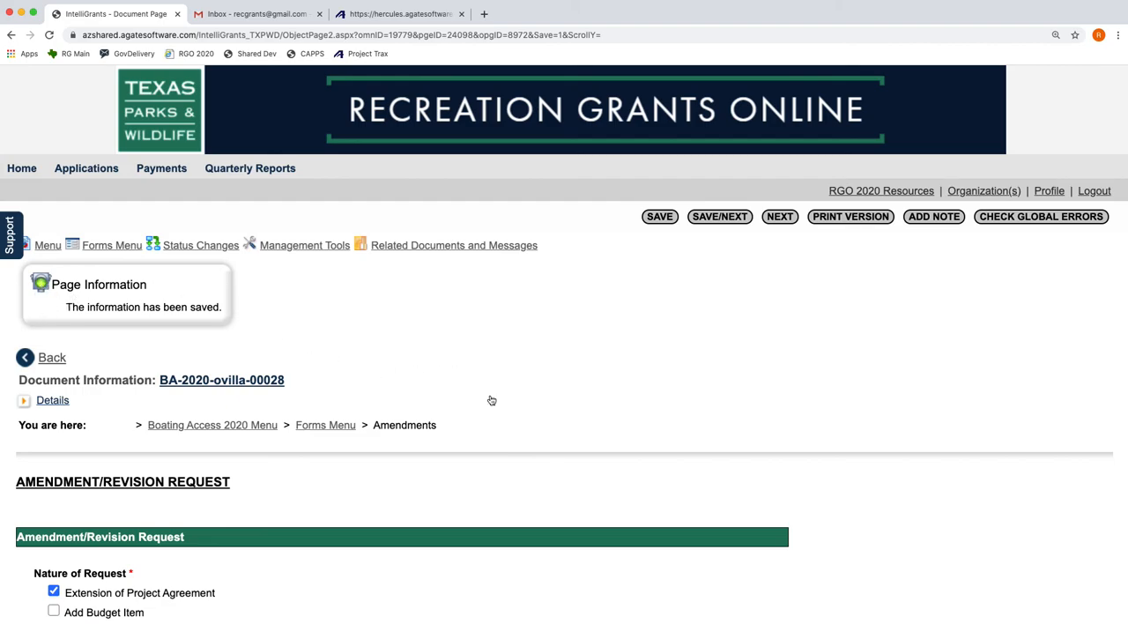
{"action": "scroll", "scroll_direction": "down", "scroll_amount": 3}
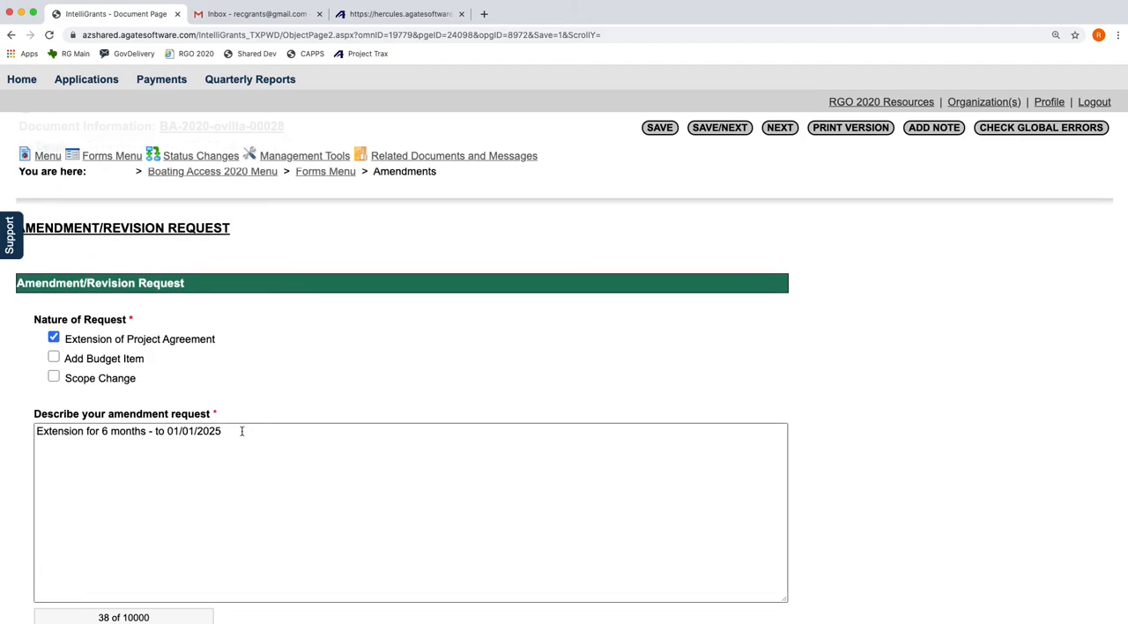
{"action": "left_click", "coordinate": [659, 127]}
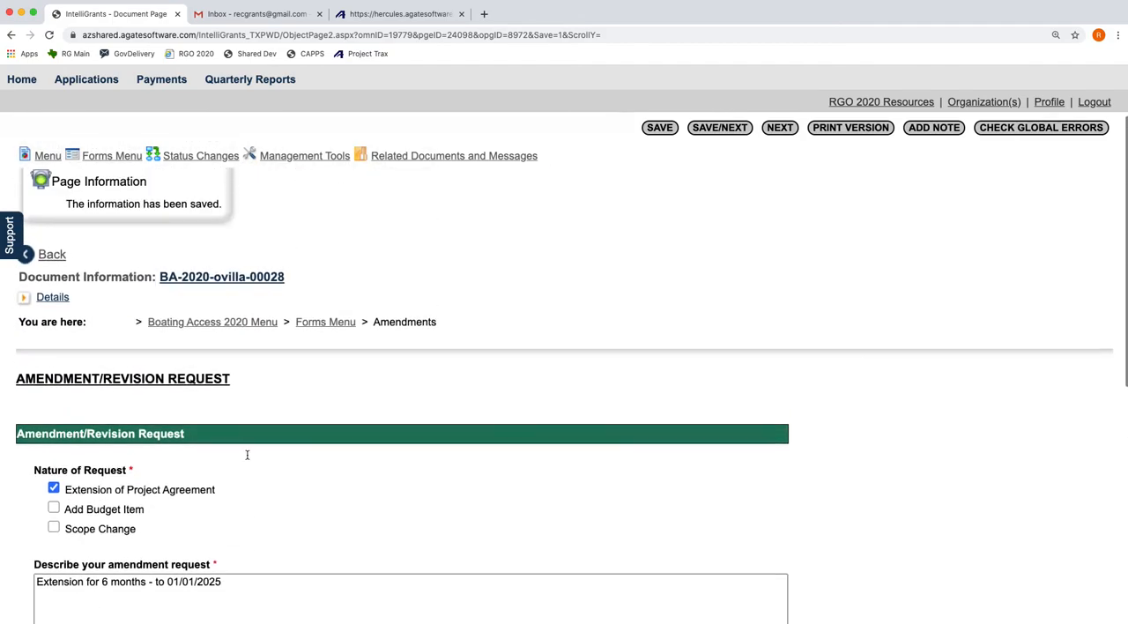
{"action": "scroll", "scroll_direction": "up", "scroll_amount": 3}
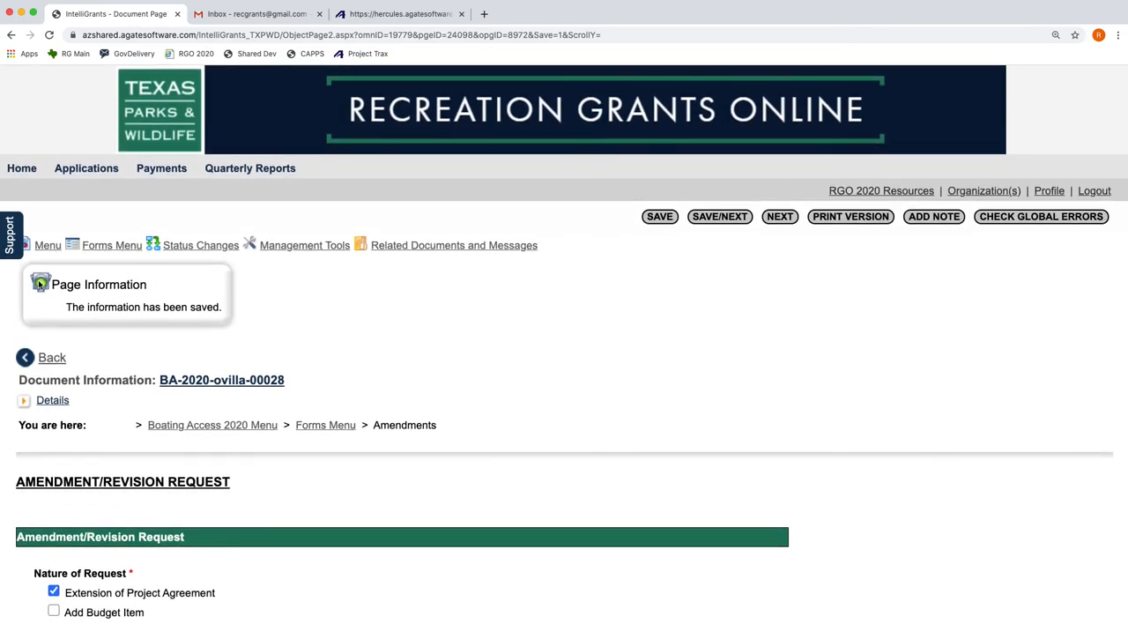
{"action": "mouse_move", "coordinate": [468, 366]}
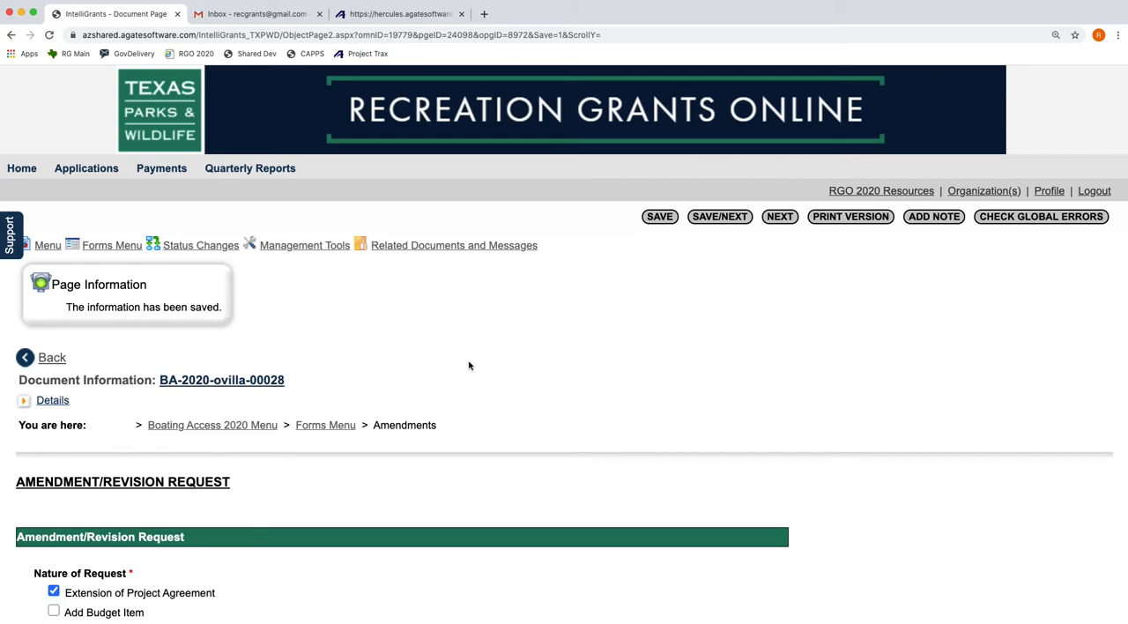
{"action": "mouse_move", "coordinate": [224, 303]}
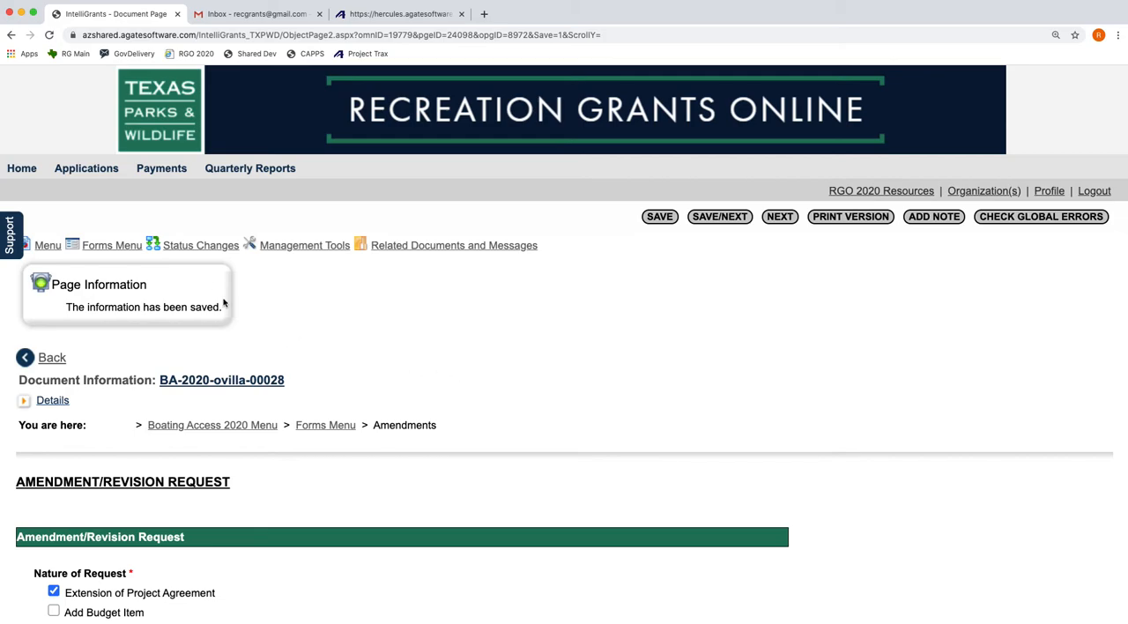
{"action": "left_click", "coordinate": [200, 245]}
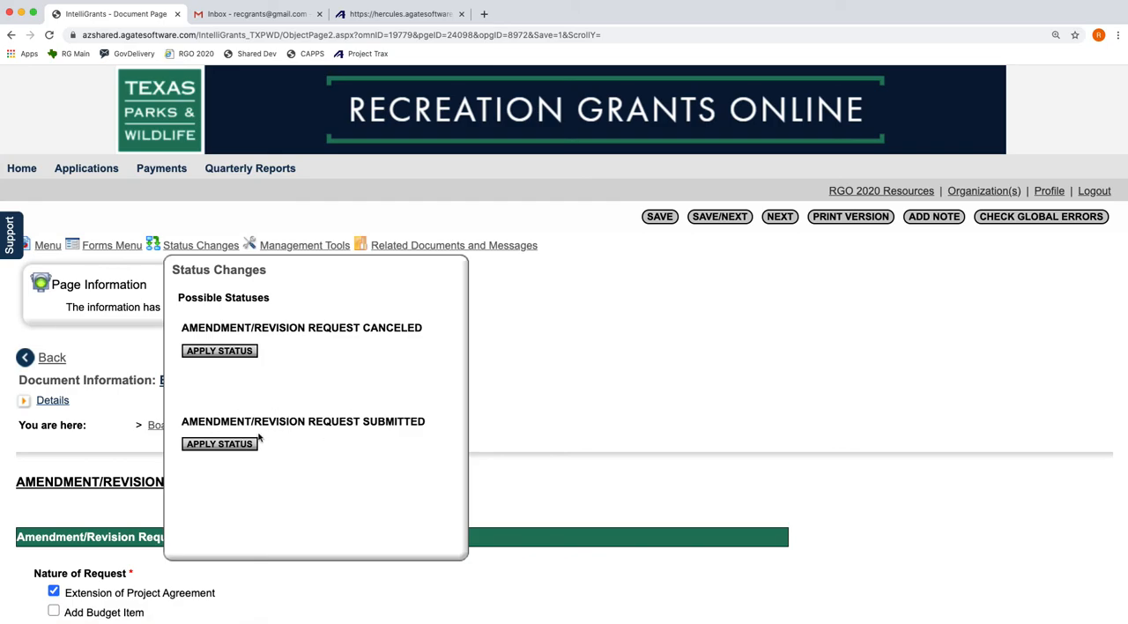
Apply the Amendment/Revision Request Submitted status and confirm it in the expanded Details
{"action": "left_click", "coordinate": [219, 443]}
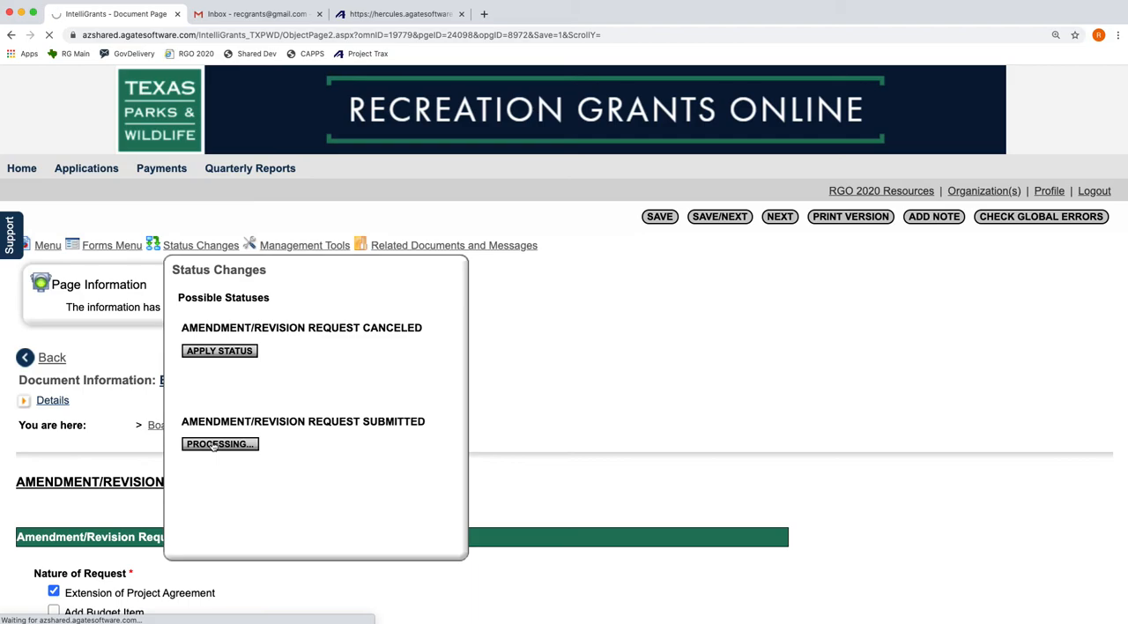
{"action": "left_click", "coordinate": [219, 443]}
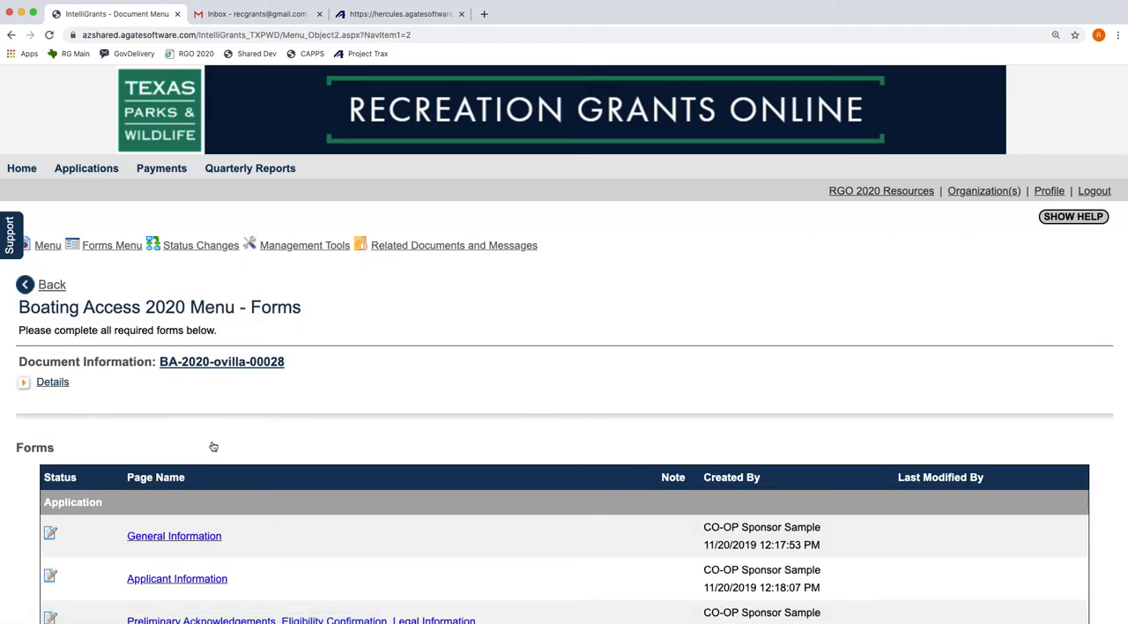
{"action": "mouse_move", "coordinate": [33, 383]}
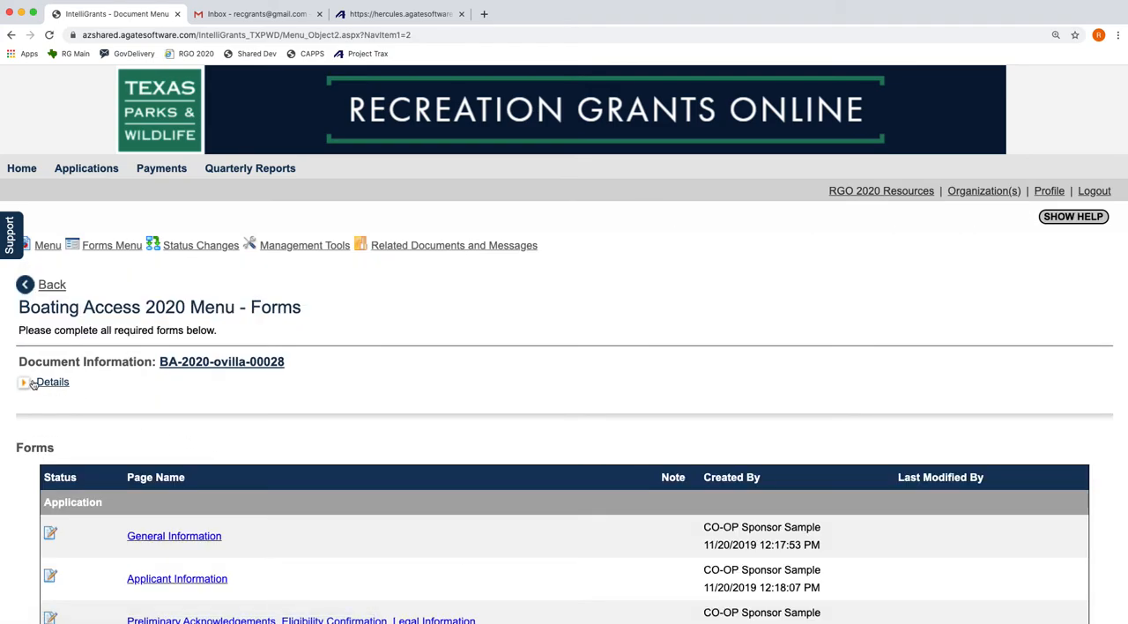
{"action": "left_click", "coordinate": [24, 381]}
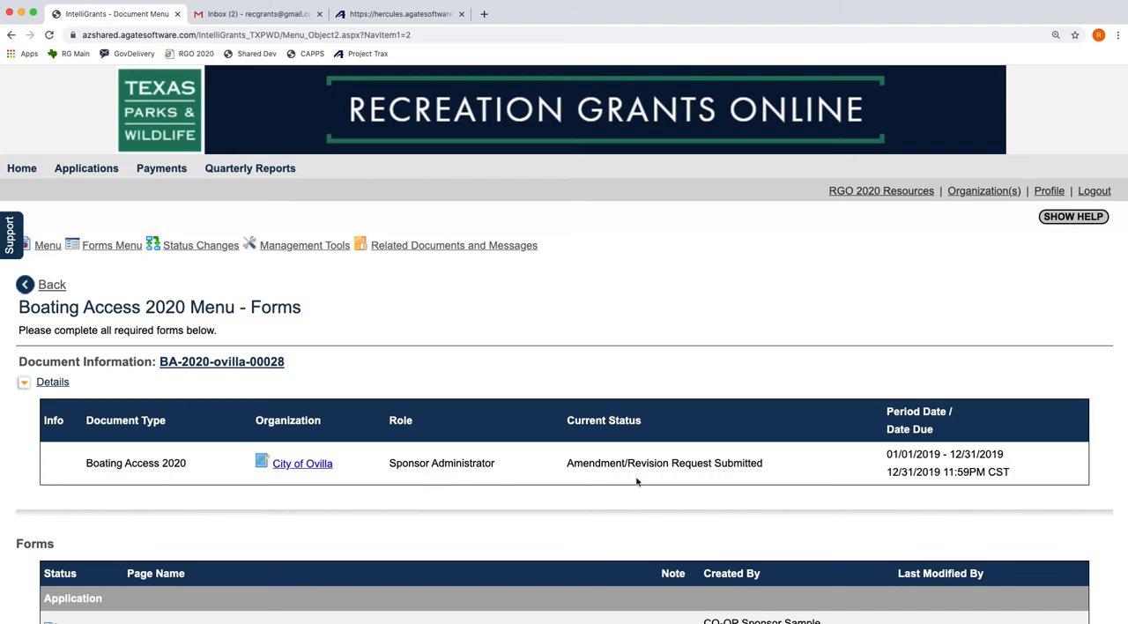
{"action": "mouse_move", "coordinate": [765, 470]}
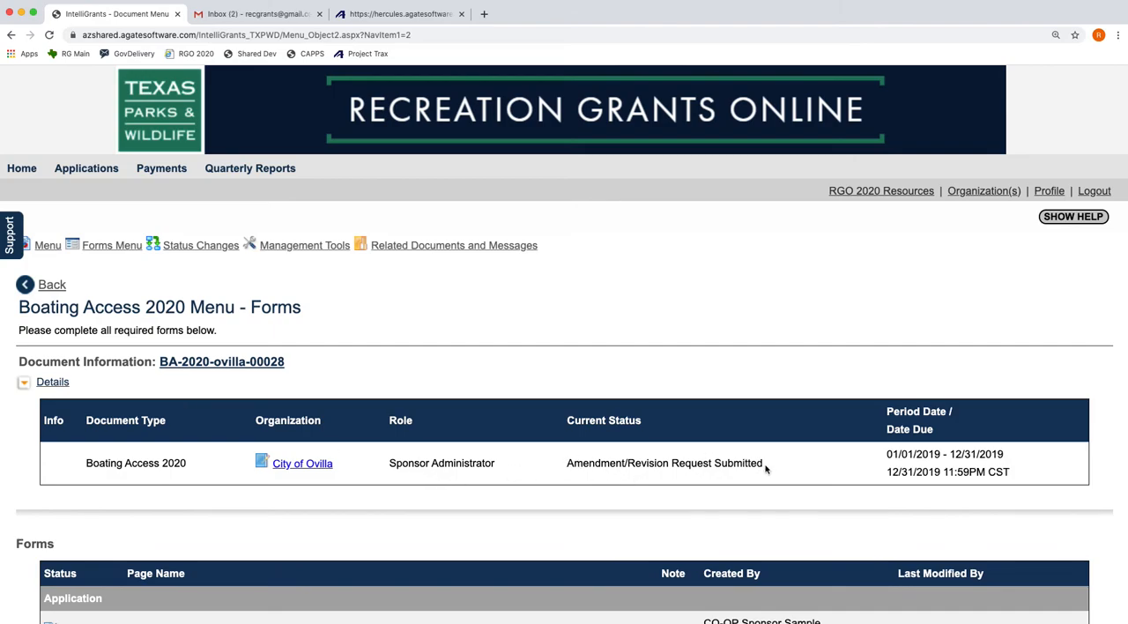
{"action": "double_click", "coordinate": [737, 462]}
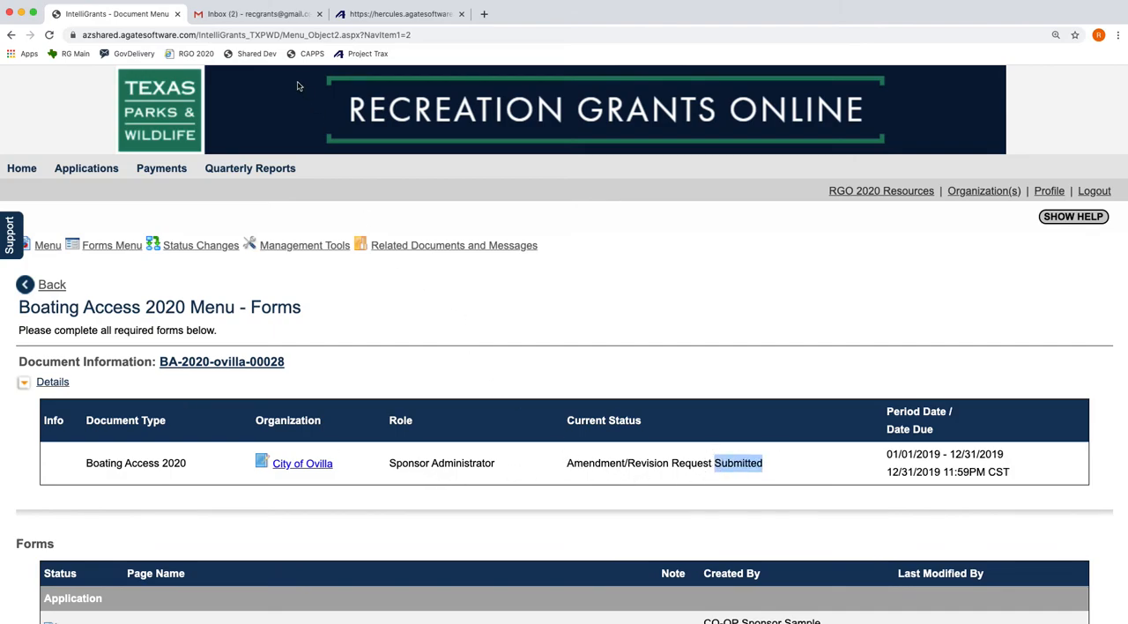
{"action": "left_click", "coordinate": [255, 14]}
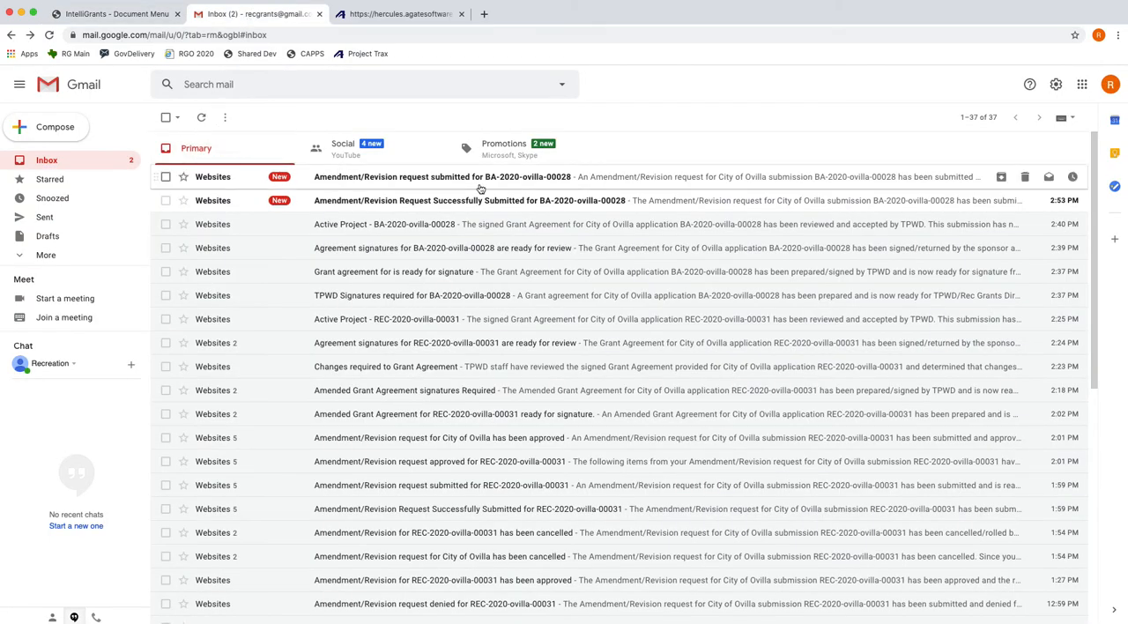
{"action": "left_click", "coordinate": [441, 176]}
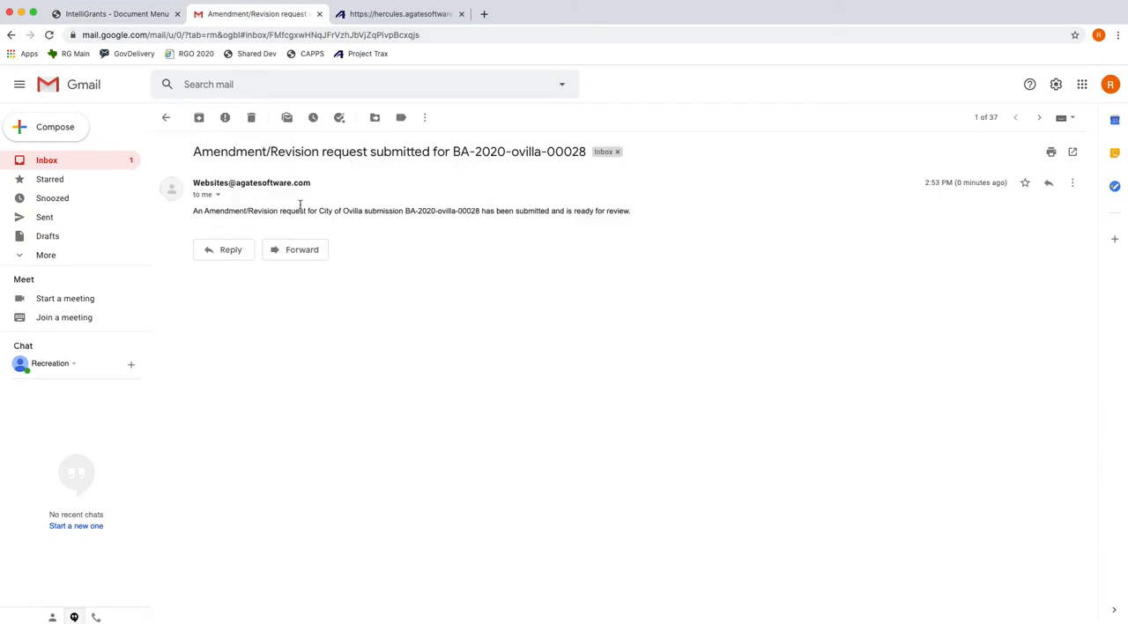
{"action": "left_click", "coordinate": [166, 117]}
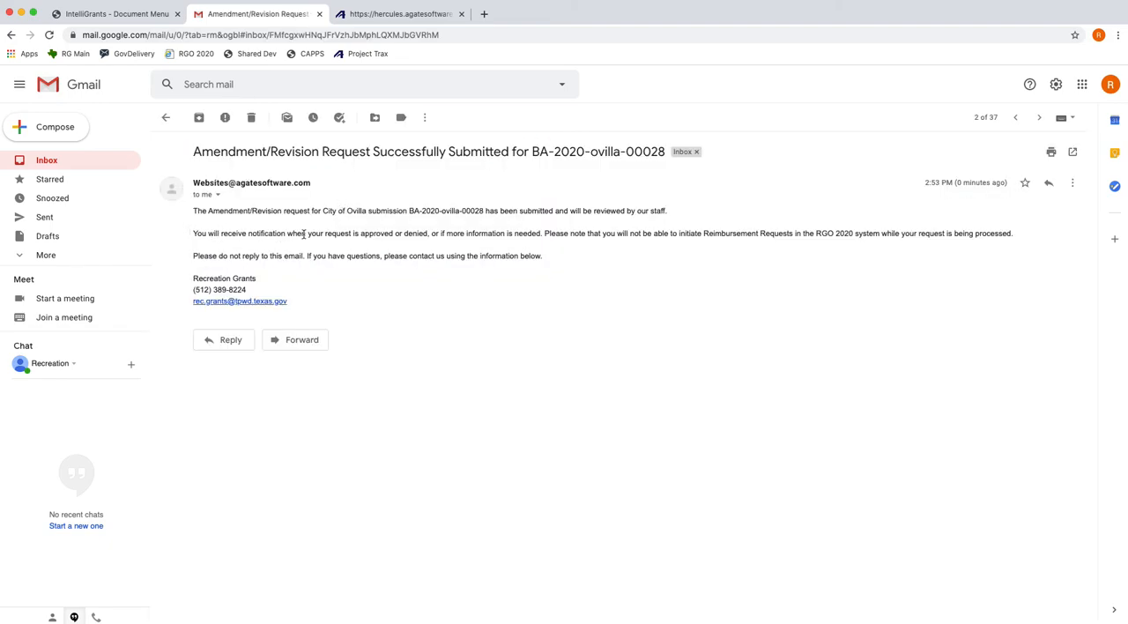
{"action": "mouse_move", "coordinate": [547, 206]}
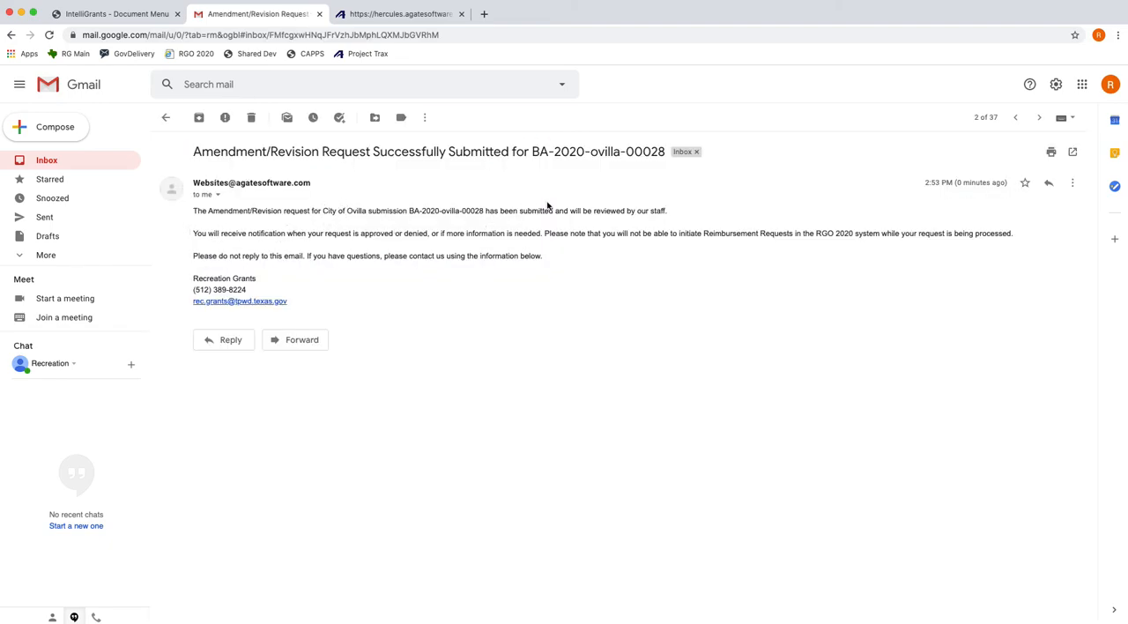
{"action": "mouse_move", "coordinate": [524, 191]}
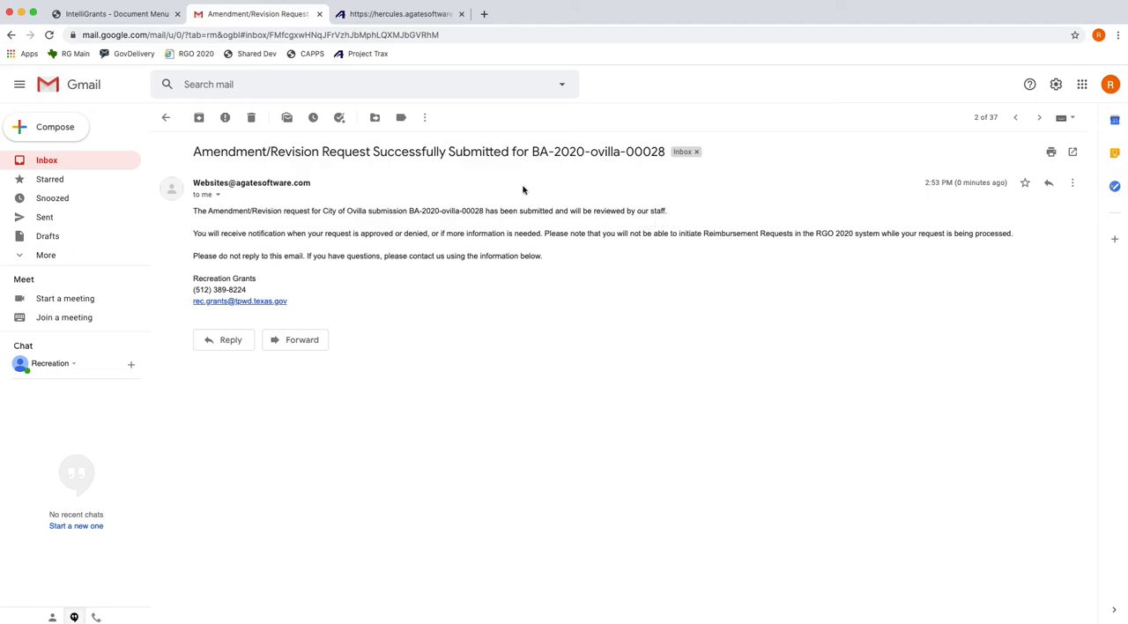
{"action": "mouse_move", "coordinate": [488, 249]}
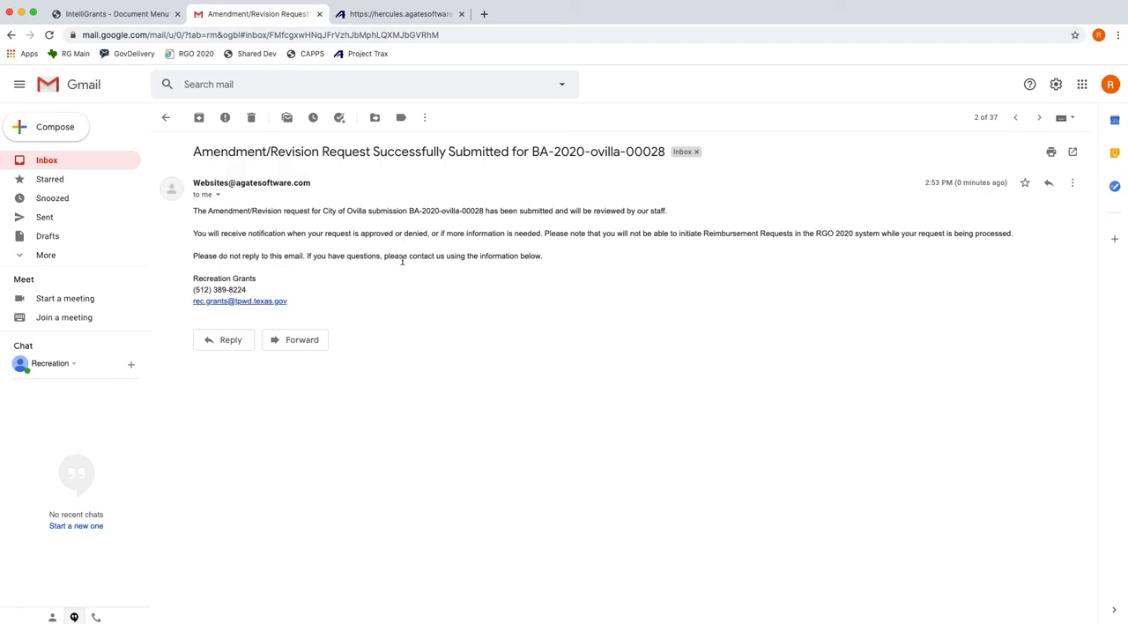
{"action": "mouse_move", "coordinate": [434, 236]}
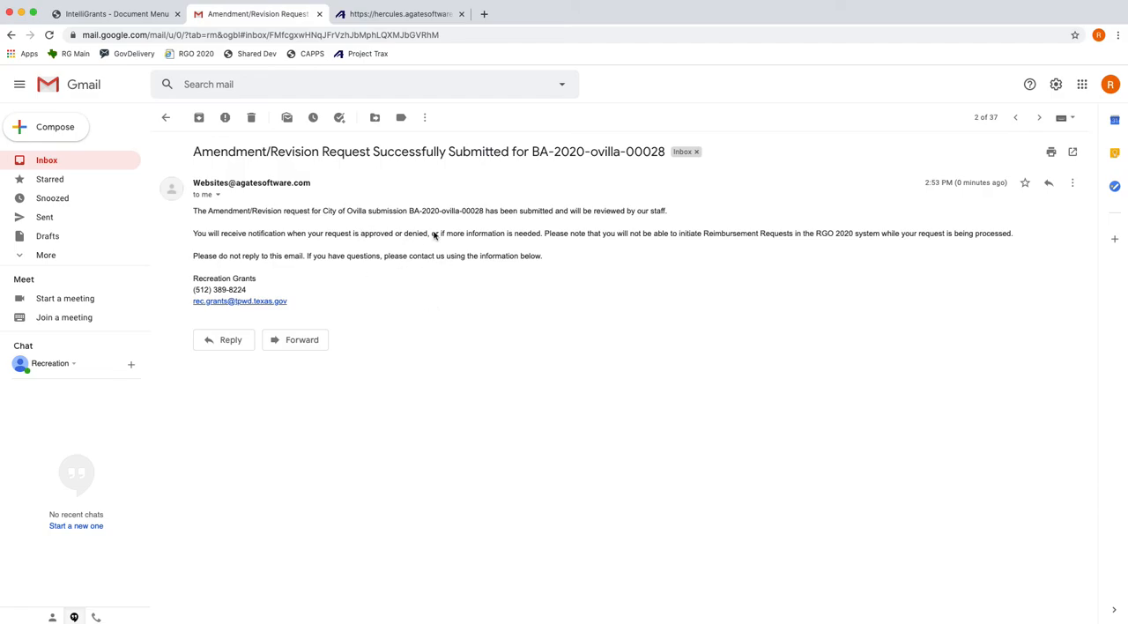
{"action": "mouse_move", "coordinate": [522, 267]}
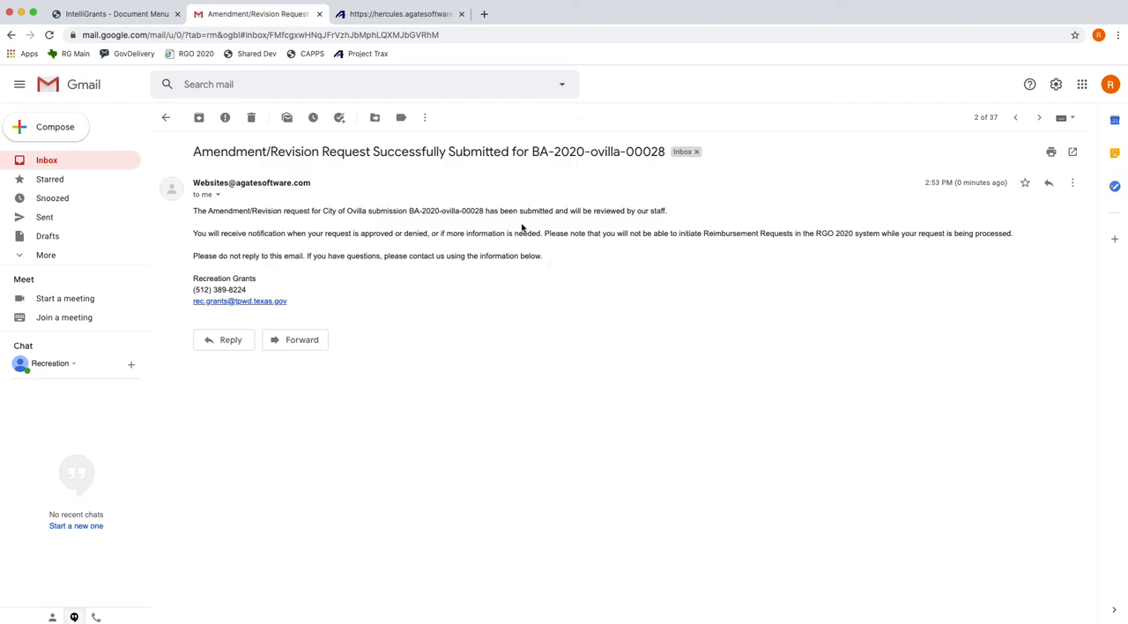
{"action": "mouse_move", "coordinate": [490, 256]}
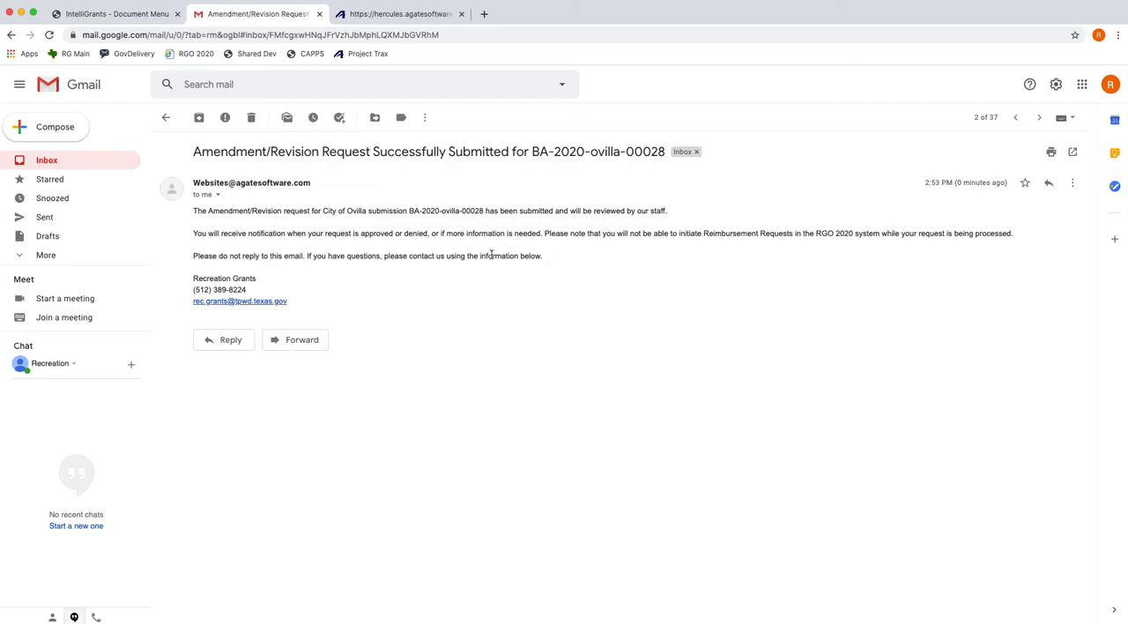
{"action": "mouse_move", "coordinate": [490, 313]}
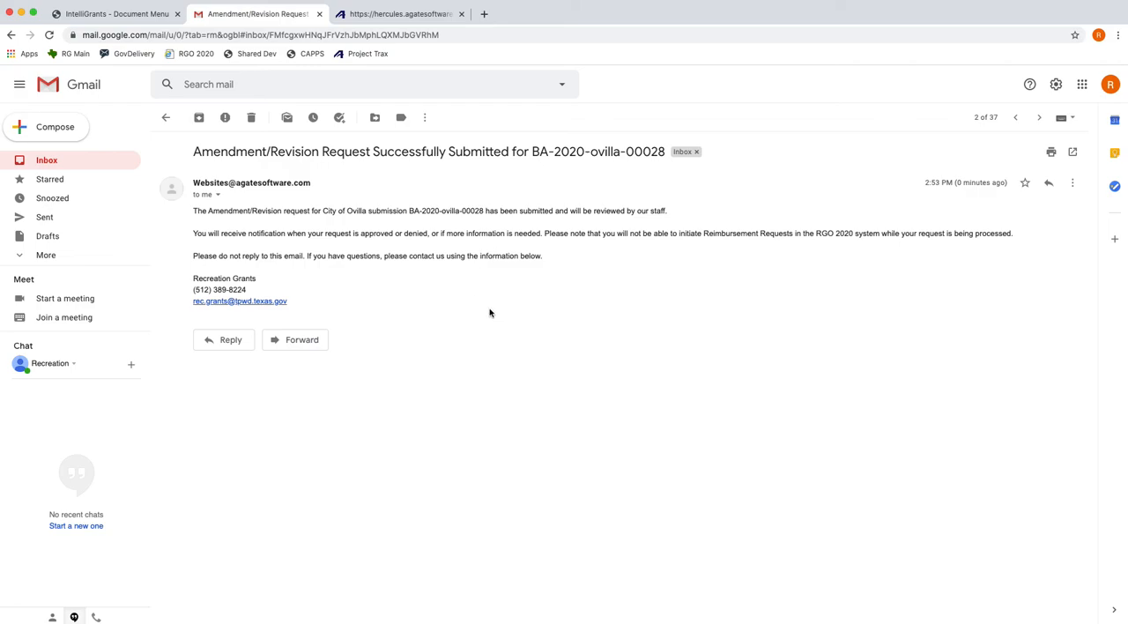
{"action": "mouse_move", "coordinate": [480, 304]}
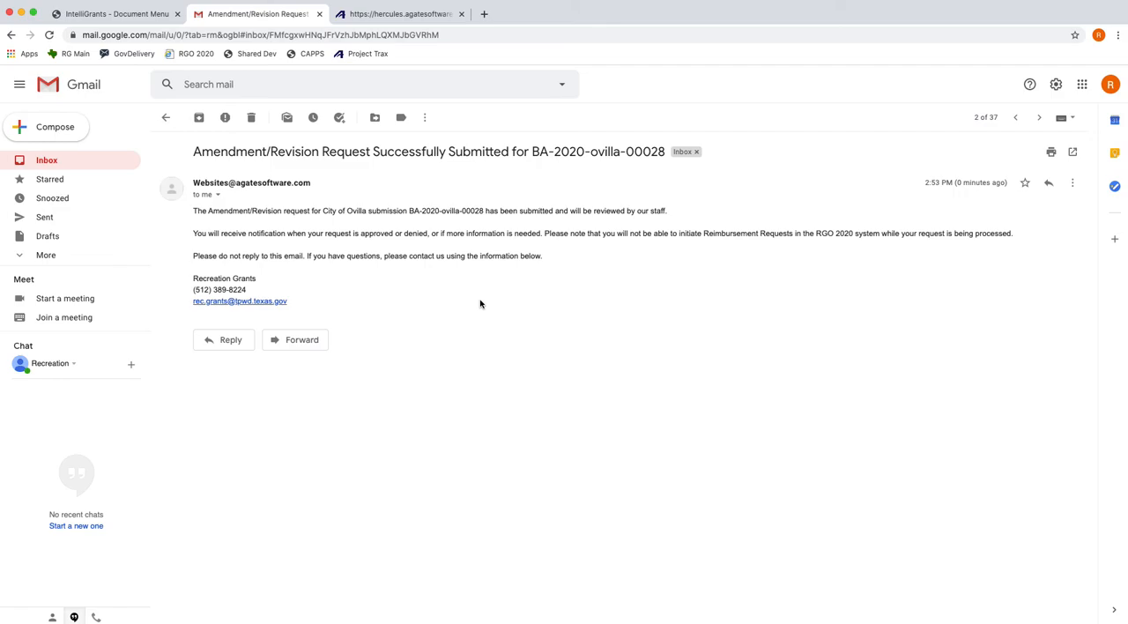
{"action": "mouse_move", "coordinate": [476, 309]}
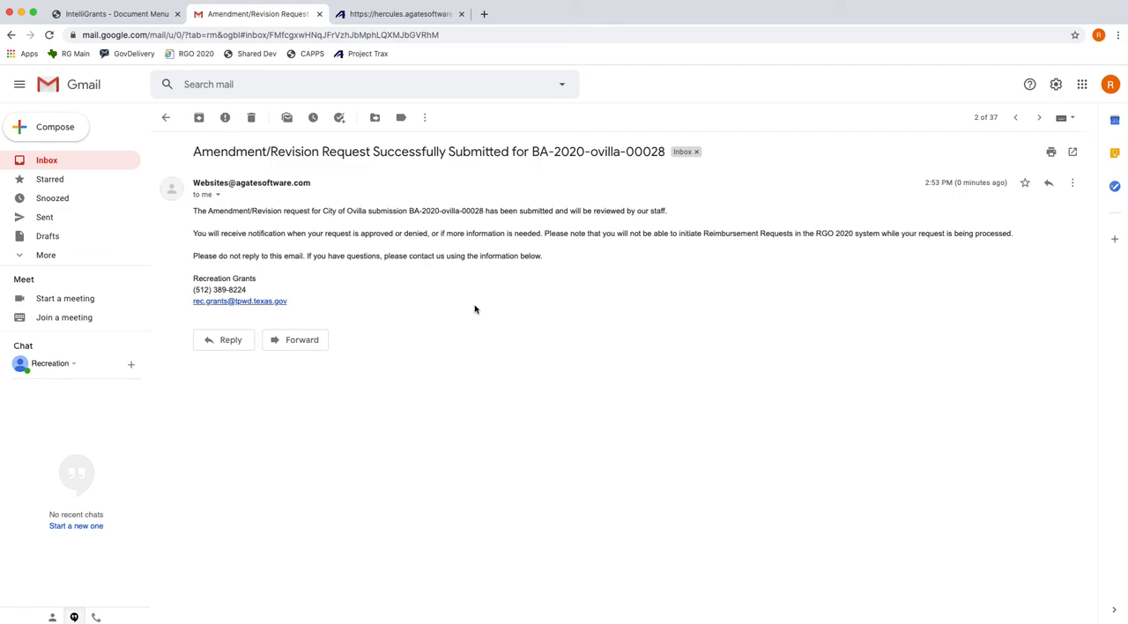
{"action": "mouse_move", "coordinate": [495, 270]}
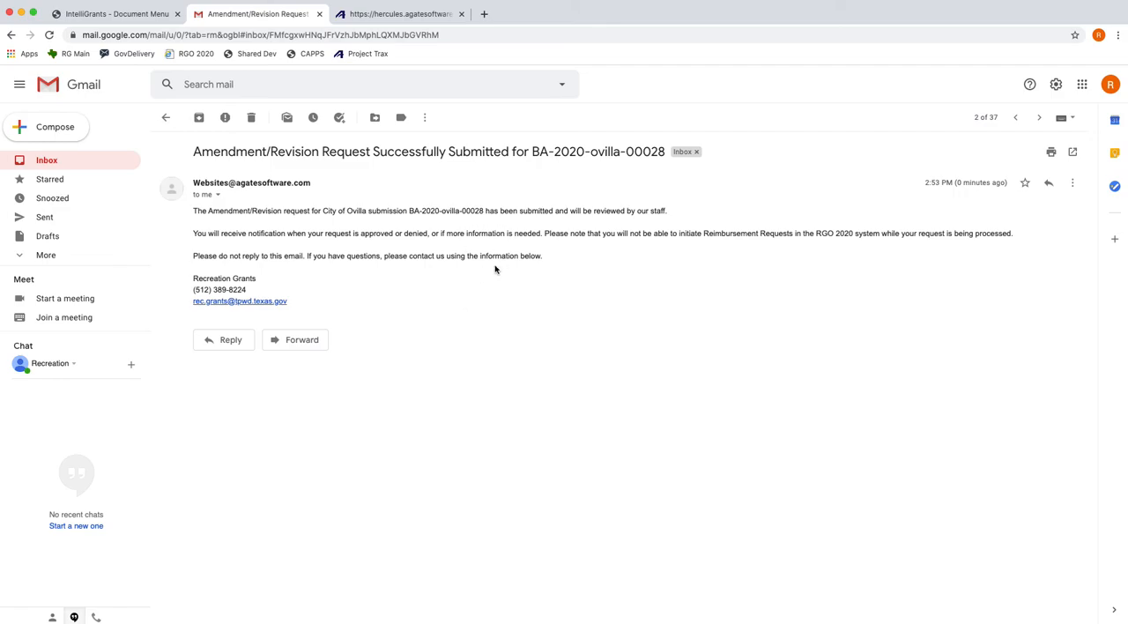
{"action": "mouse_move", "coordinate": [224, 207]}
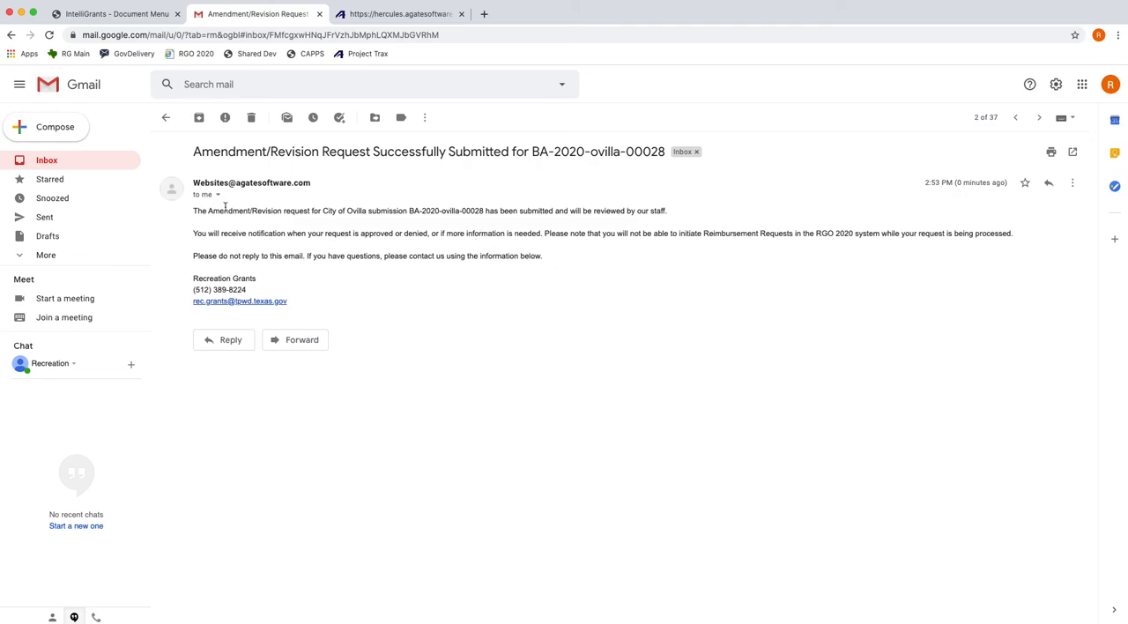
Return to the IntelliGrants Document Menu tab to review BA-2020-ovilla-00028's Amendment/Revision Request Submitted status
{"action": "left_click", "coordinate": [115, 13]}
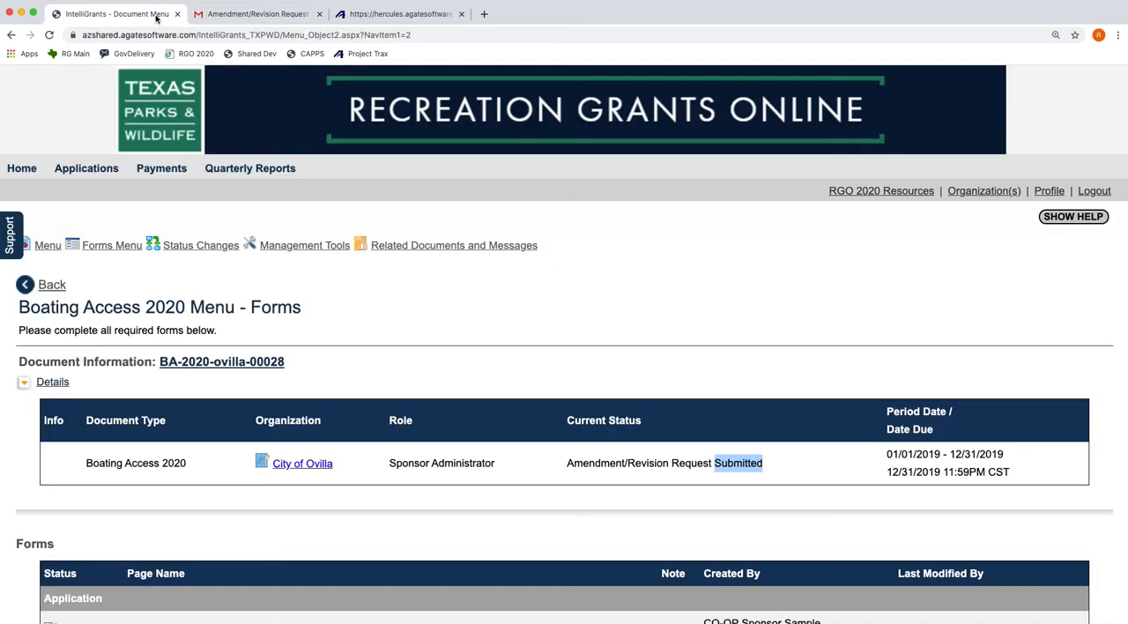
{"action": "left_click", "coordinate": [453, 245]}
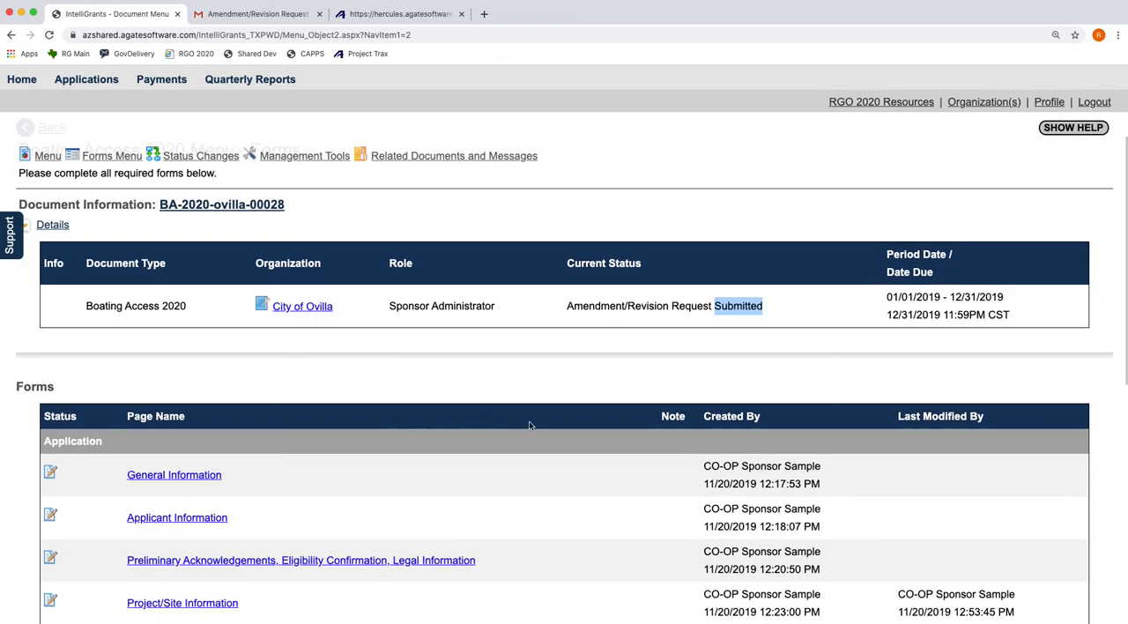
{"action": "mouse_move", "coordinate": [537, 420]}
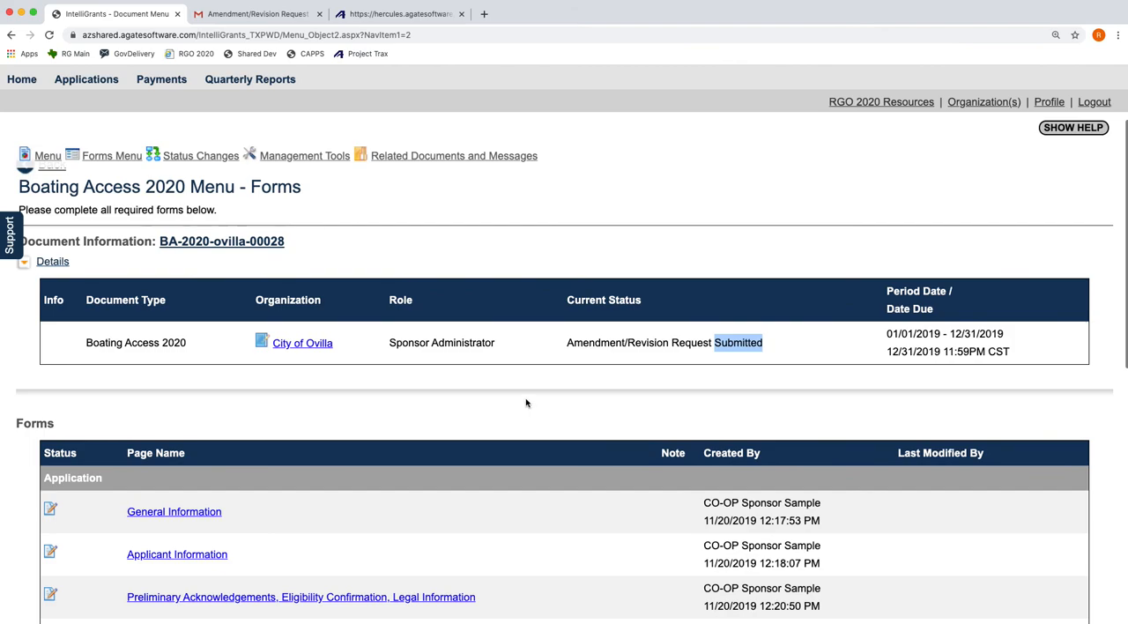
{"action": "mouse_move", "coordinate": [699, 374]}
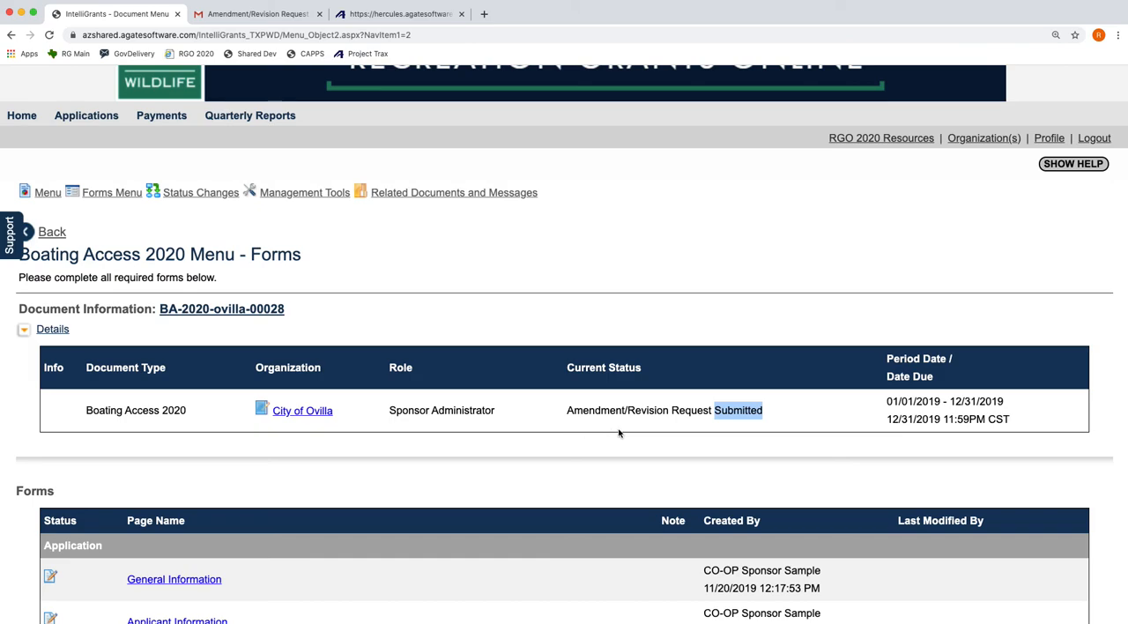
{"action": "mouse_move", "coordinate": [605, 467]}
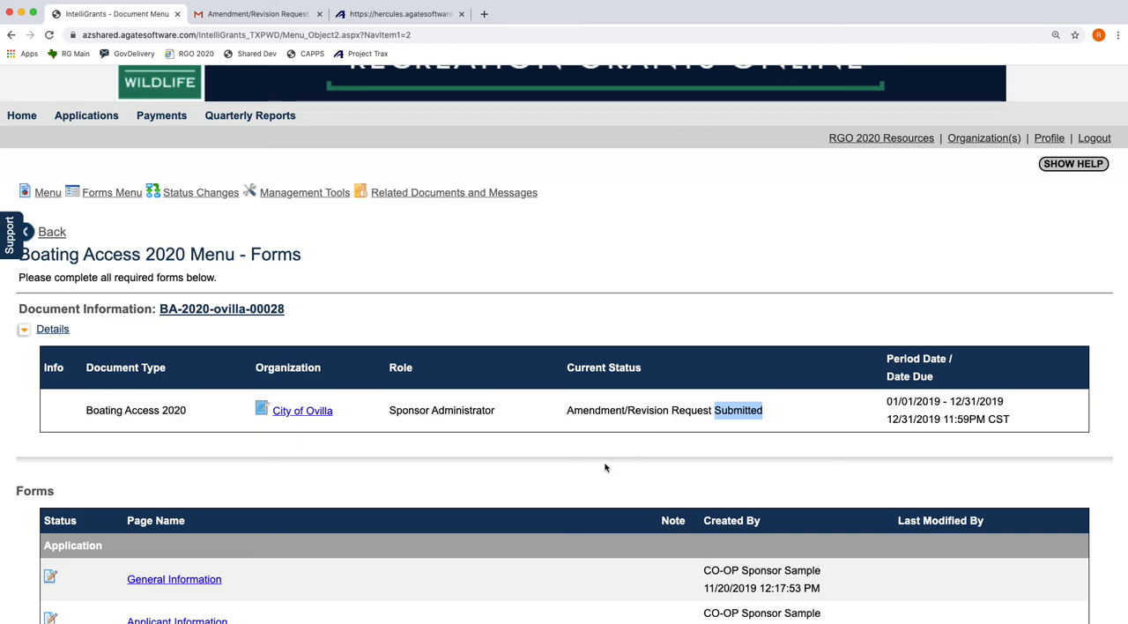
{"action": "mouse_move", "coordinate": [591, 469]}
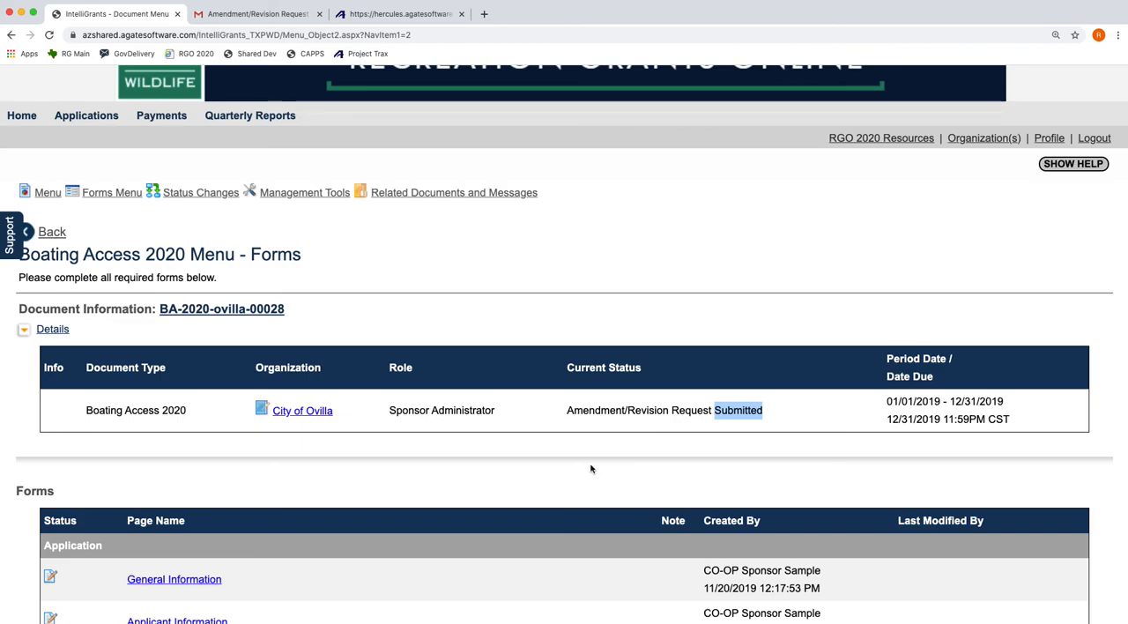